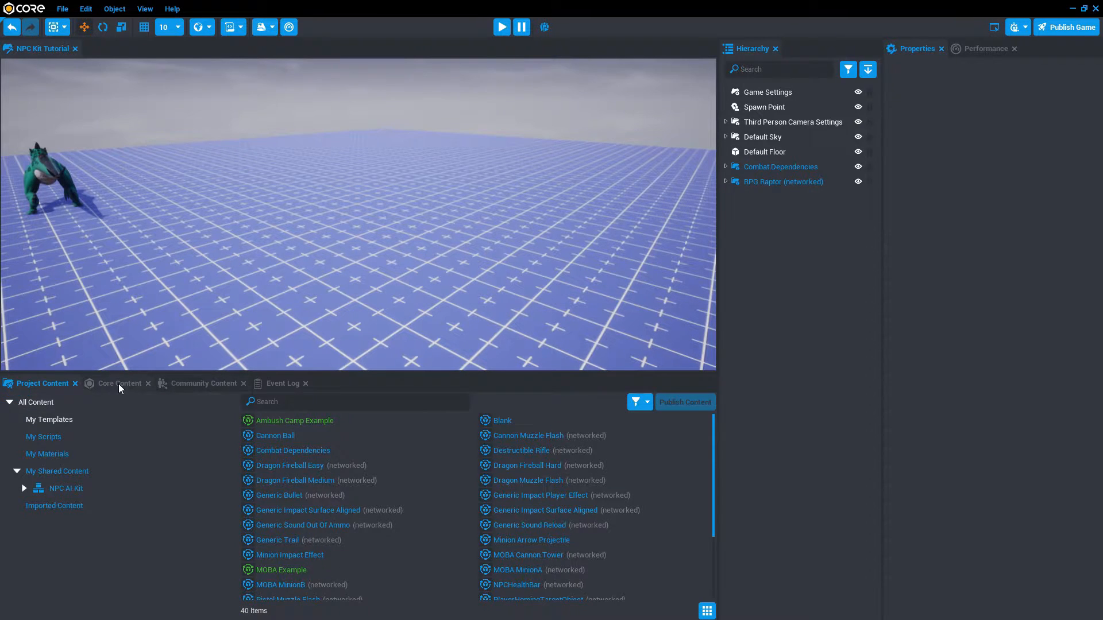
# From Core Content, add a Health Bar and drag an Advanced Crossbow into the scene
pyautogui.click(119, 383)
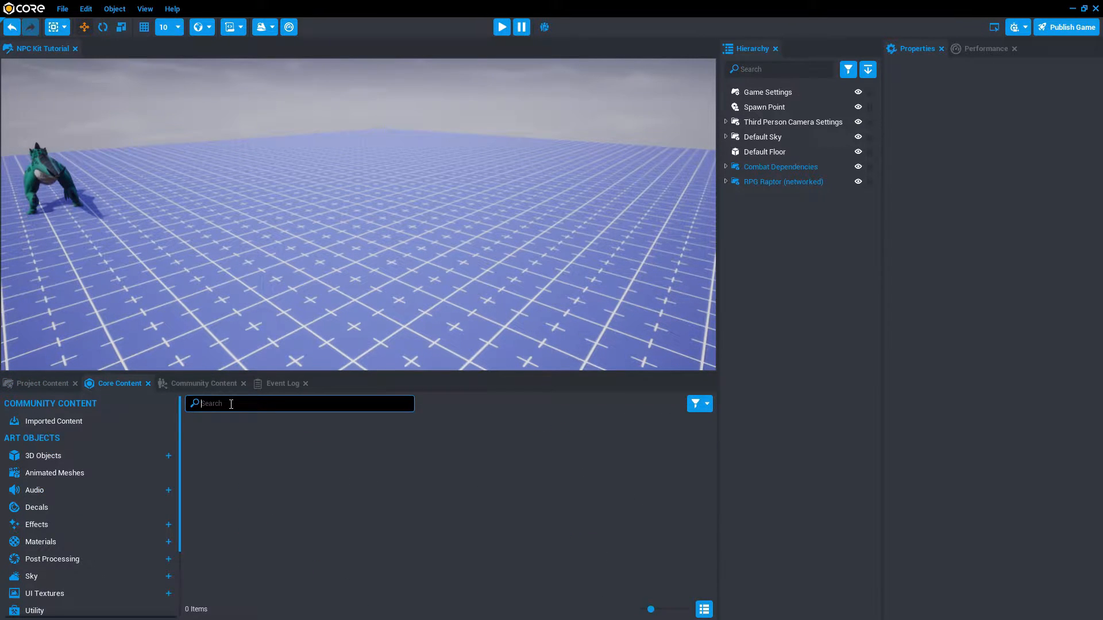
pyautogui.write('health')
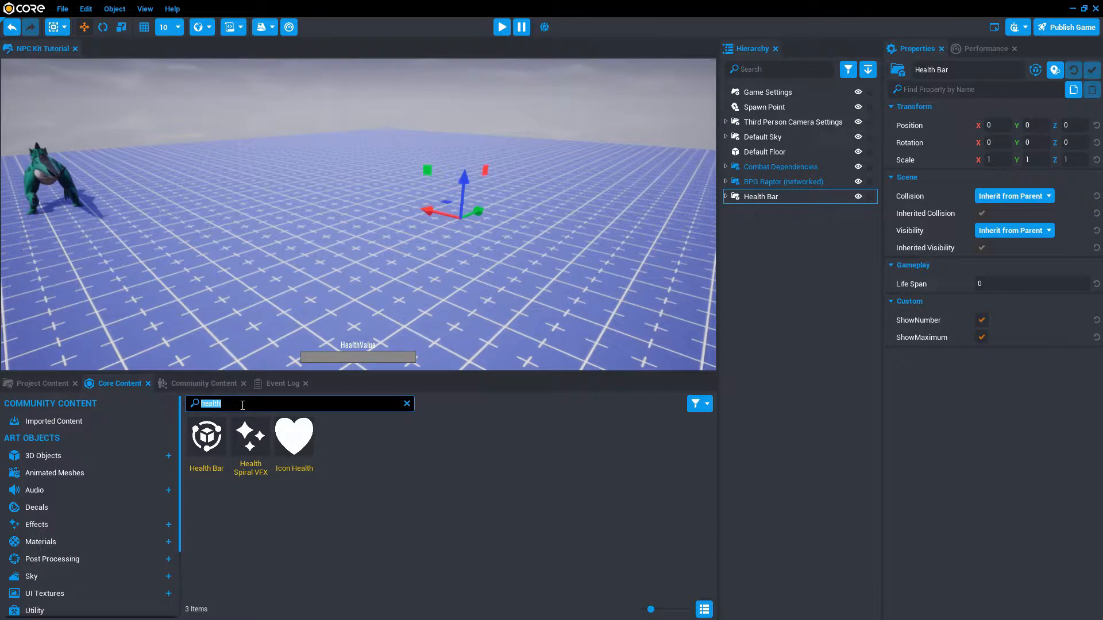
pyautogui.write('cross')
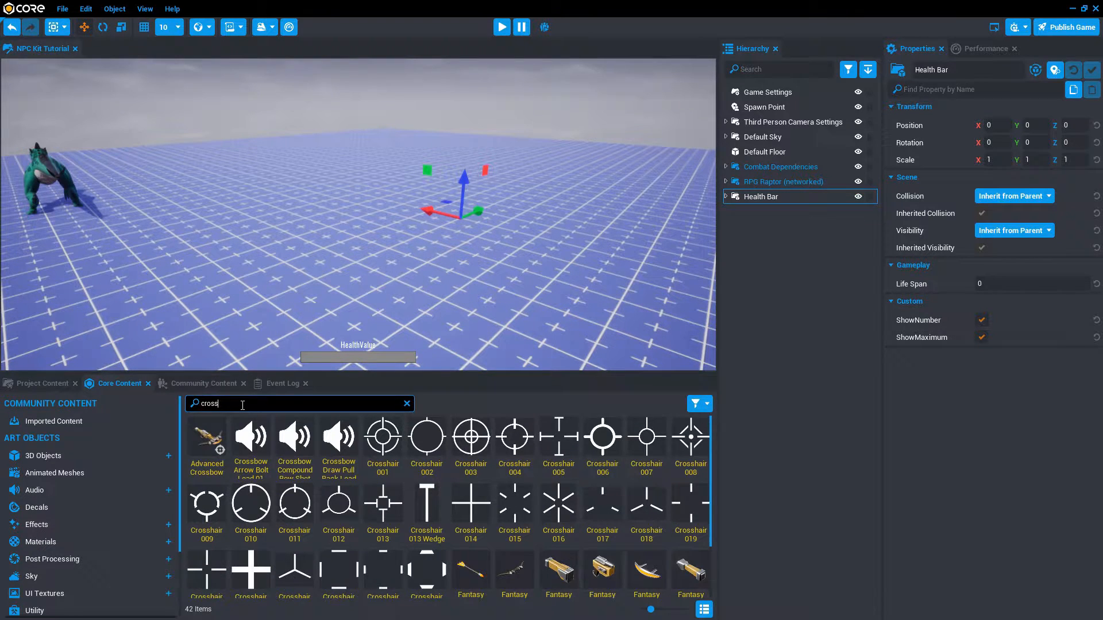
pyautogui.moveTo(206, 437); pyautogui.dragTo(443, 232)
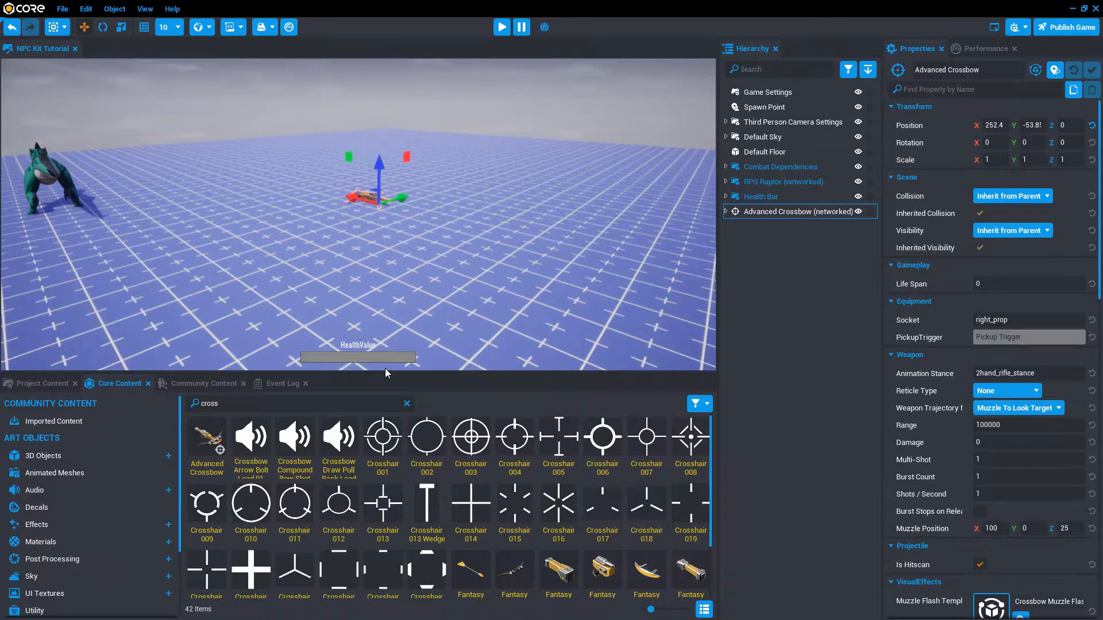
# Frame the raptor in the viewport and return to the Project Content list
pyautogui.click(501, 26)
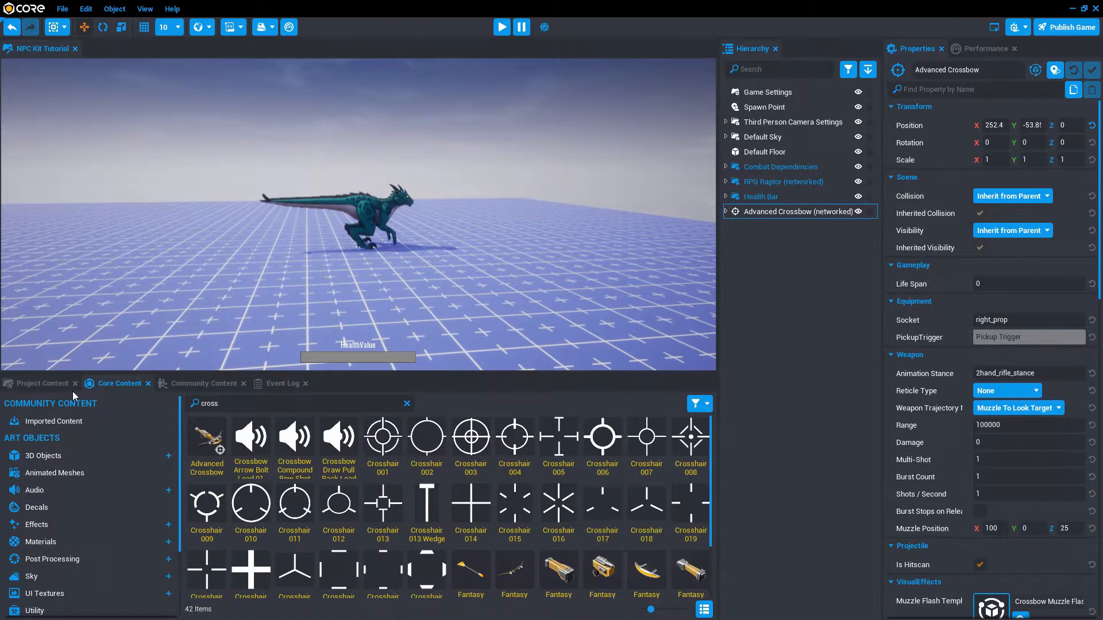
pyautogui.click(41, 383)
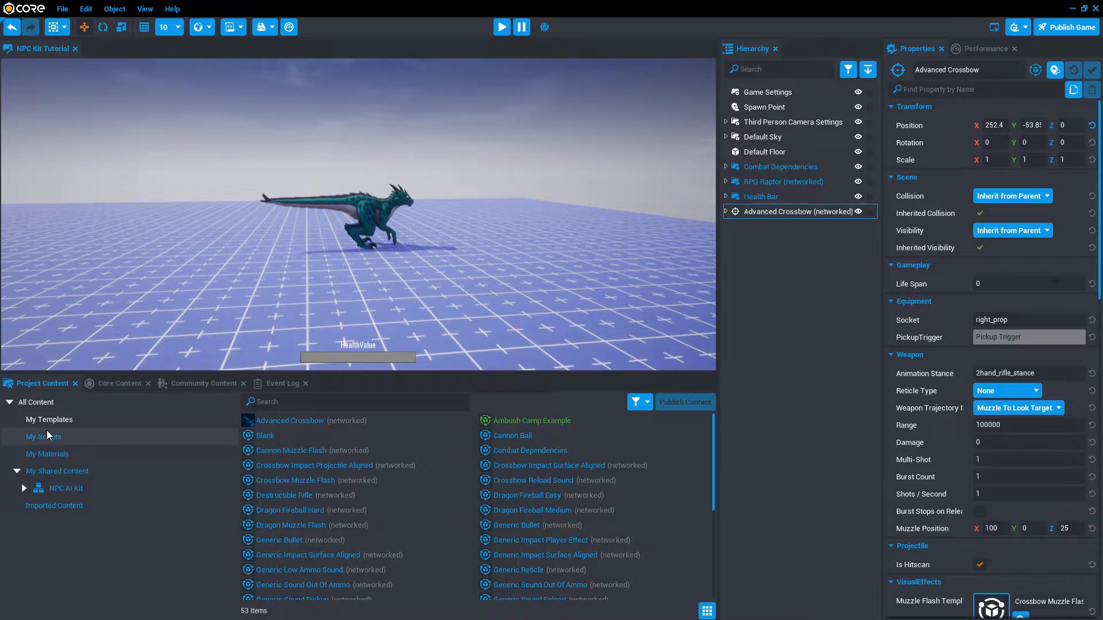
# Place a Destructible Rifle beside the crossbow and run a preview against the raptor
pyautogui.click(66, 488)
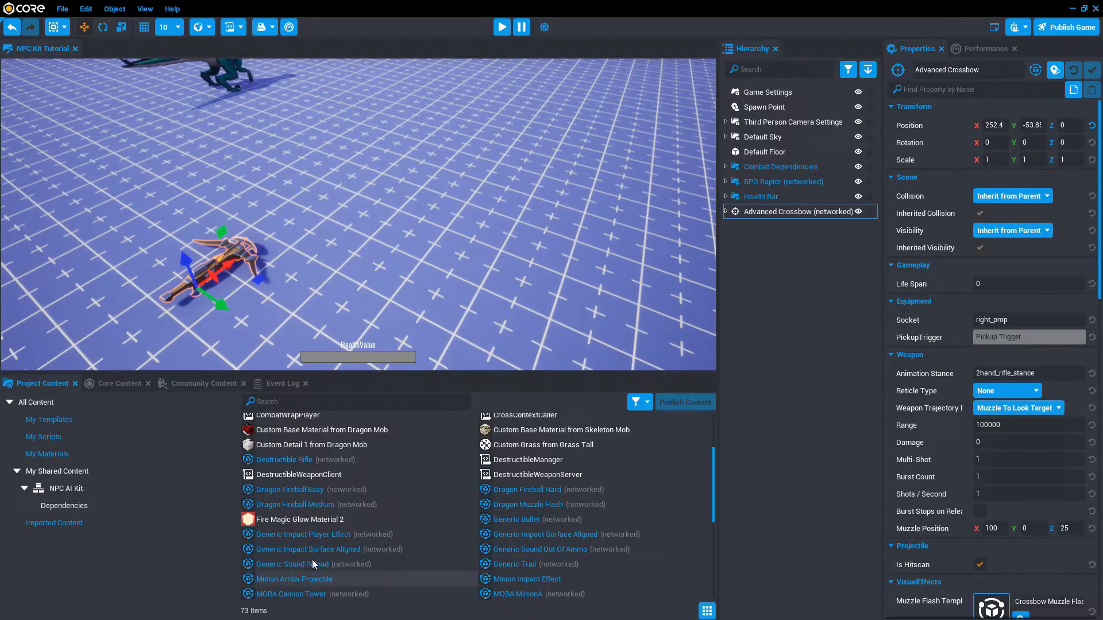
pyautogui.click(793, 227)
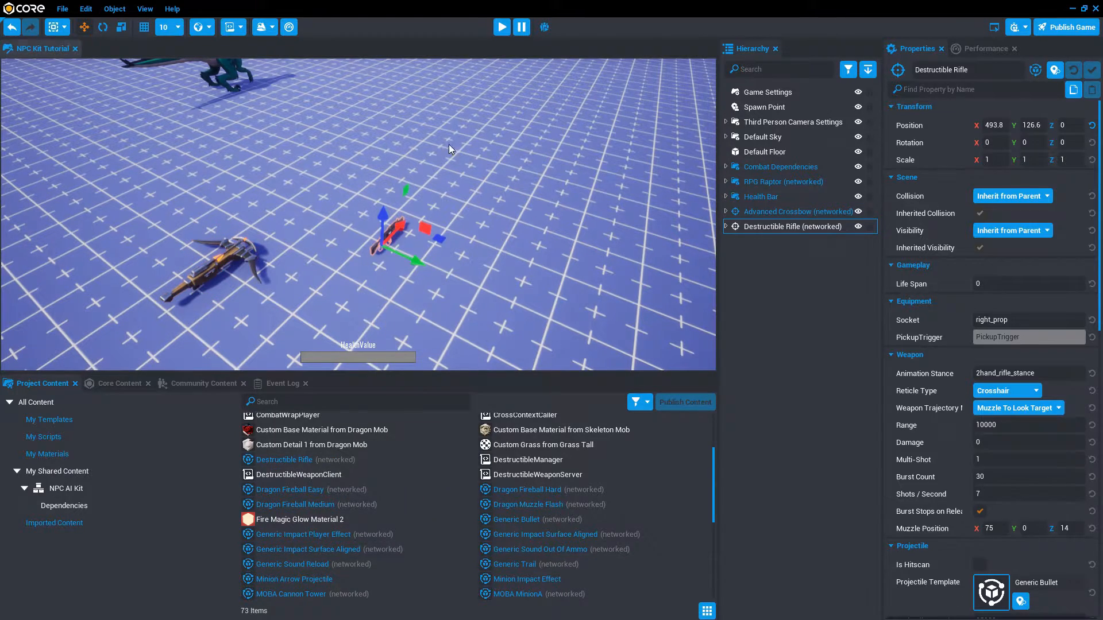
pyautogui.click(501, 26)
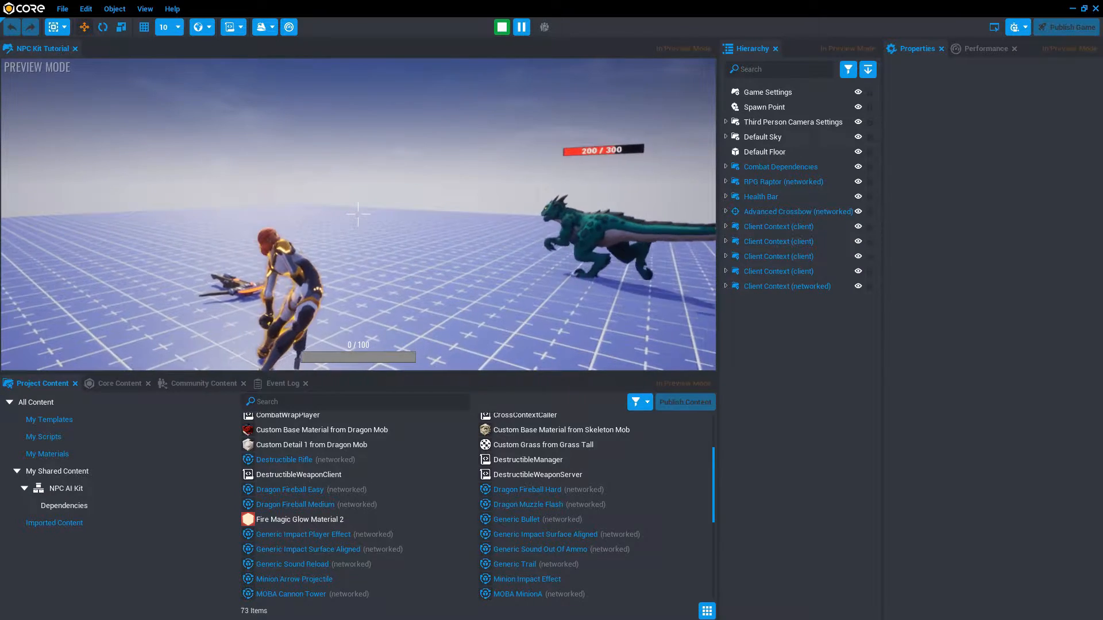
pyautogui.click(501, 26)
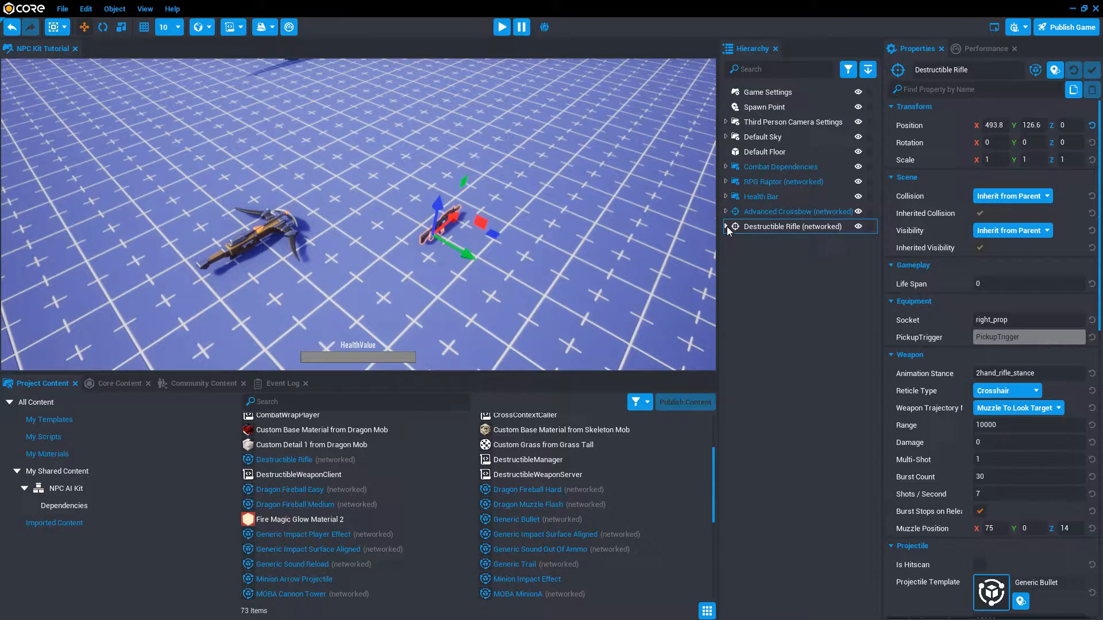
# Remove the crossbow's WeaponDamageShootServer script, confirming Deinstance and Delete
pyautogui.click(725, 227)
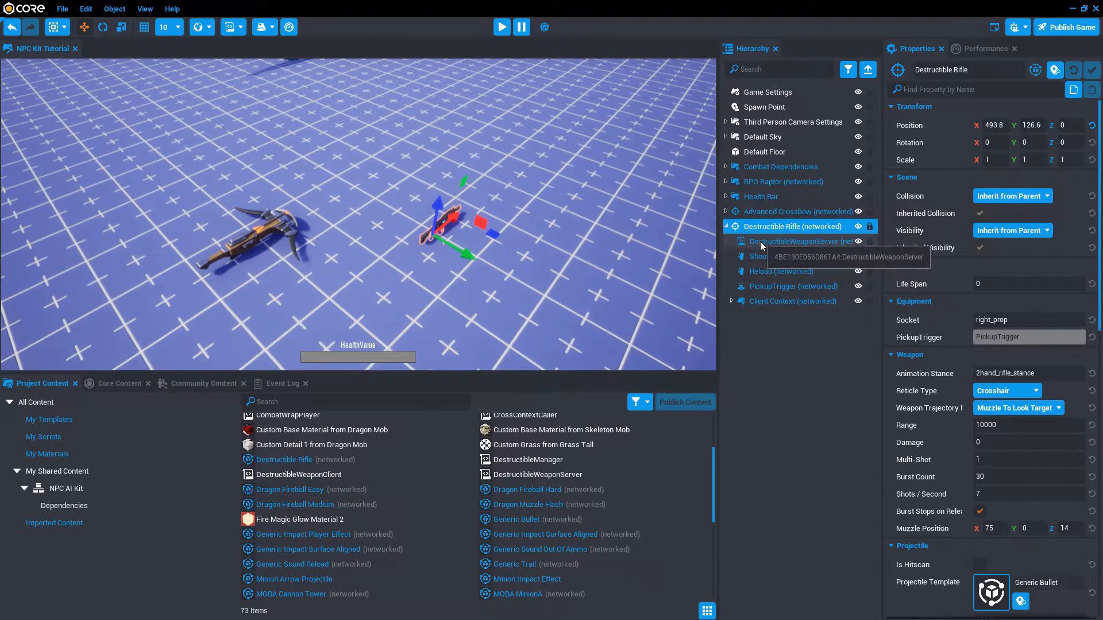
pyautogui.click(798, 241)
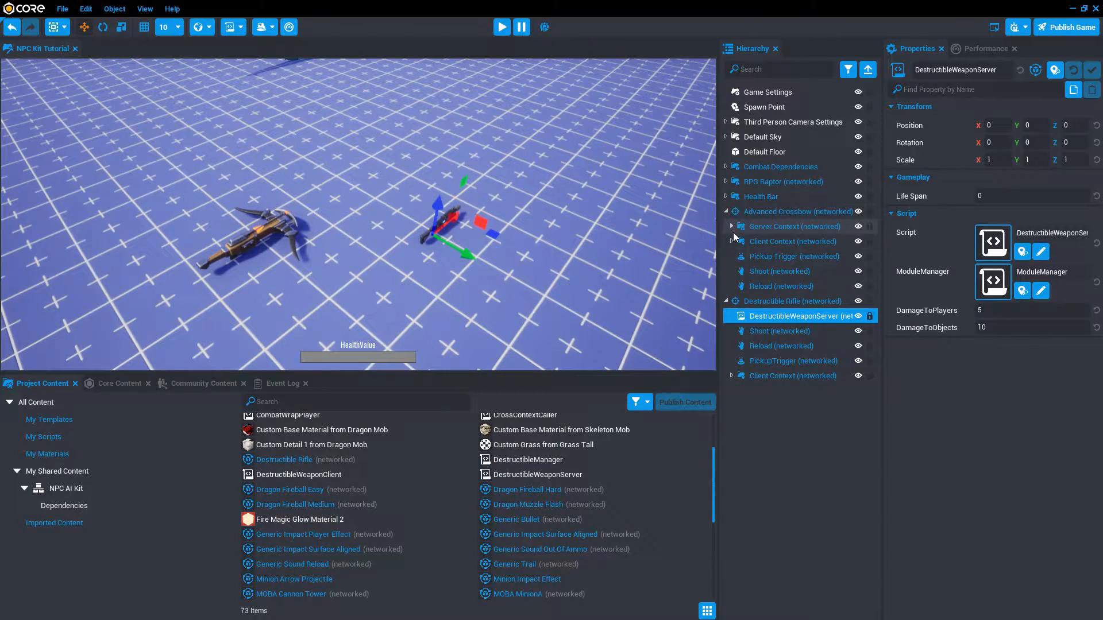
pyautogui.click(732, 227)
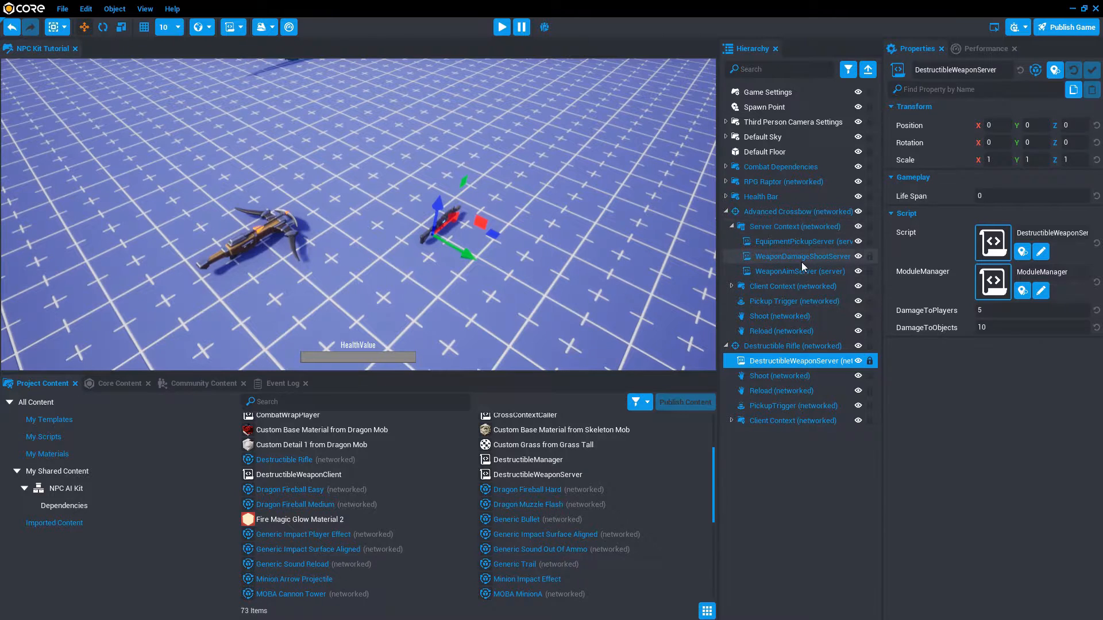
pyautogui.moveTo(798, 256)
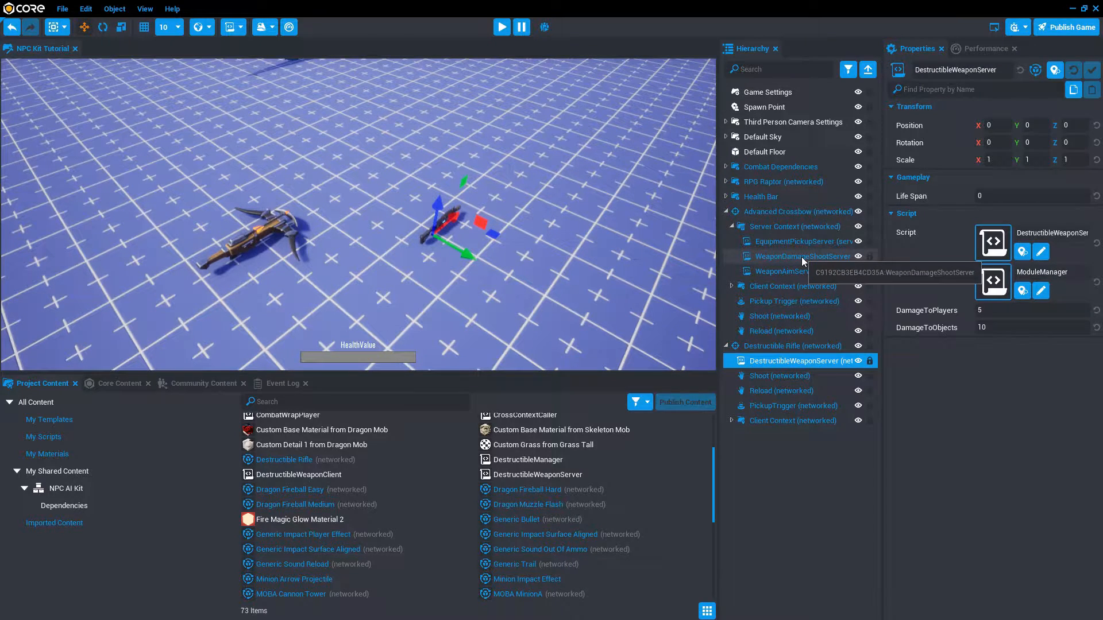
pyautogui.click(795, 257)
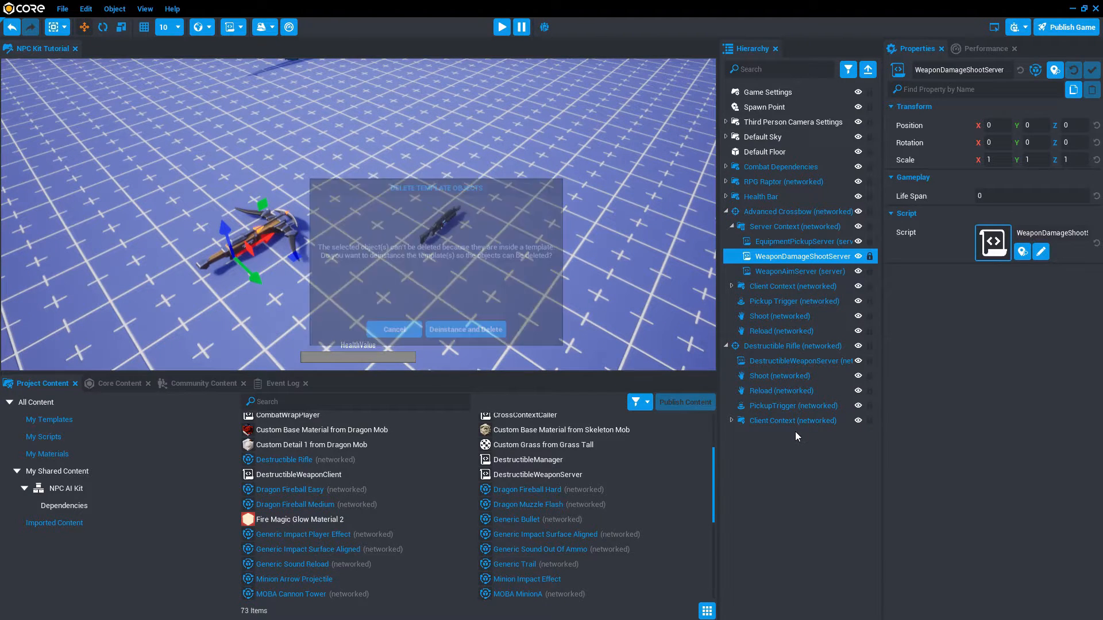
pyautogui.click(466, 330)
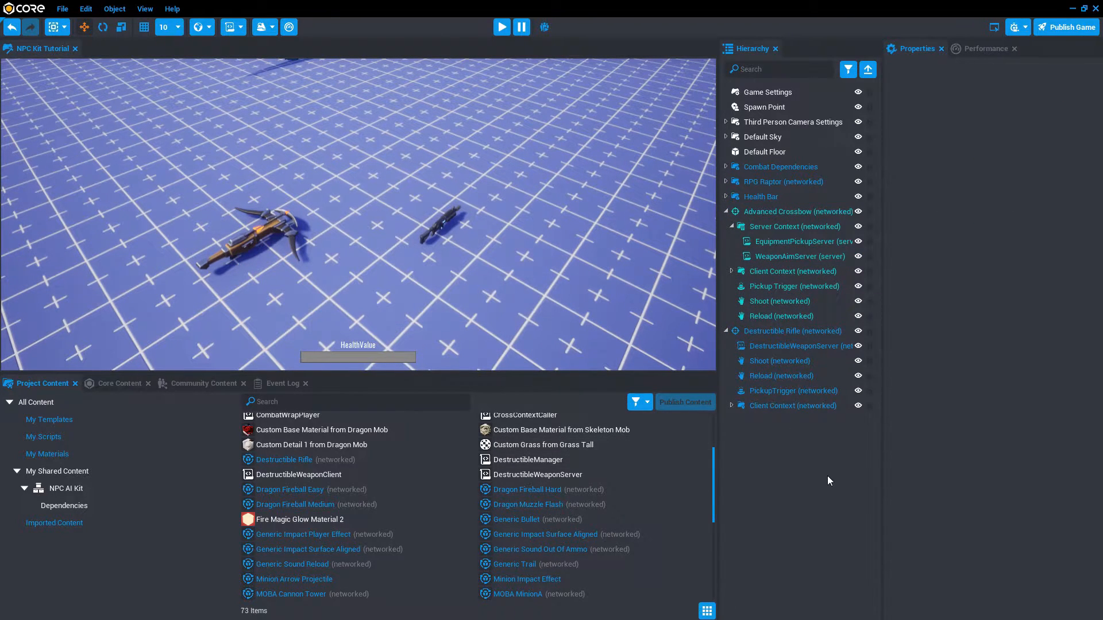
# Duplicate the rifle's DestructibleWeaponServer script and move the copy under Advanced Crossbow
pyautogui.click(795, 346)
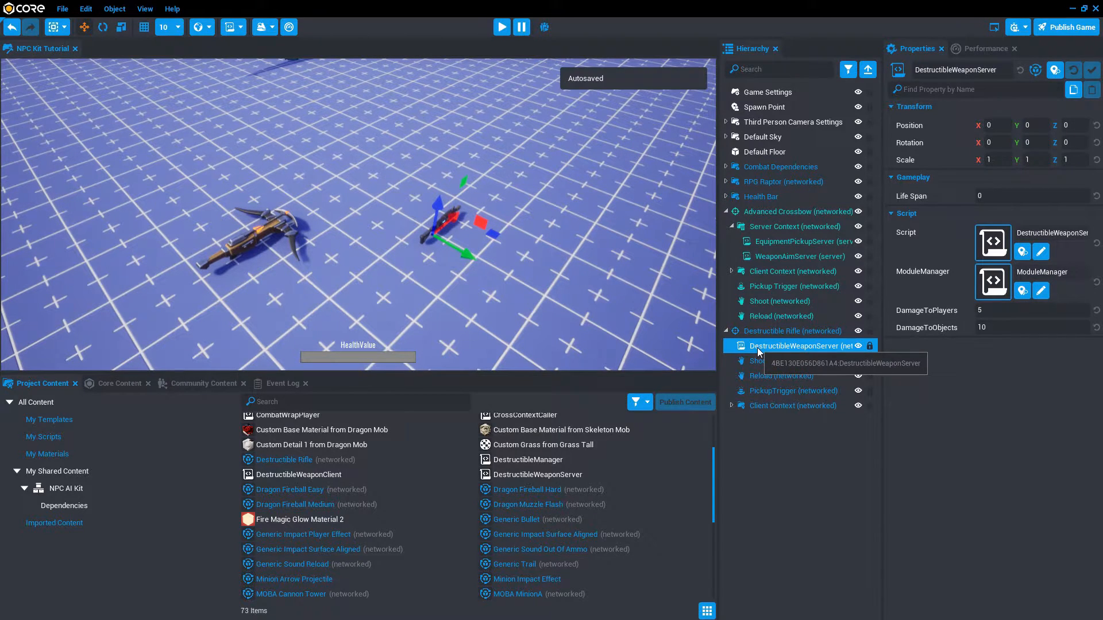
pyautogui.rightClick(798, 345)
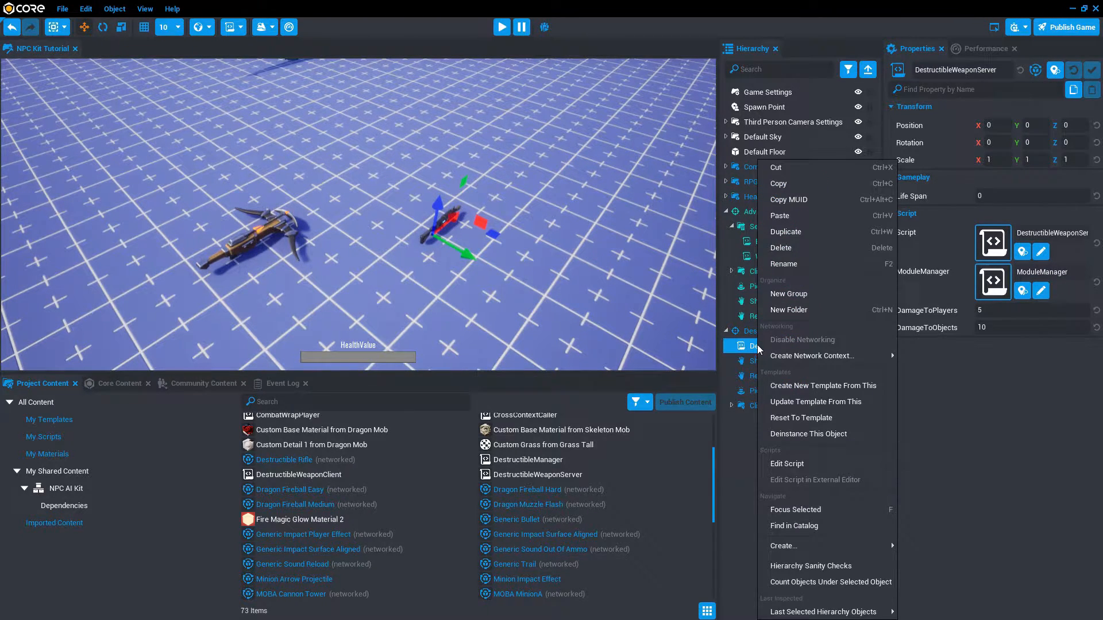
pyautogui.click(492, 336)
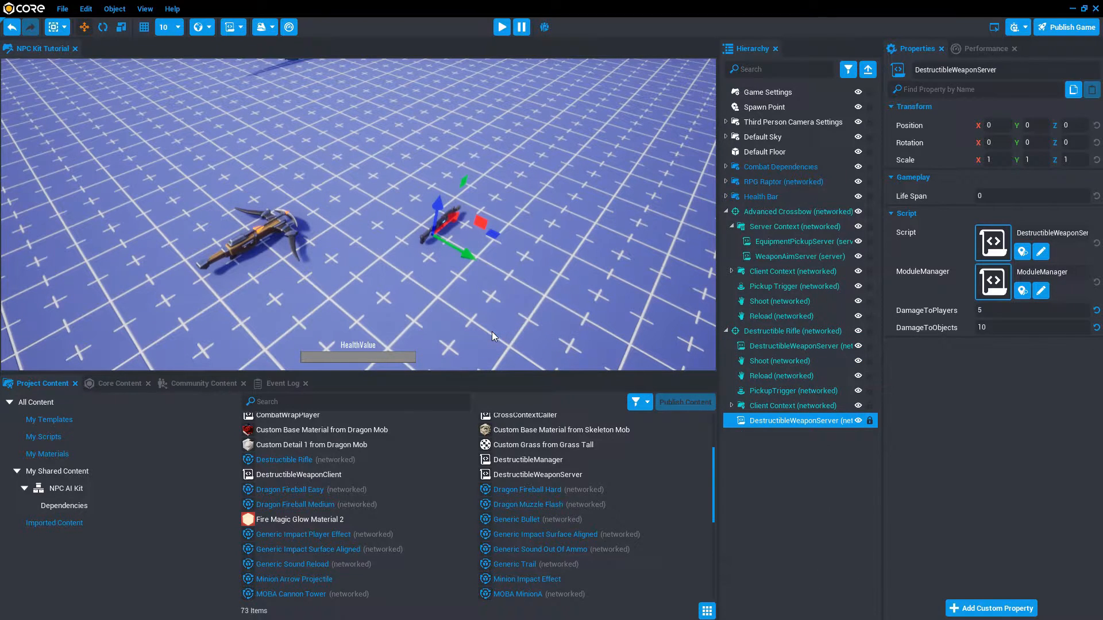
pyautogui.doubleClick(791, 421)
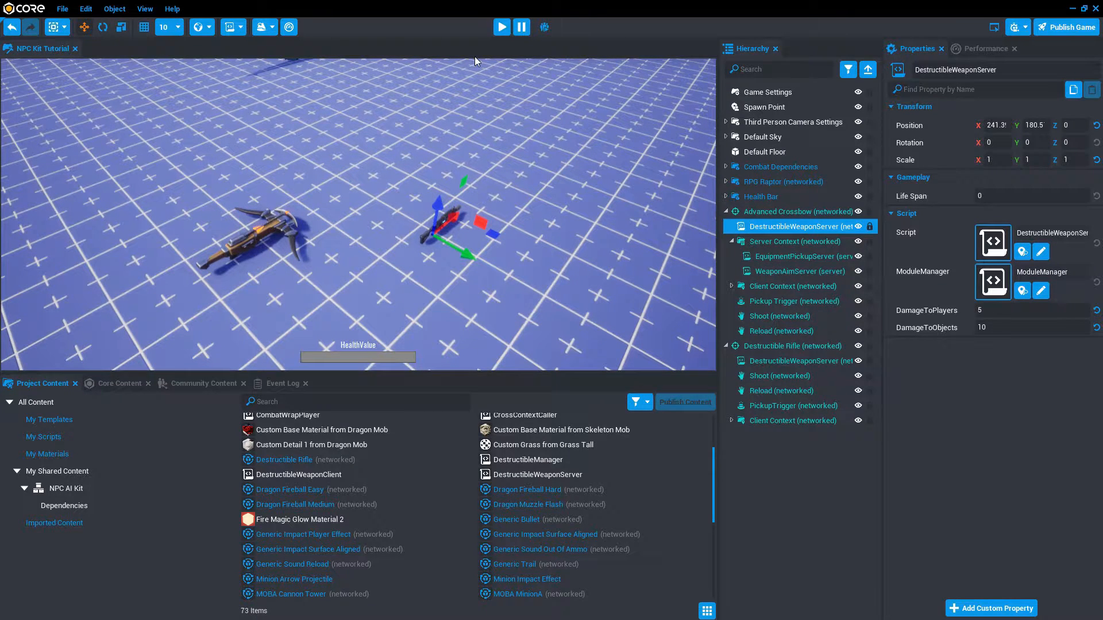
# Set the crossbow's DestructibleWeaponServer DamageToObjects to 30
pyautogui.click(501, 27)
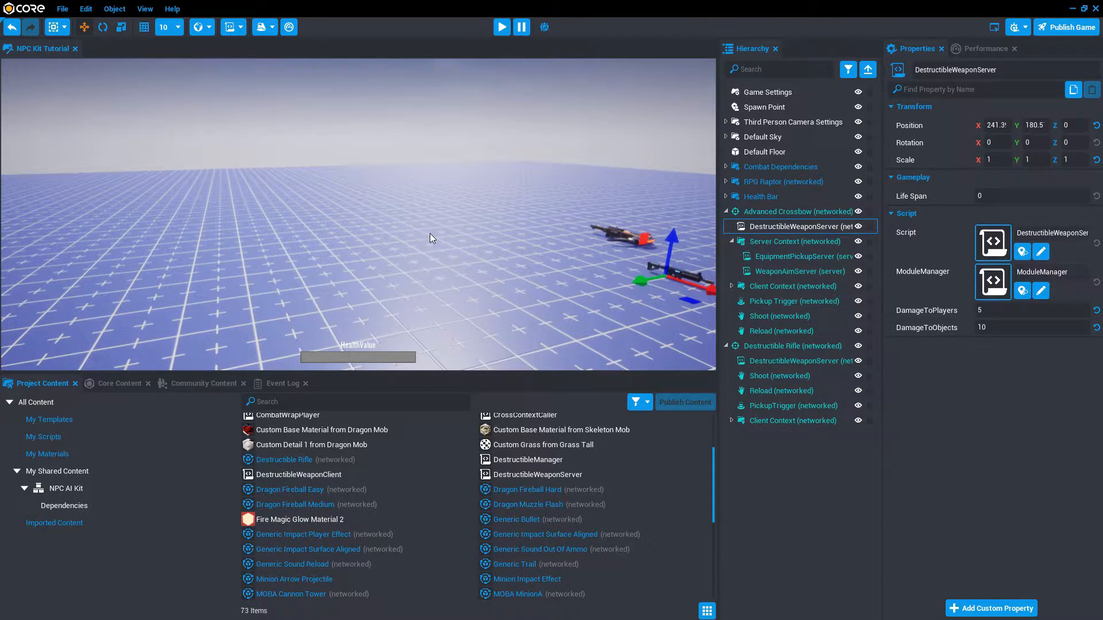
pyautogui.moveTo(415, 274)
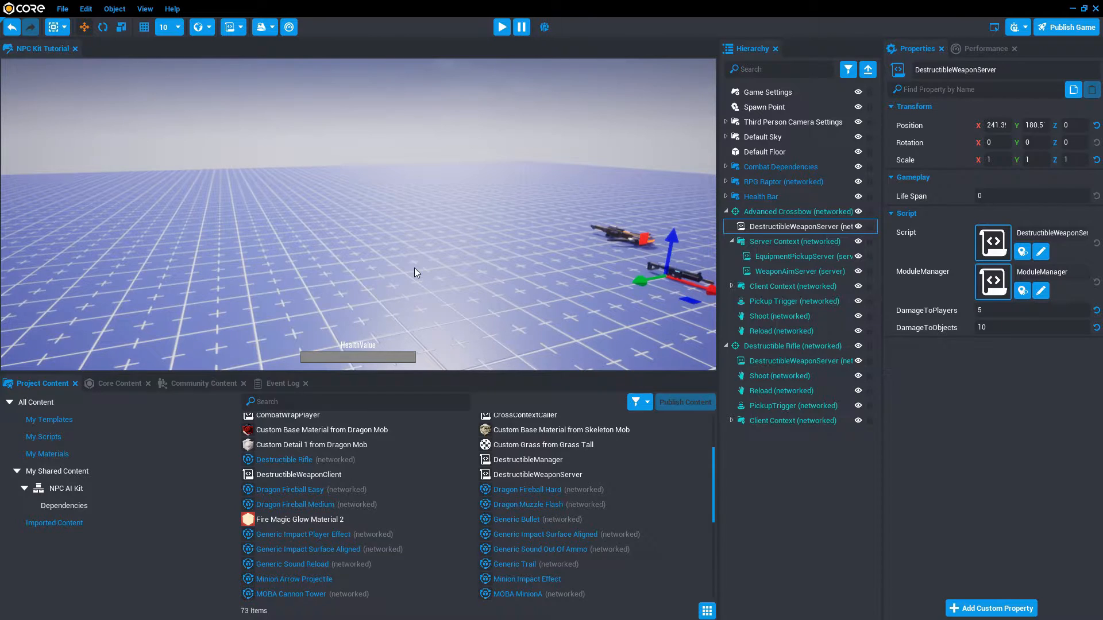
pyautogui.click(1020, 328)
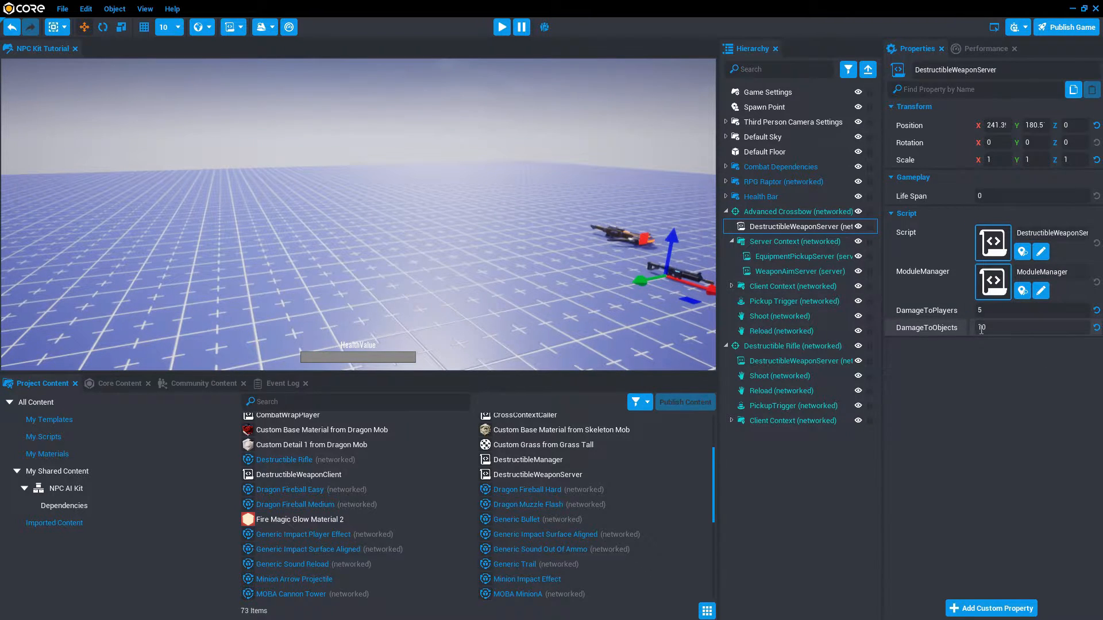
pyautogui.write('30')
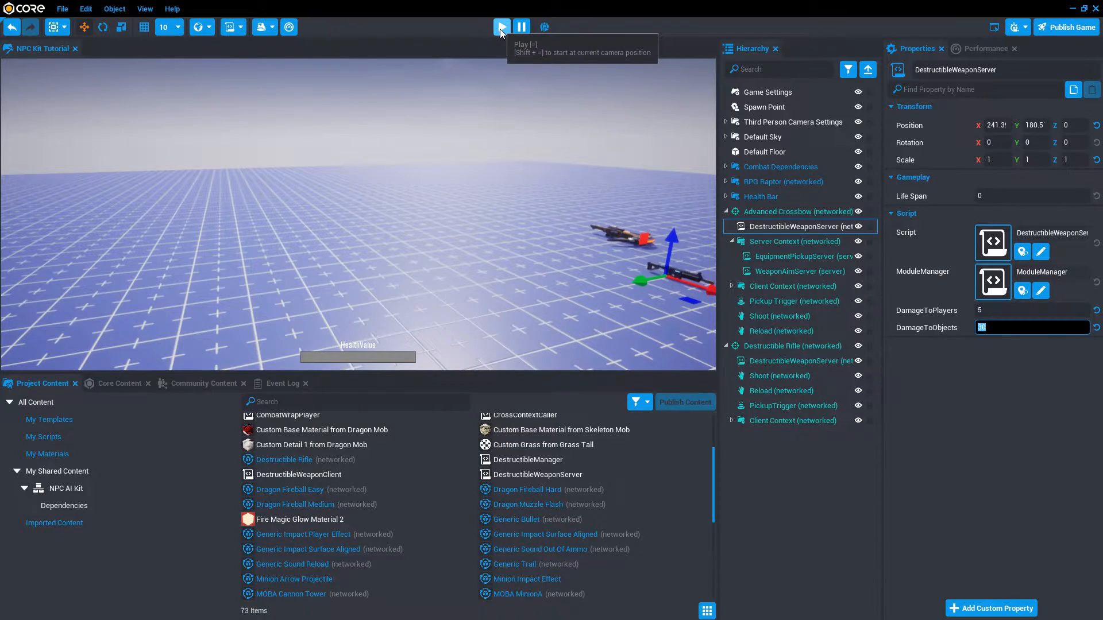
pyautogui.click(501, 27)
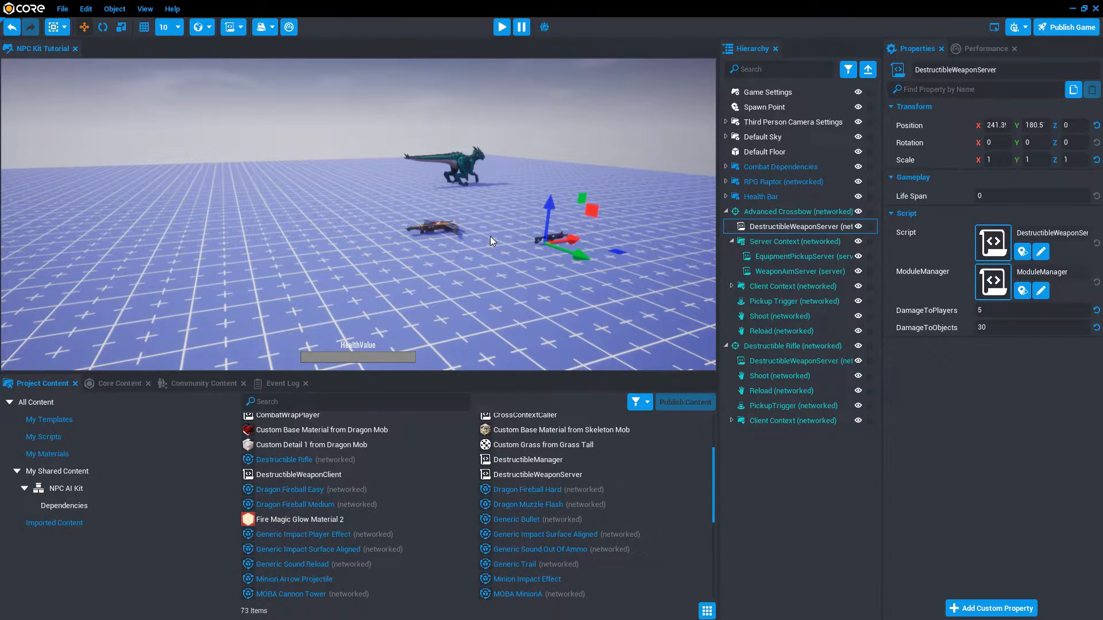
# Move DestructibleWeaponClient into the crossbow's Client Context and delete the Destructible Rifle
pyautogui.click(791, 346)
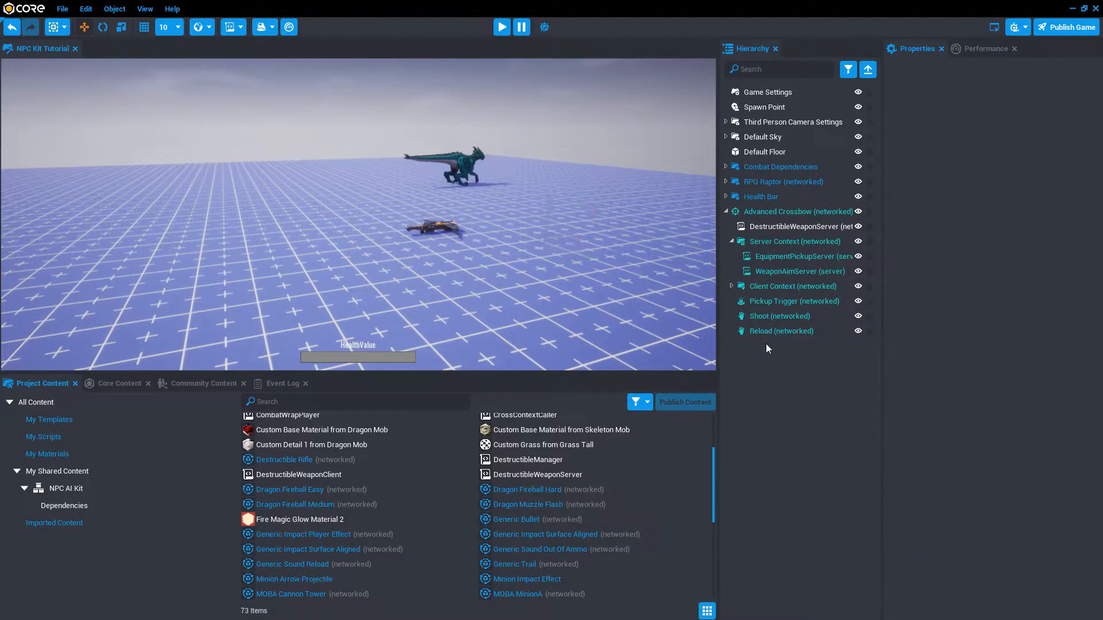
pyautogui.click(501, 26)
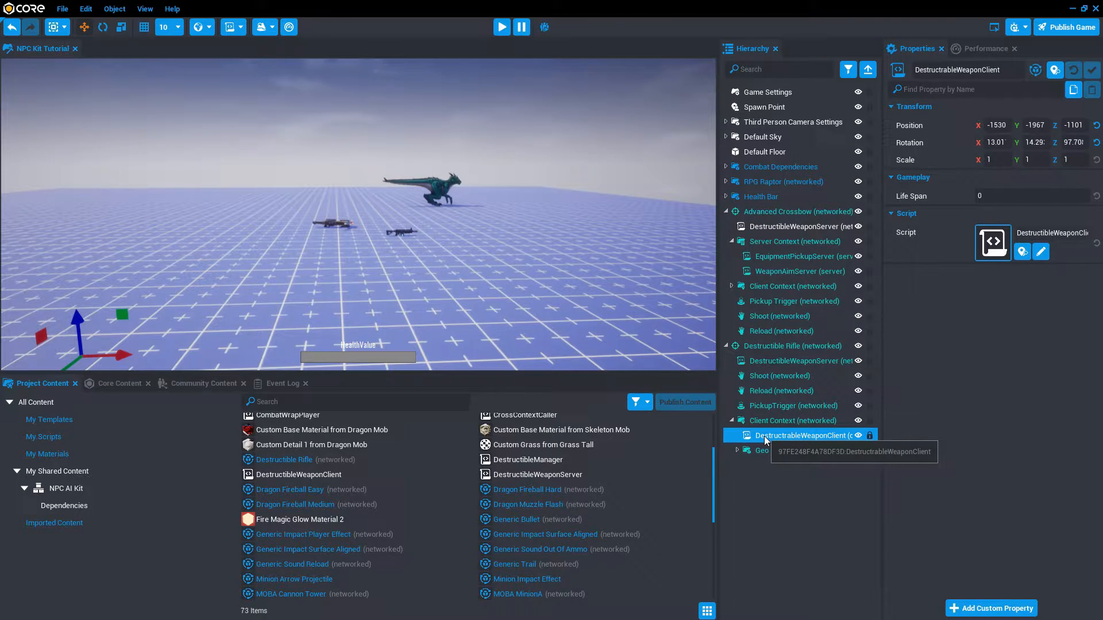
pyautogui.doubleClick(799, 435)
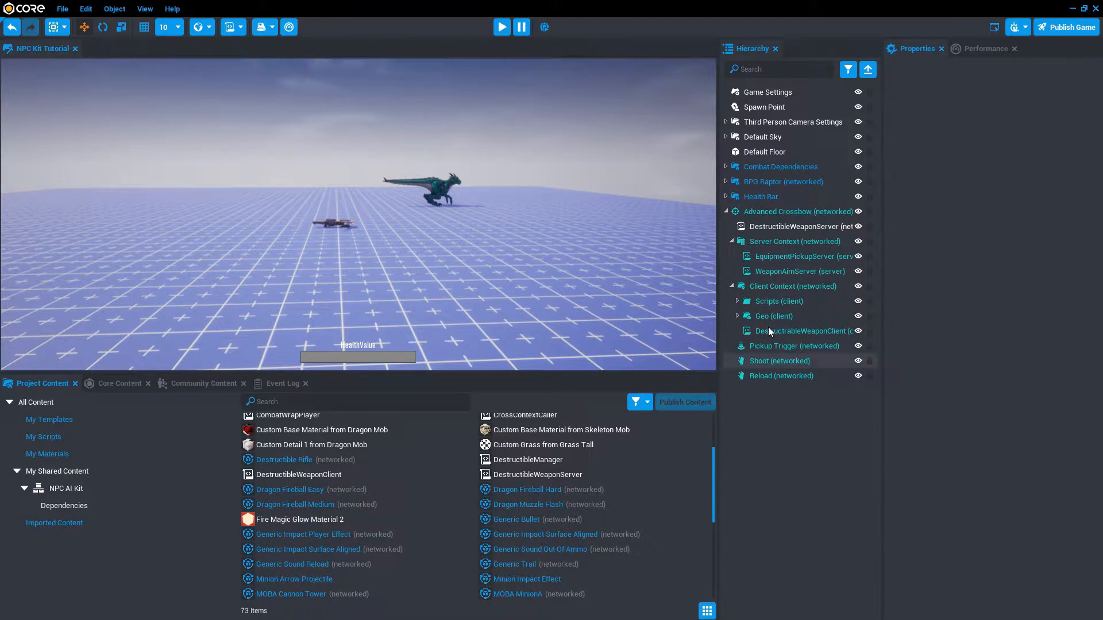
pyautogui.click(802, 331)
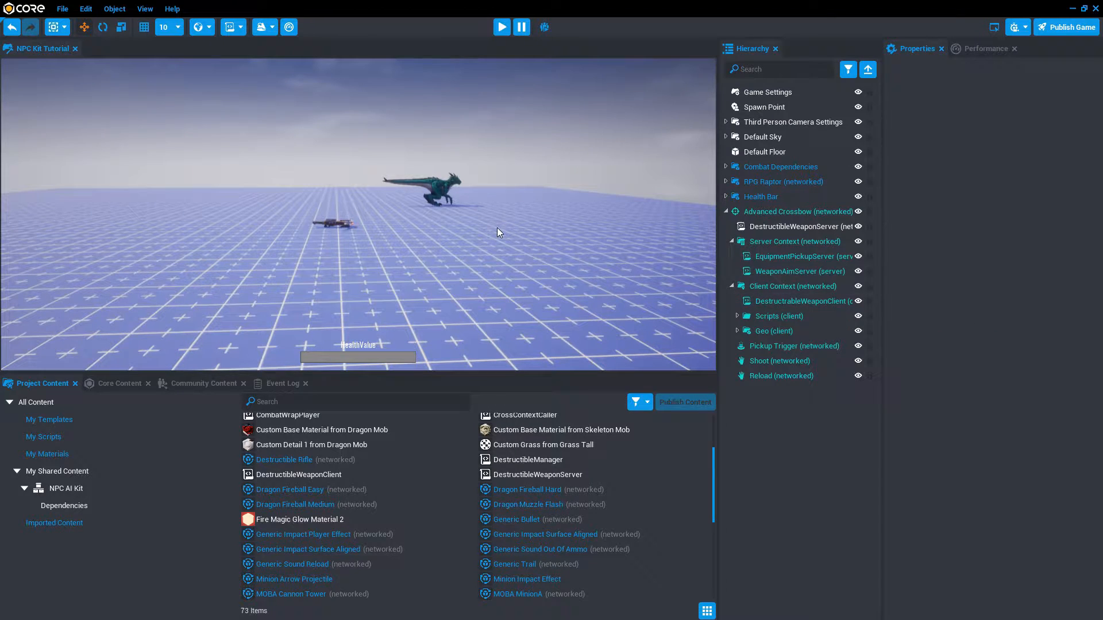
pyautogui.click(501, 26)
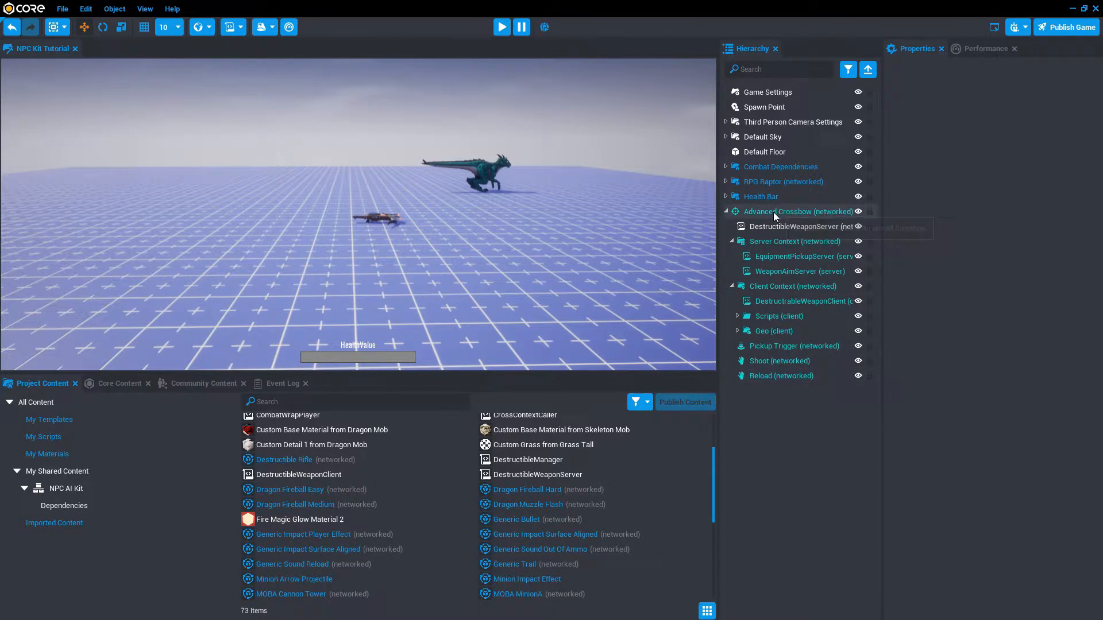
# Create a new template from the Advanced Crossbow named My Raptor Crossbow
pyautogui.rightClick(797, 211)
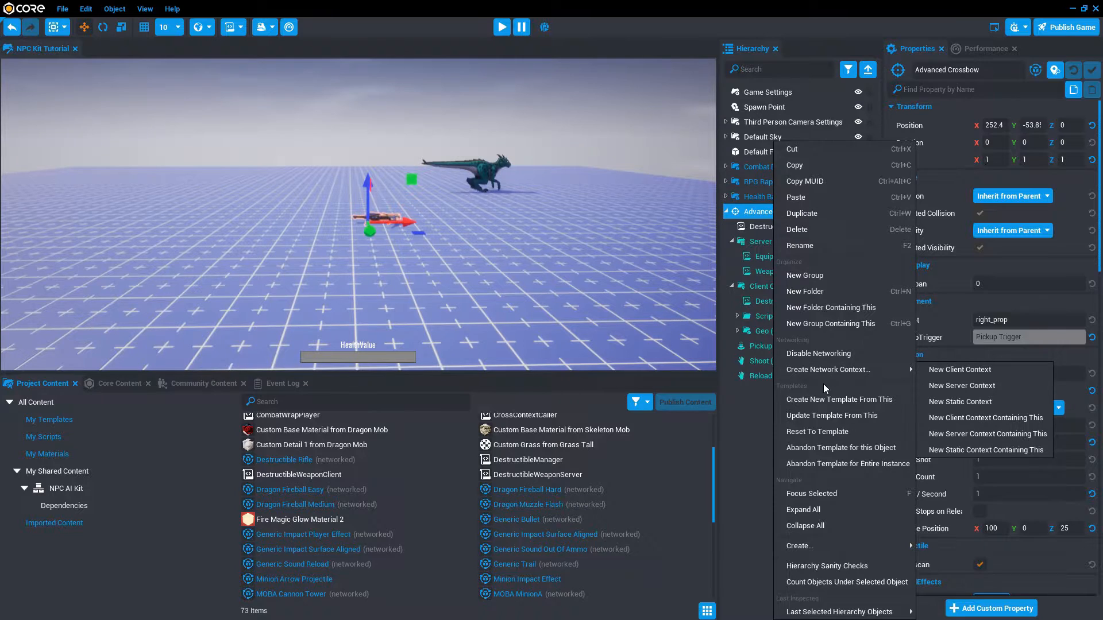
pyautogui.click(837, 400)
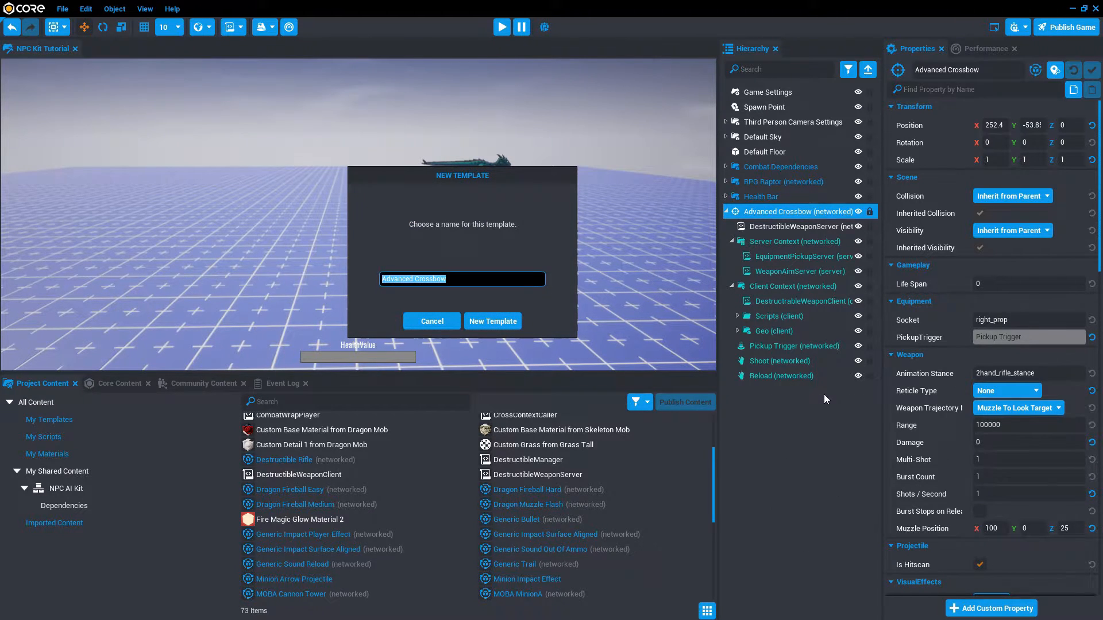
pyautogui.write('My Raptor C')
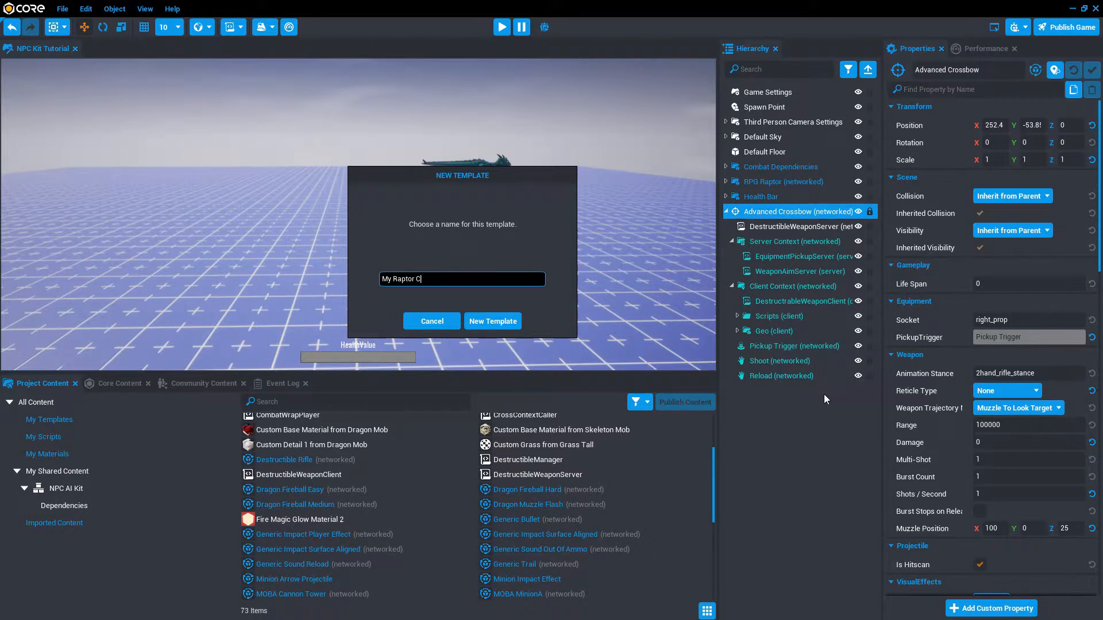
pyautogui.click(493, 320)
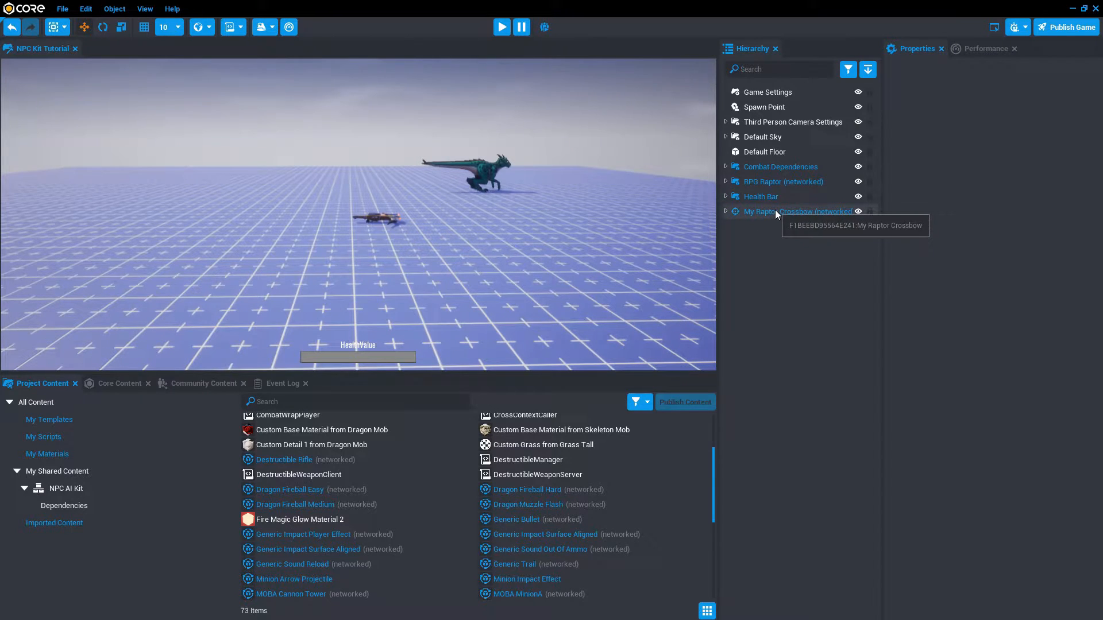
# Add Static Player Equipment, delete the placed My Raptor Crossbow, and select its EquipmentTemplate field
pyautogui.click(799, 211)
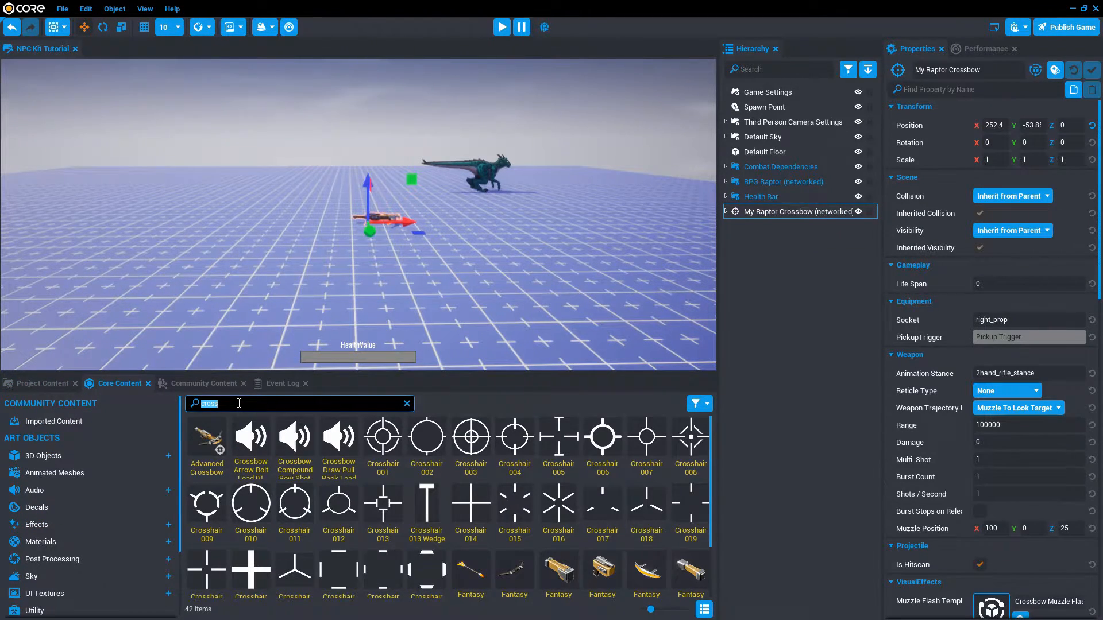
pyautogui.write('static pl')
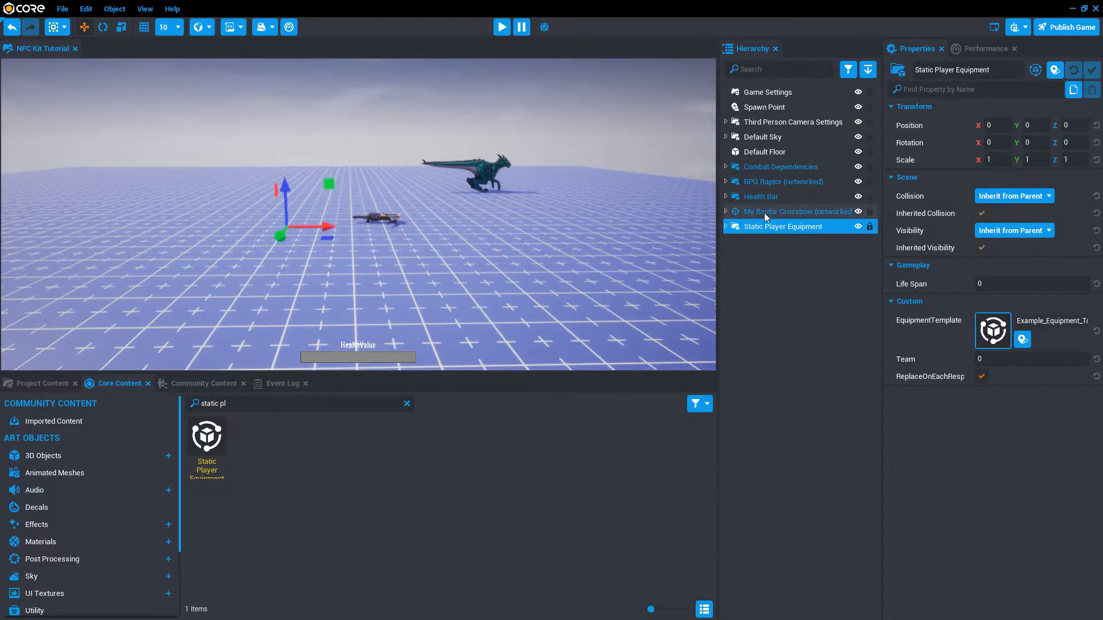
pyautogui.click(797, 211)
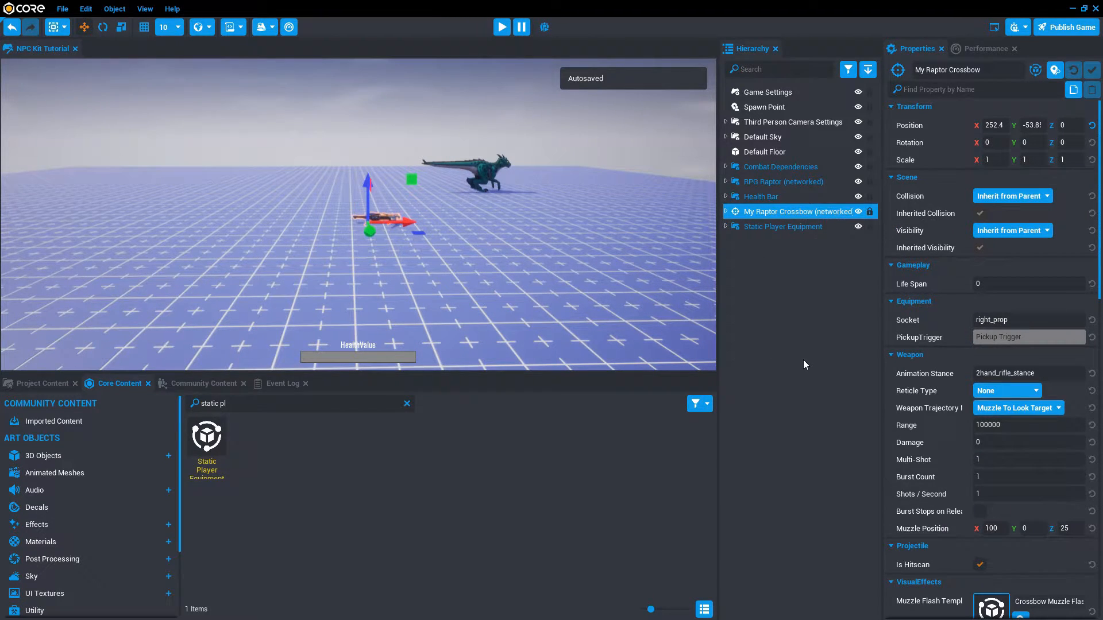
pyautogui.click(782, 226)
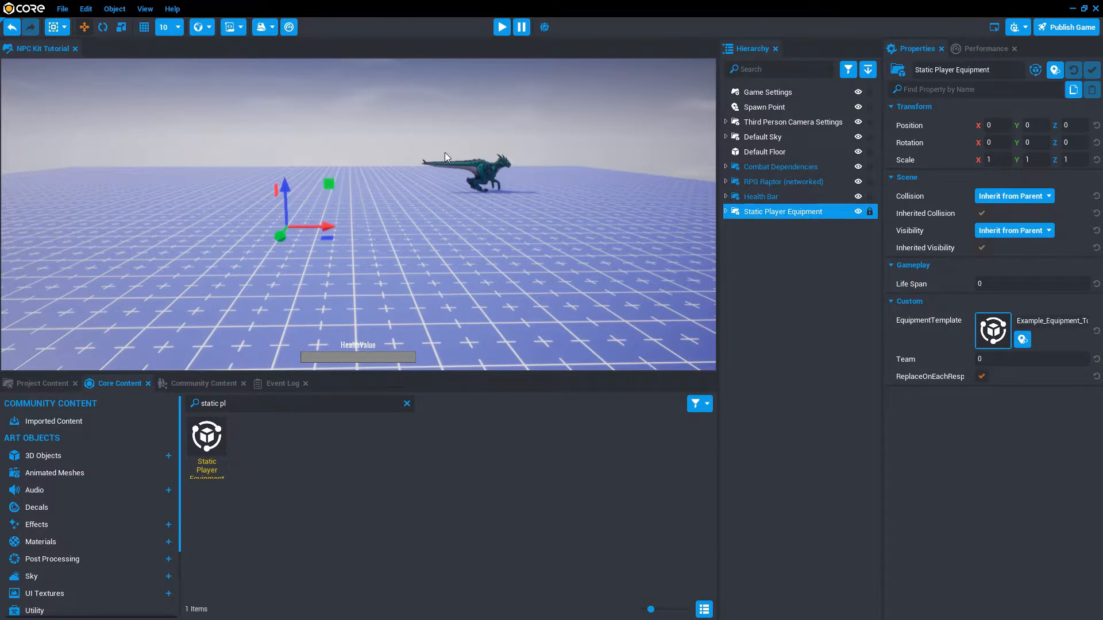
pyautogui.click(501, 27)
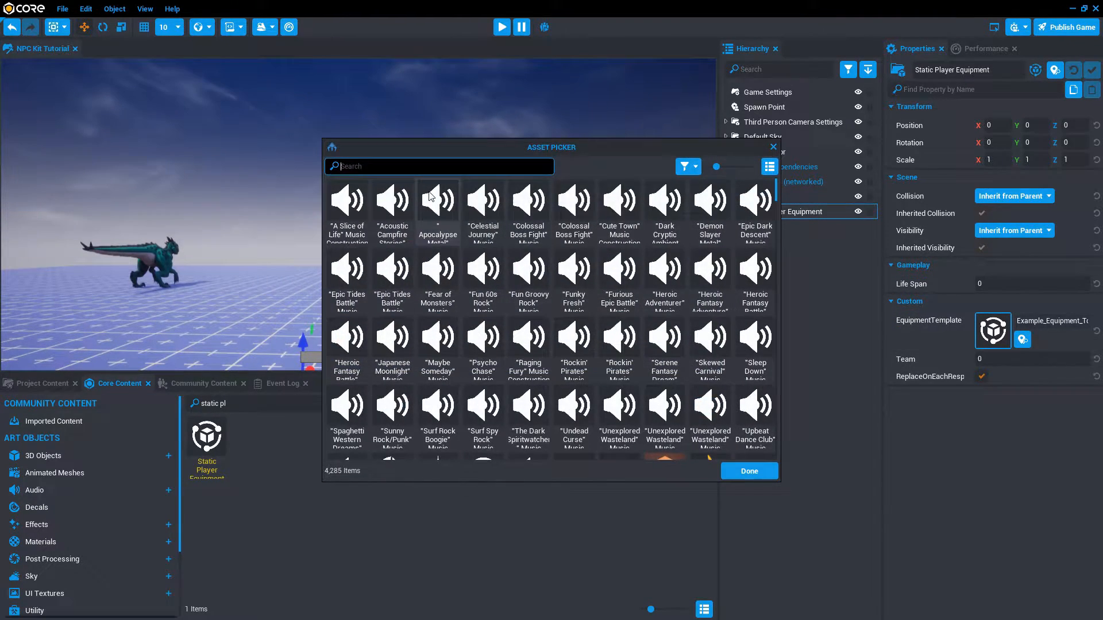
# Assign My Raptor Crossbow as the equipment template and start a preview
pyautogui.write('raptor')
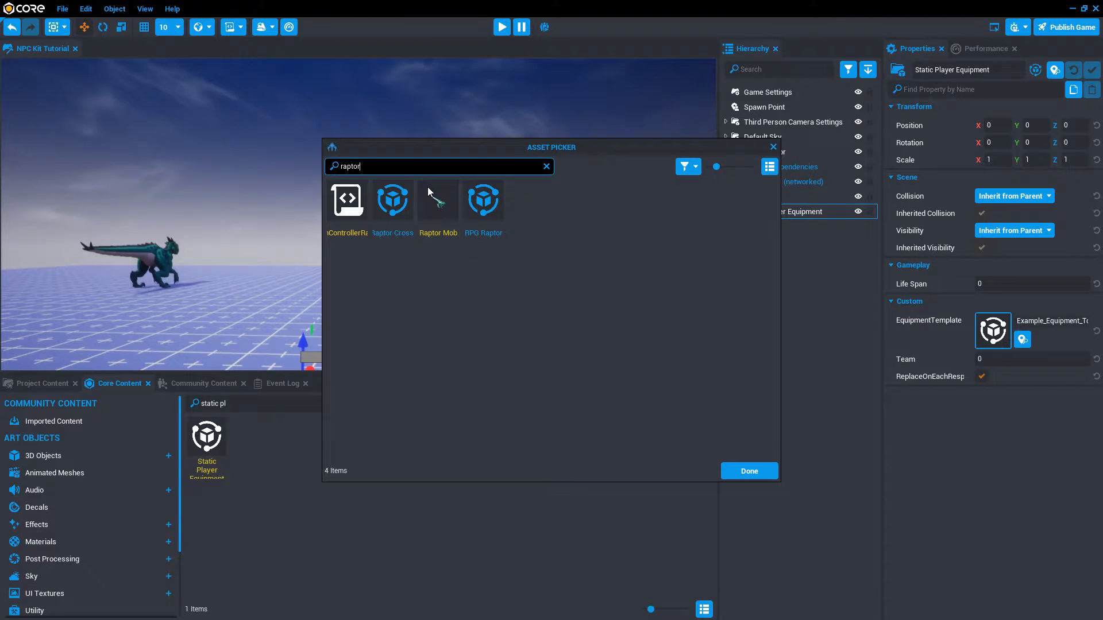
pyautogui.click(393, 200)
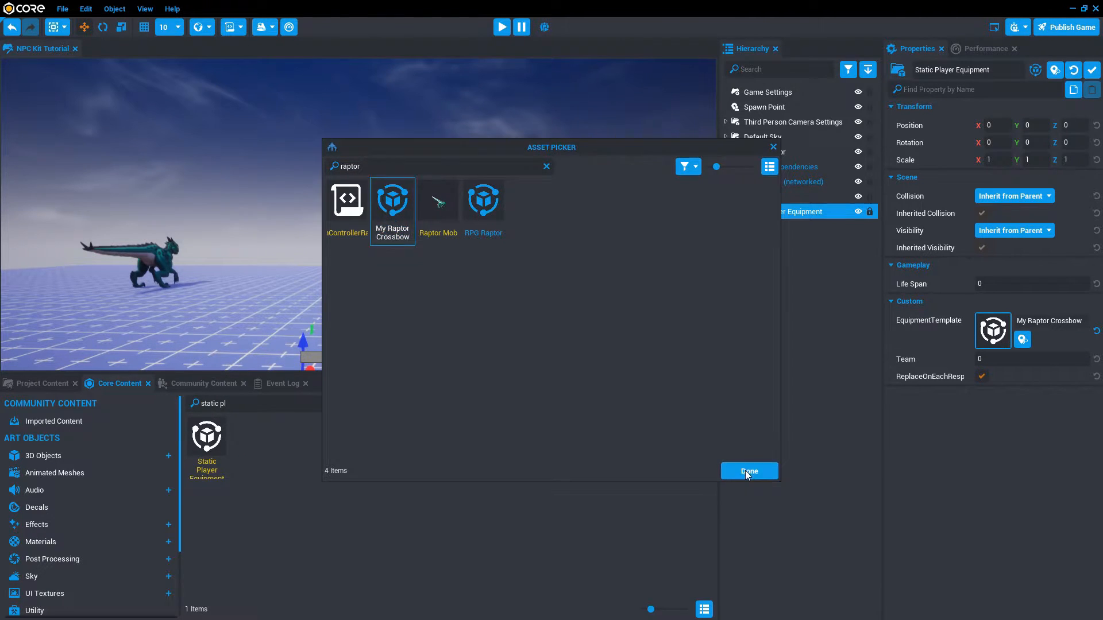
pyautogui.click(500, 27)
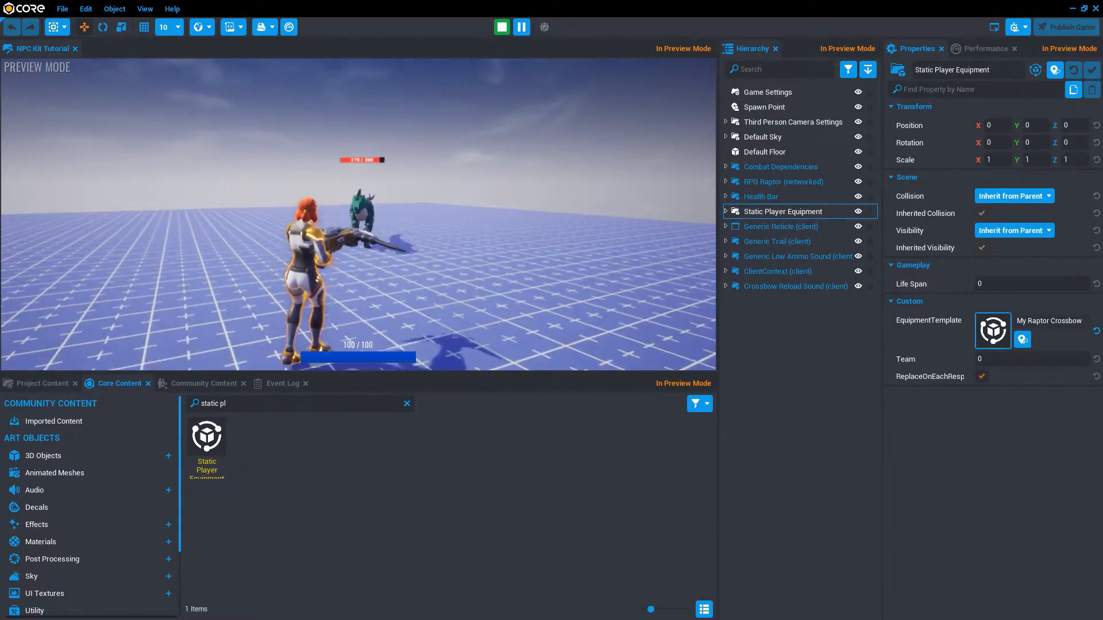
# End the preview, toggling Multiplayer Preview Mode on and off, and select the RPG Raptor
pyautogui.click(501, 26)
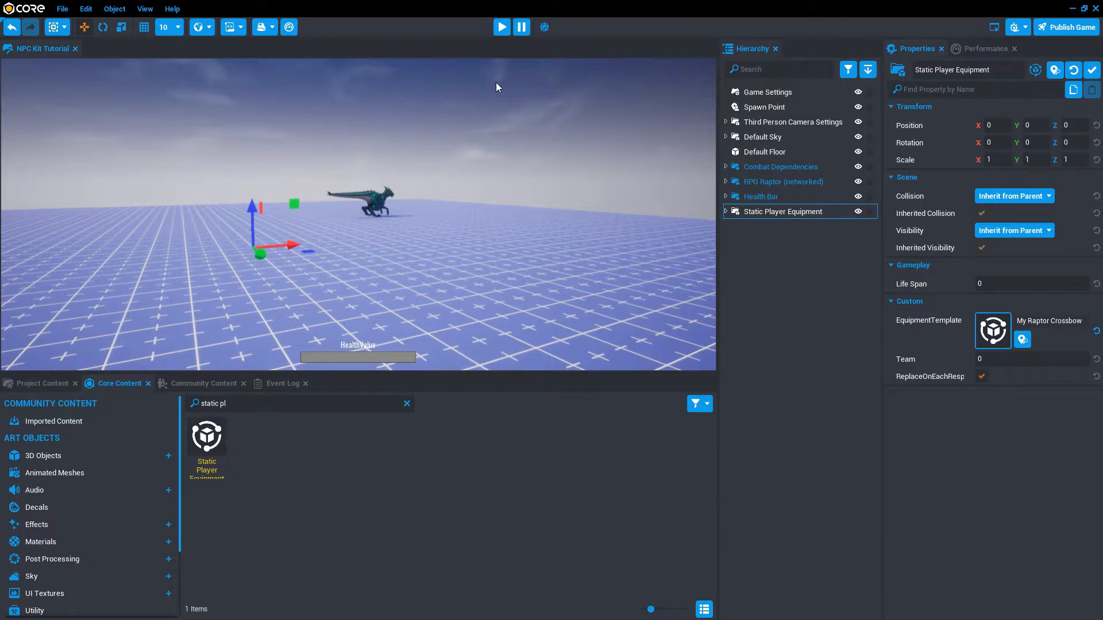
pyautogui.click(543, 26)
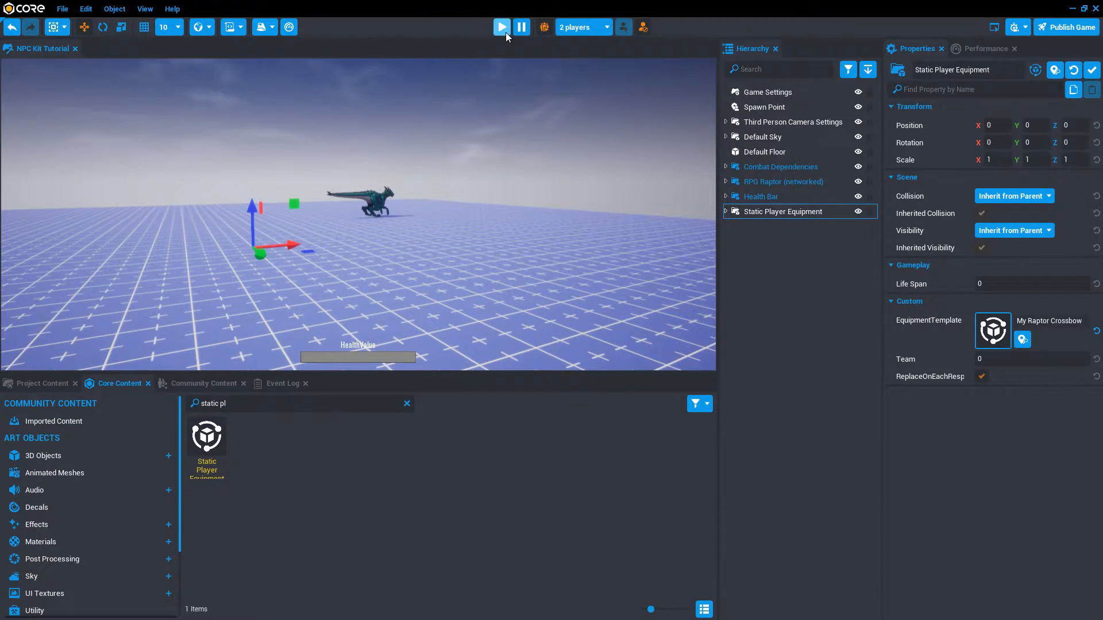
pyautogui.click(502, 26)
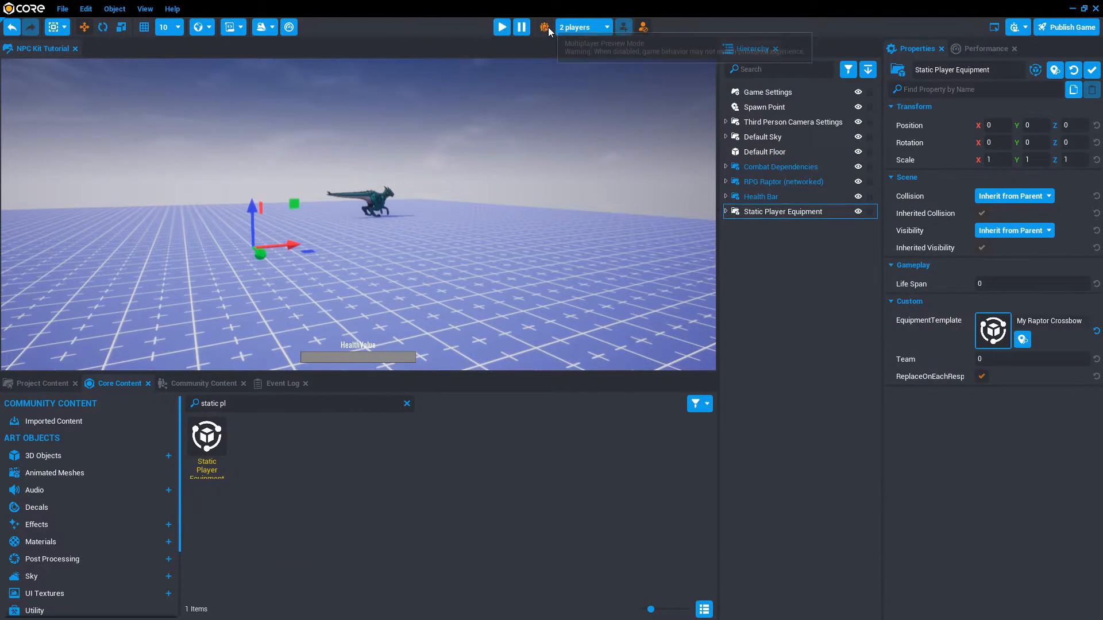
pyautogui.click(782, 182)
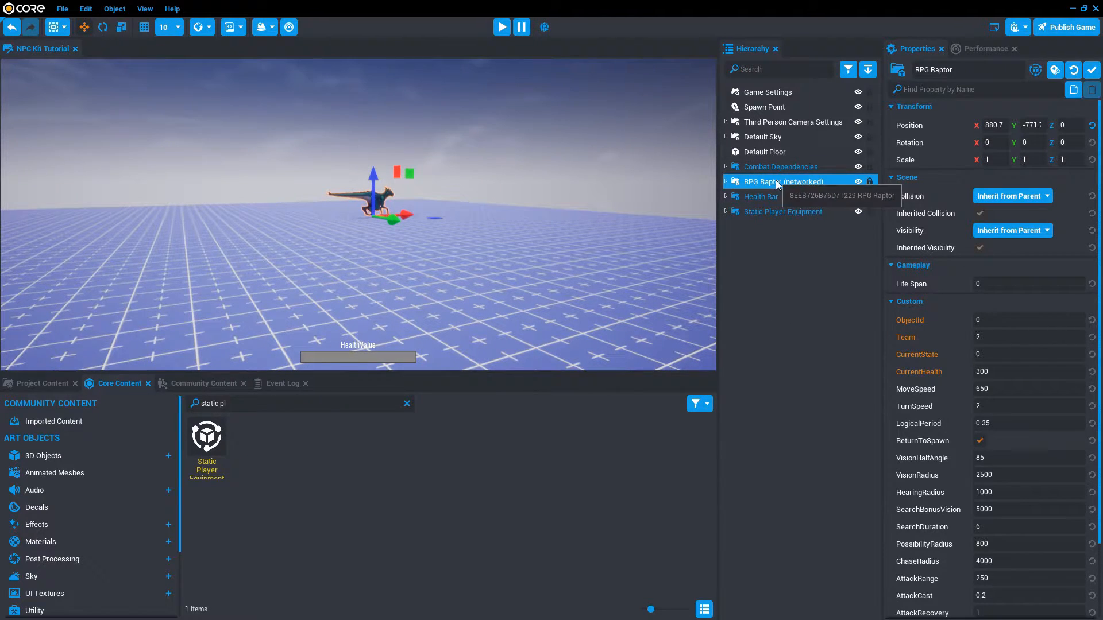
# Duplicate the RPG Raptor, set the copy's Team to 1 and preview the two raptors fighting
pyautogui.click(1027, 337)
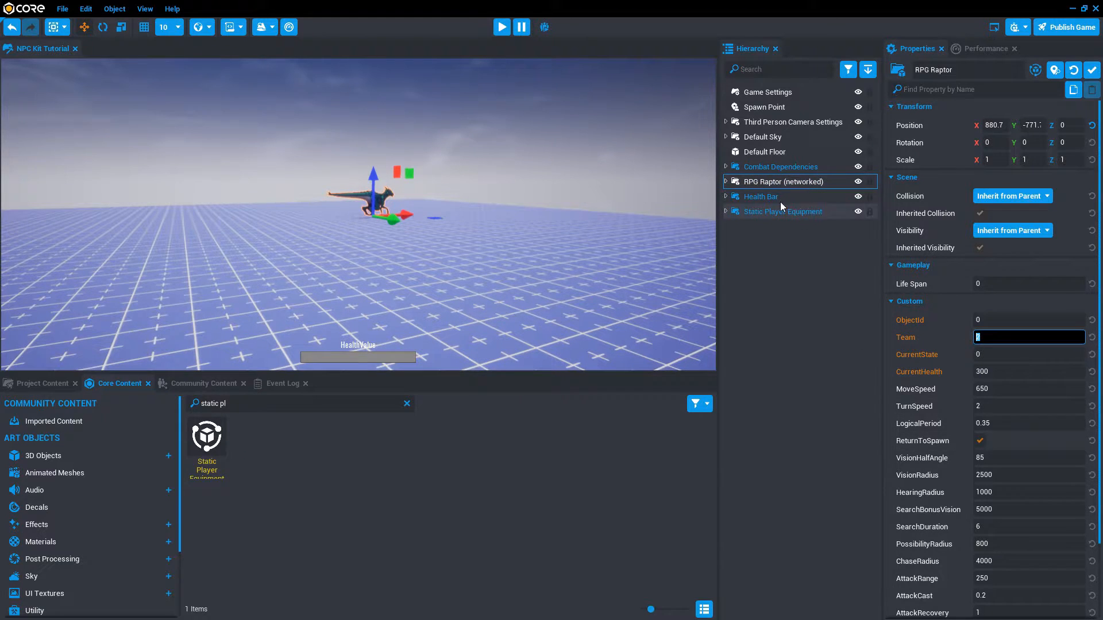
pyautogui.rightClick(781, 182)
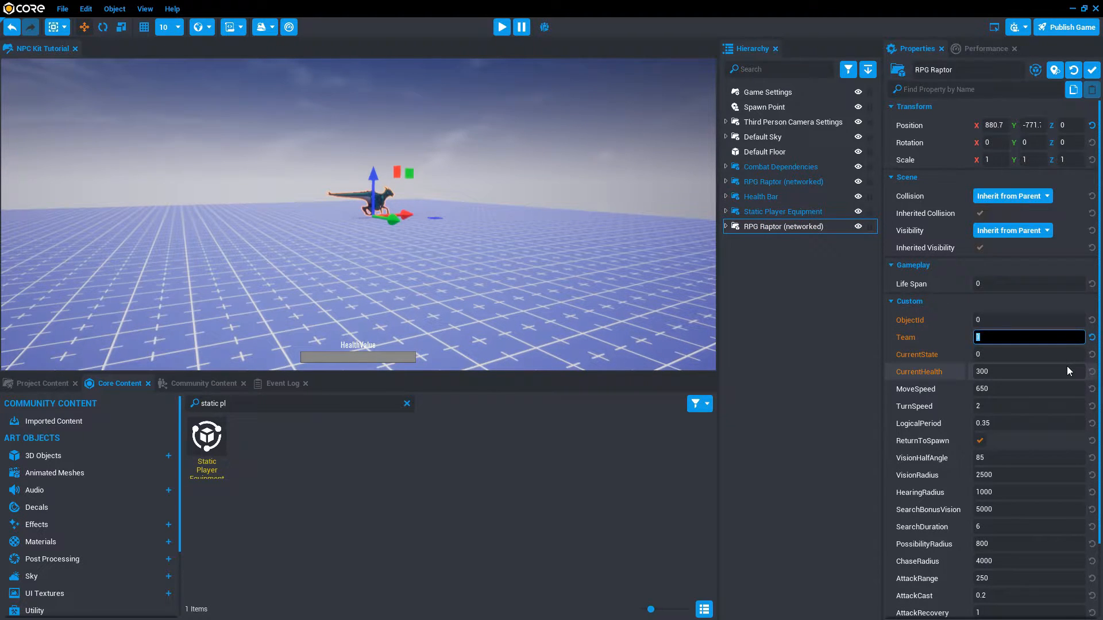
pyautogui.write('1')
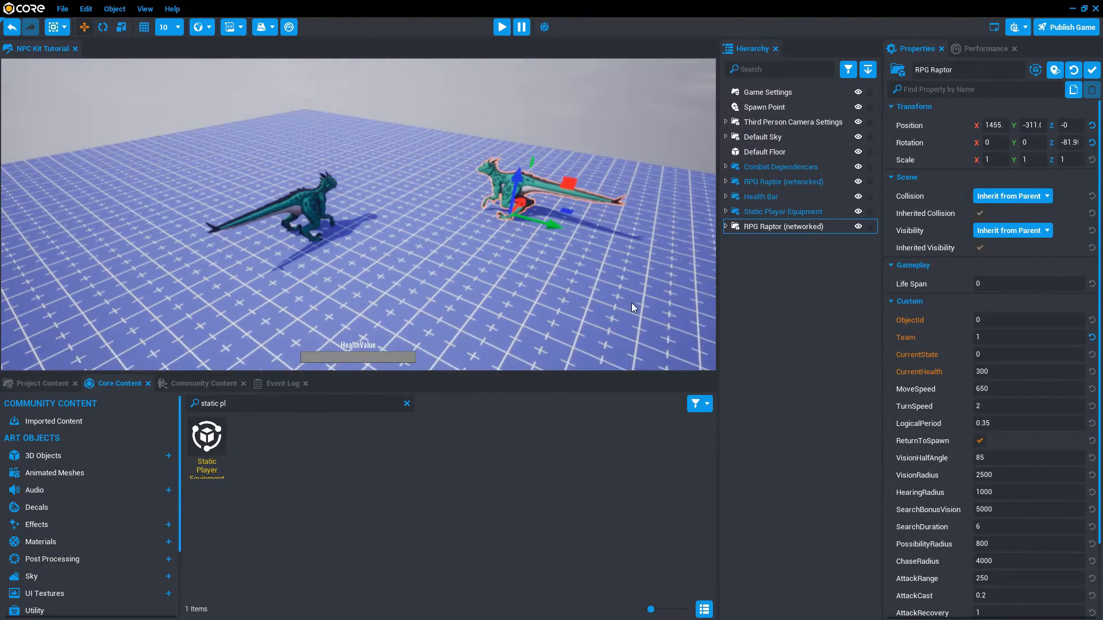
pyautogui.click(501, 27)
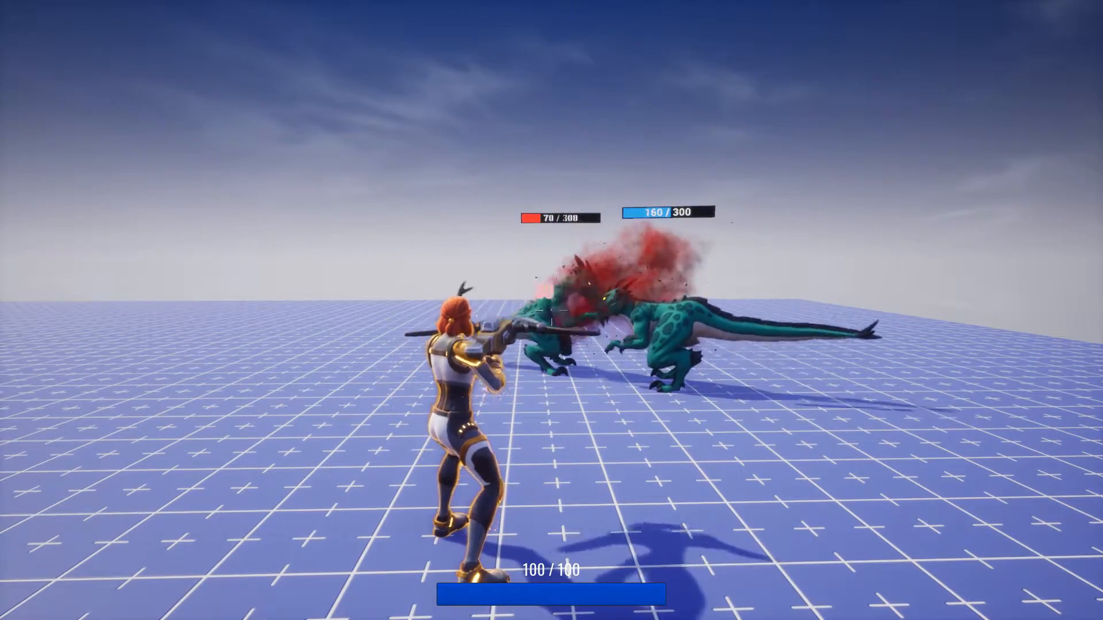
pyautogui.click(551, 324)
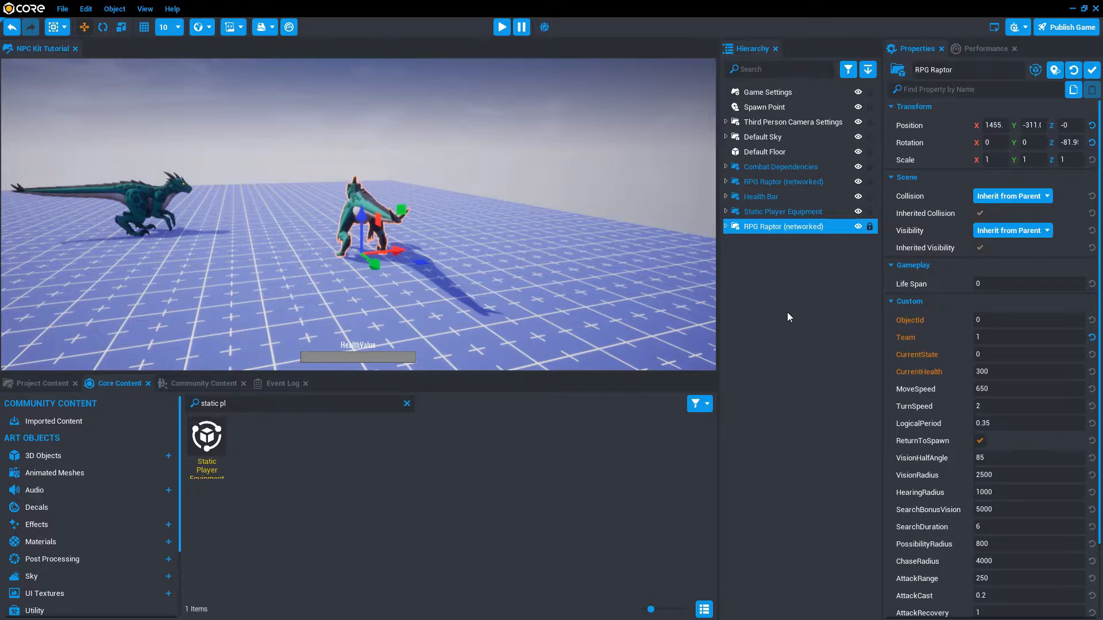
pyautogui.moveTo(931, 420)
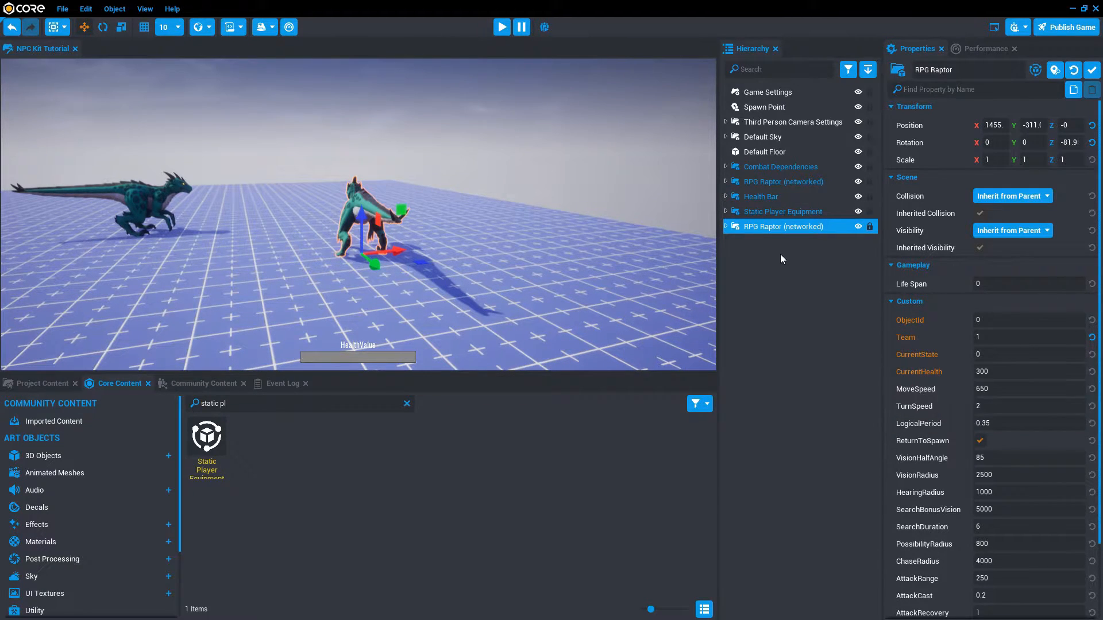
pyautogui.moveTo(763, 238)
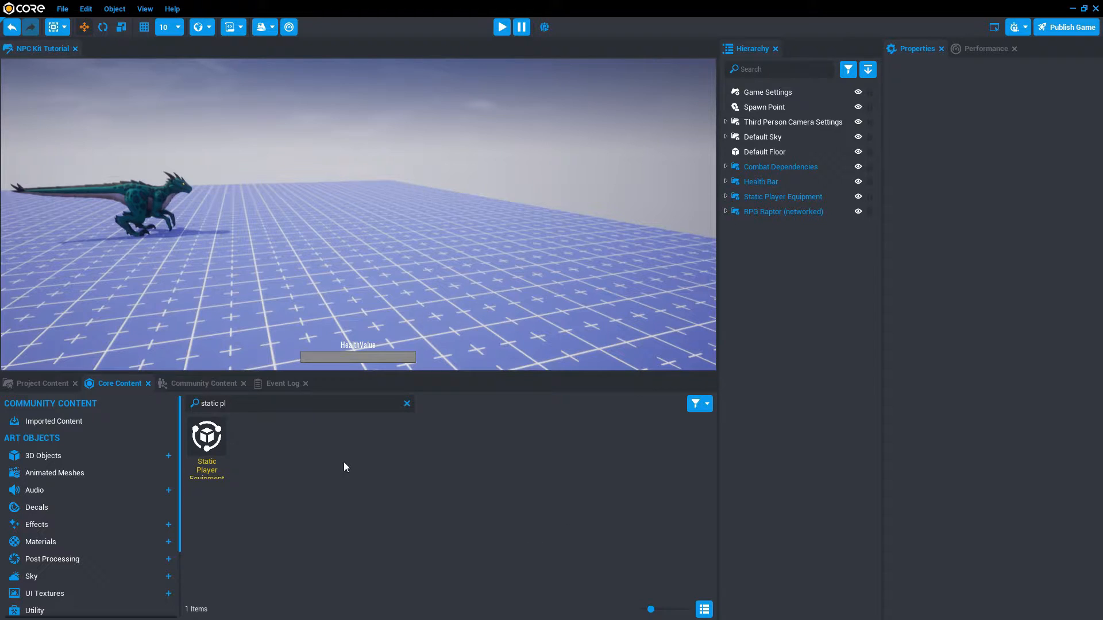
# Delete the second team-1 RPG Raptor and return to the Community Content catalog
pyautogui.click(204, 384)
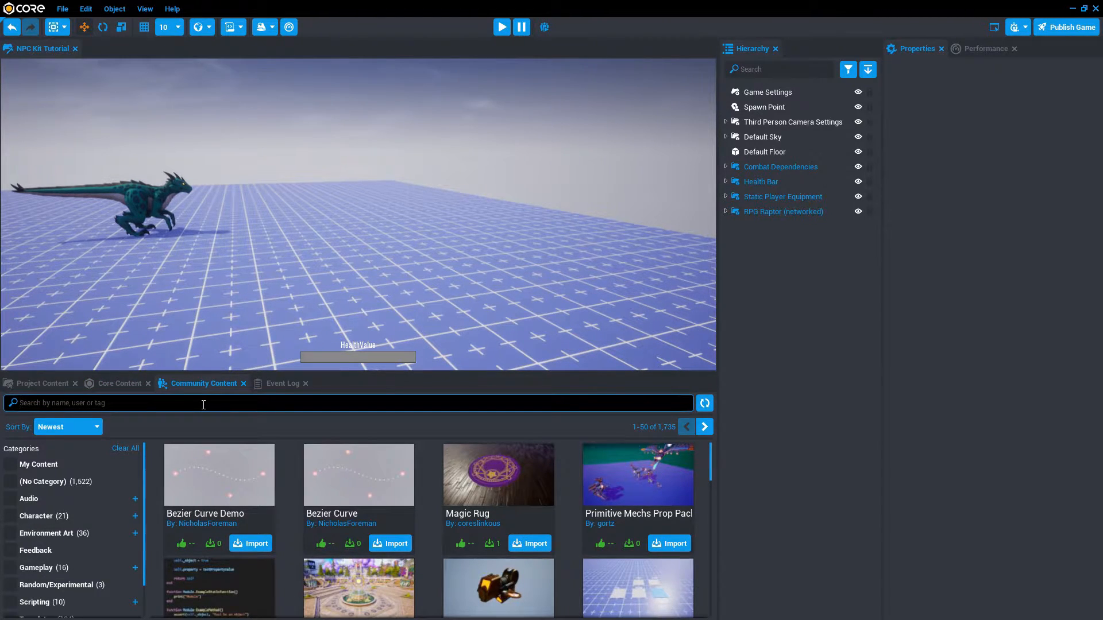
# Search Community Content for 'ca' and import The Carlos Blade template into the project
pyautogui.write('ca')
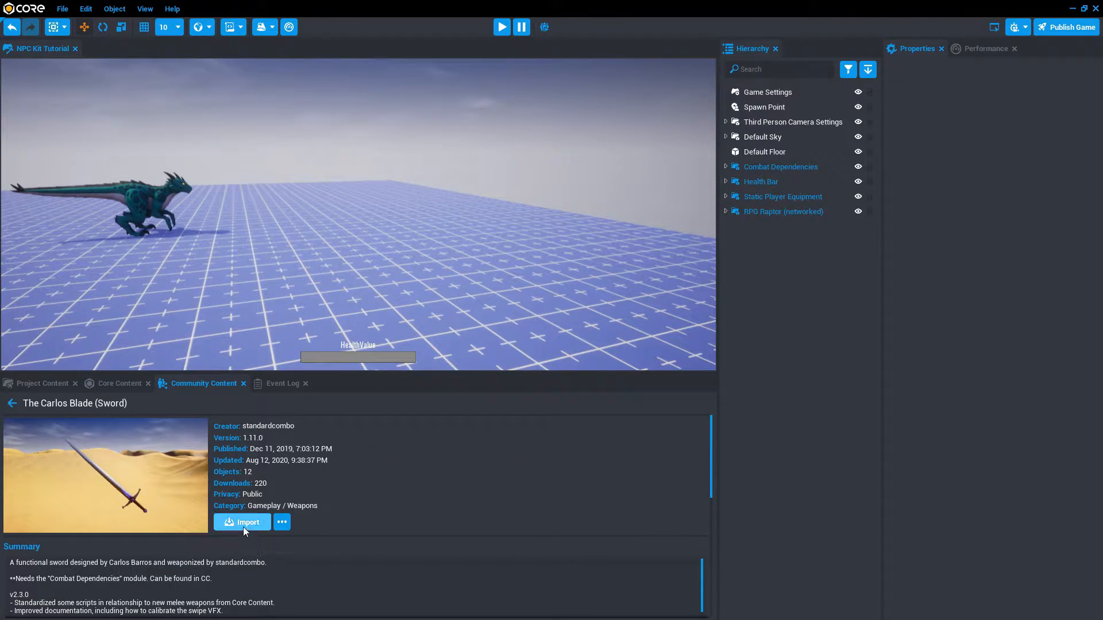
pyautogui.click(247, 521)
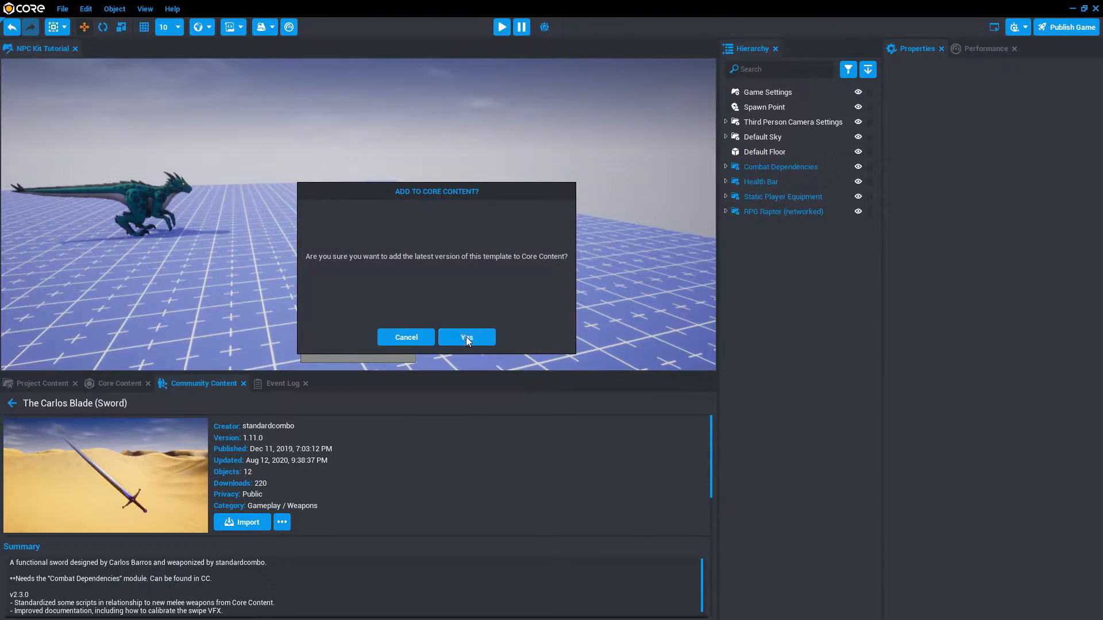
pyautogui.click(467, 336)
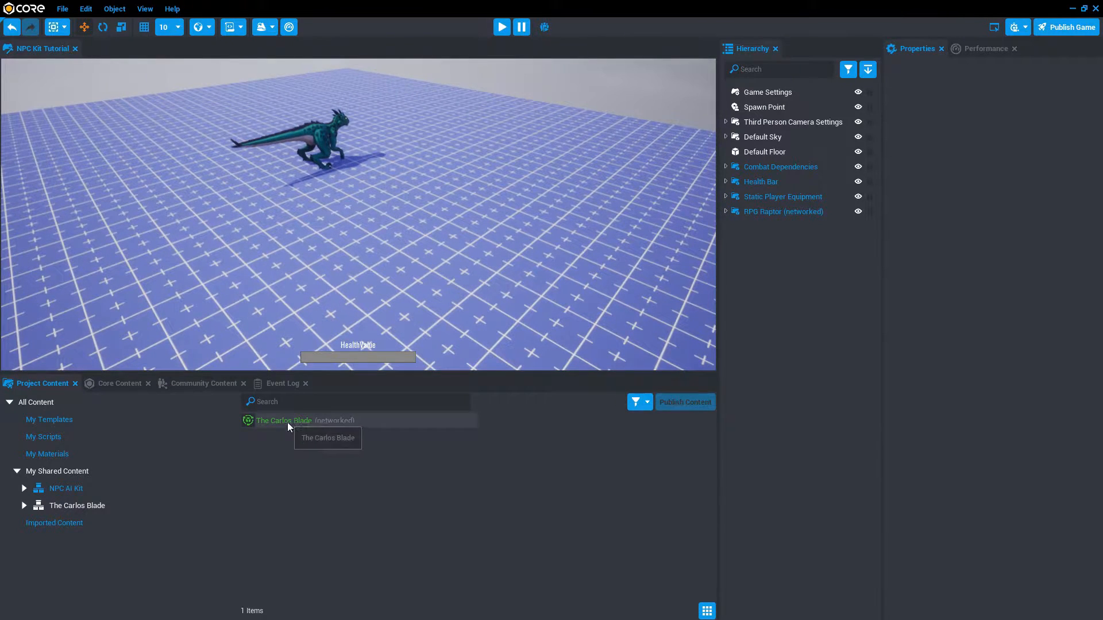
# Drag The Carlos Blade into the scene as a networked two-hand sword
pyautogui.click(282, 420)
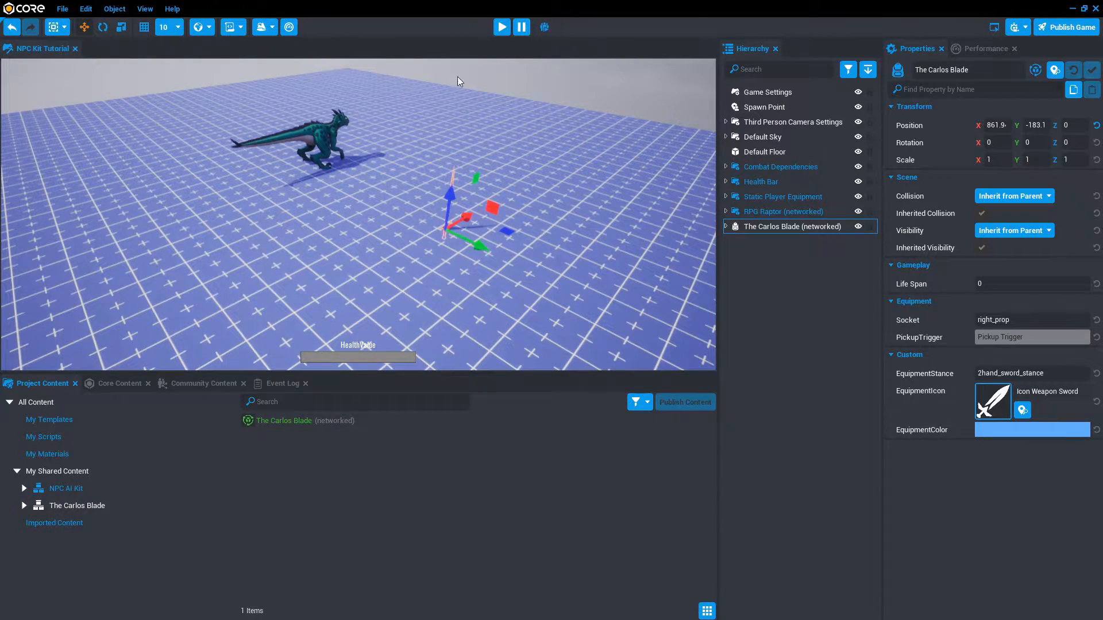
pyautogui.click(501, 26)
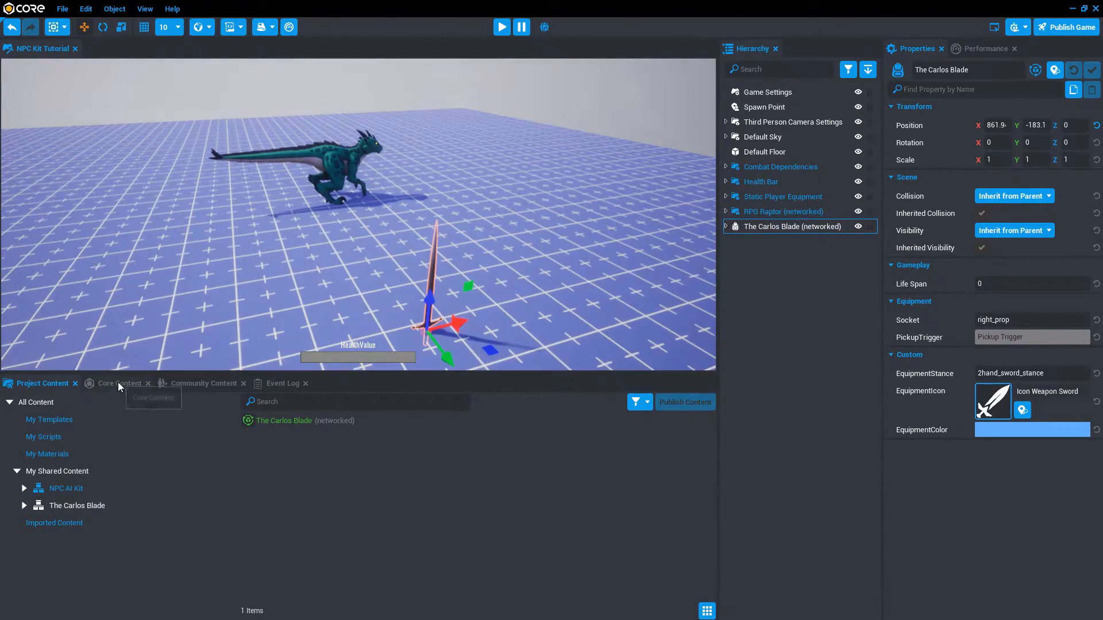
pyautogui.click(120, 384)
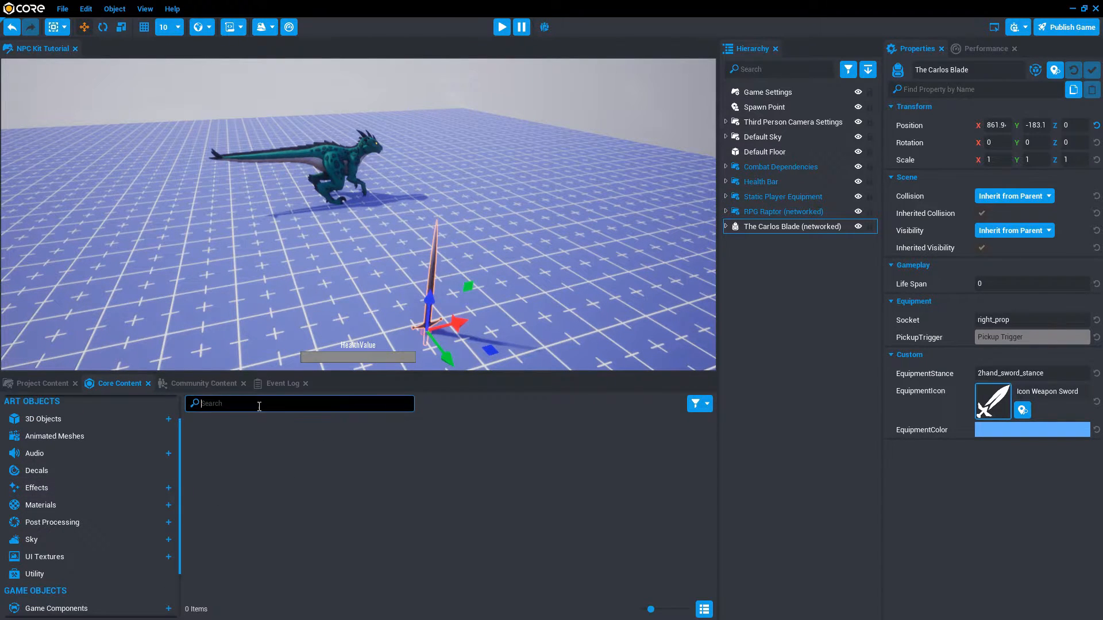
# Search Core Content for 'sword' and place the Advanced Sword beside The Carlos Blade
pyautogui.write('sword')
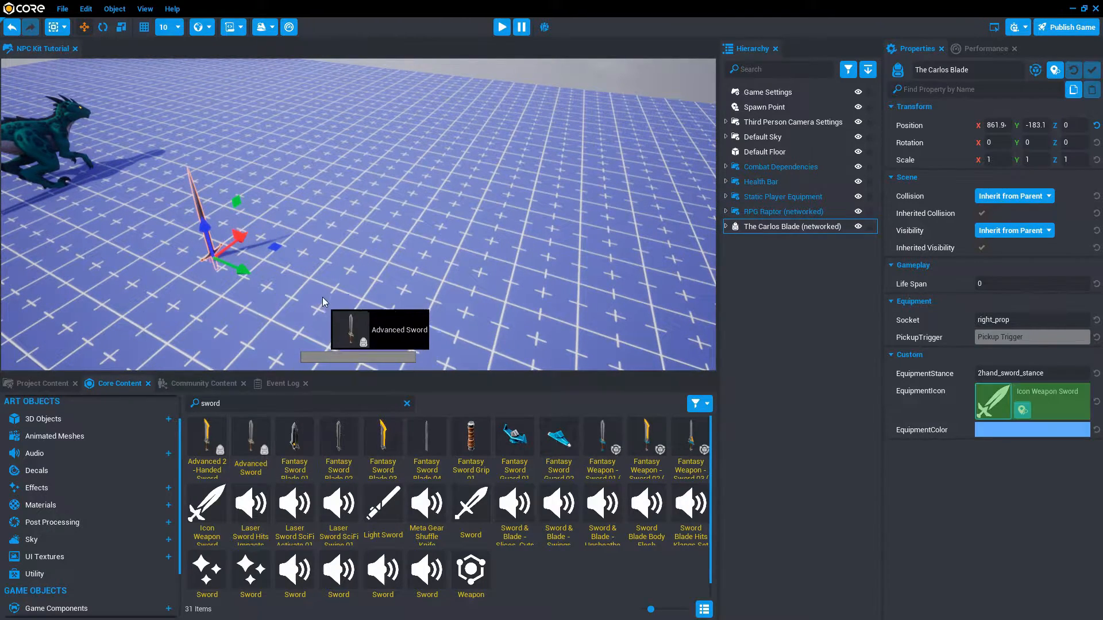
pyautogui.click(502, 26)
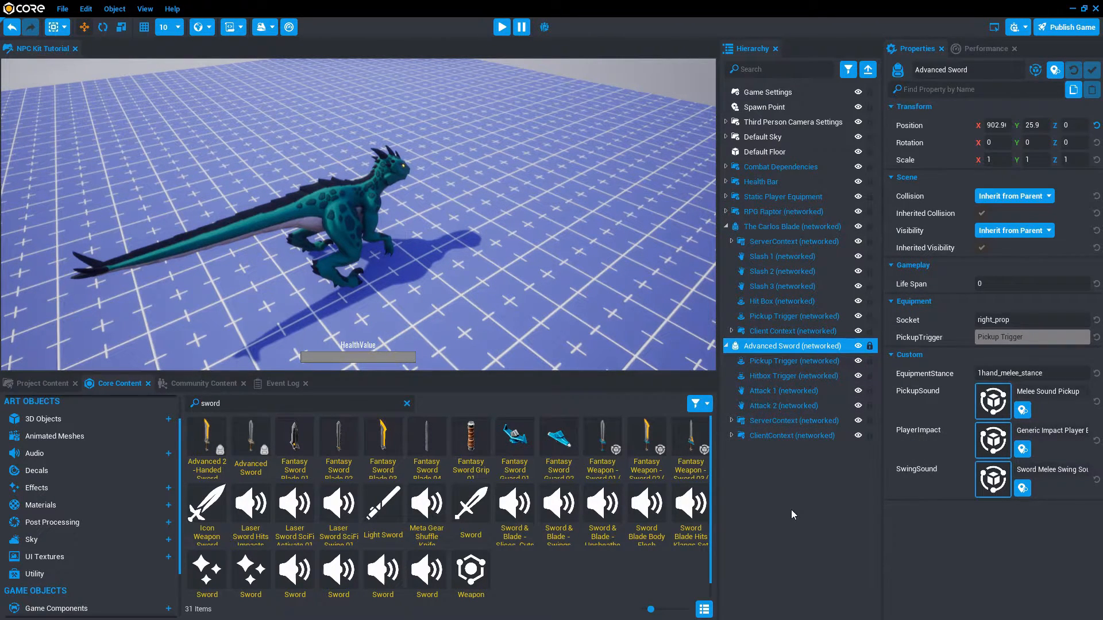
# Review The Carlos Blade's three MeleeAbilityServer scripts and the Slash abilities they reference
pyautogui.click(734, 241)
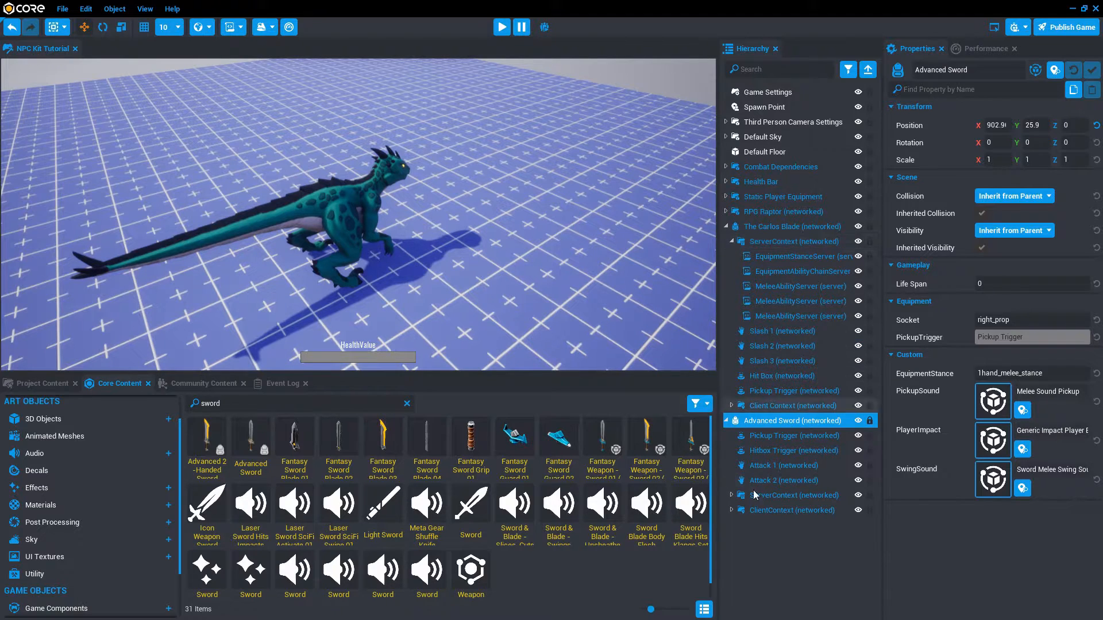
pyautogui.moveTo(799, 286)
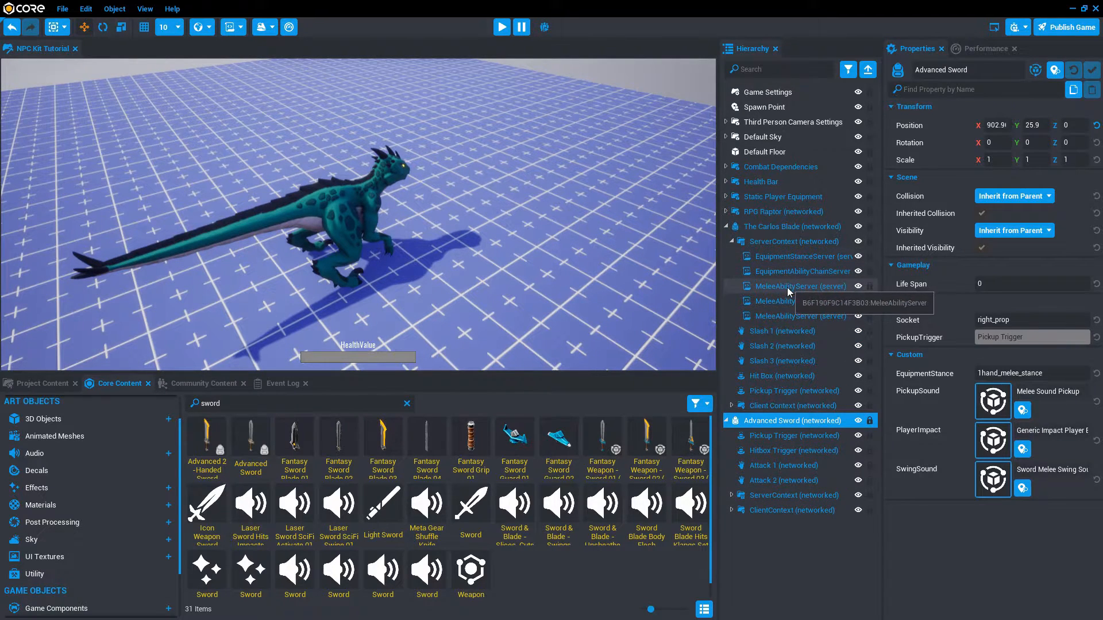
pyautogui.click(798, 286)
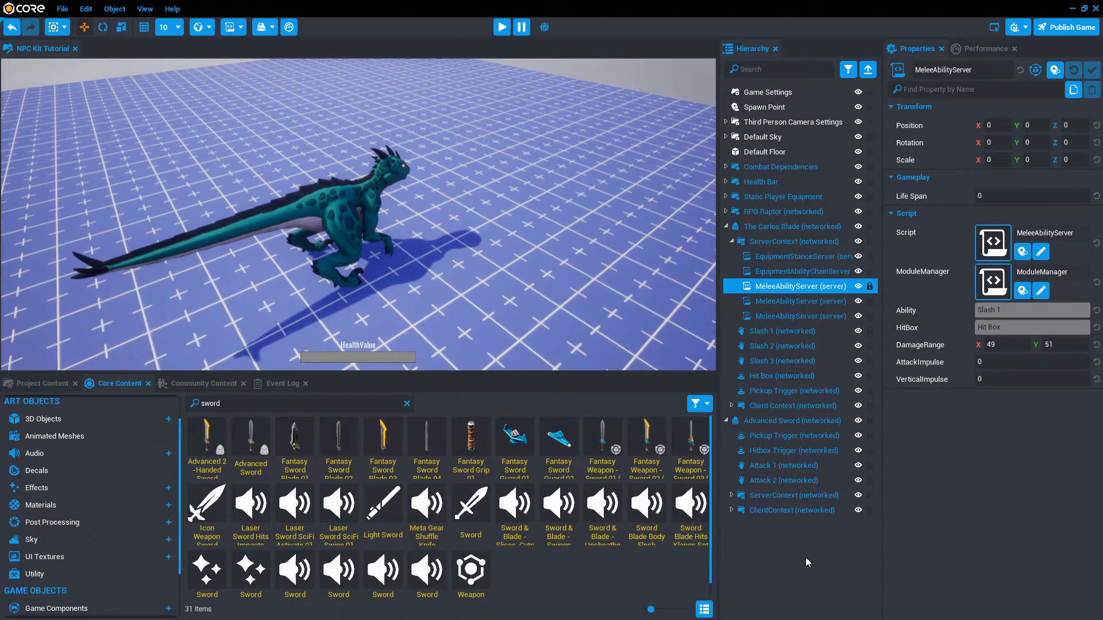
pyautogui.moveTo(794, 241)
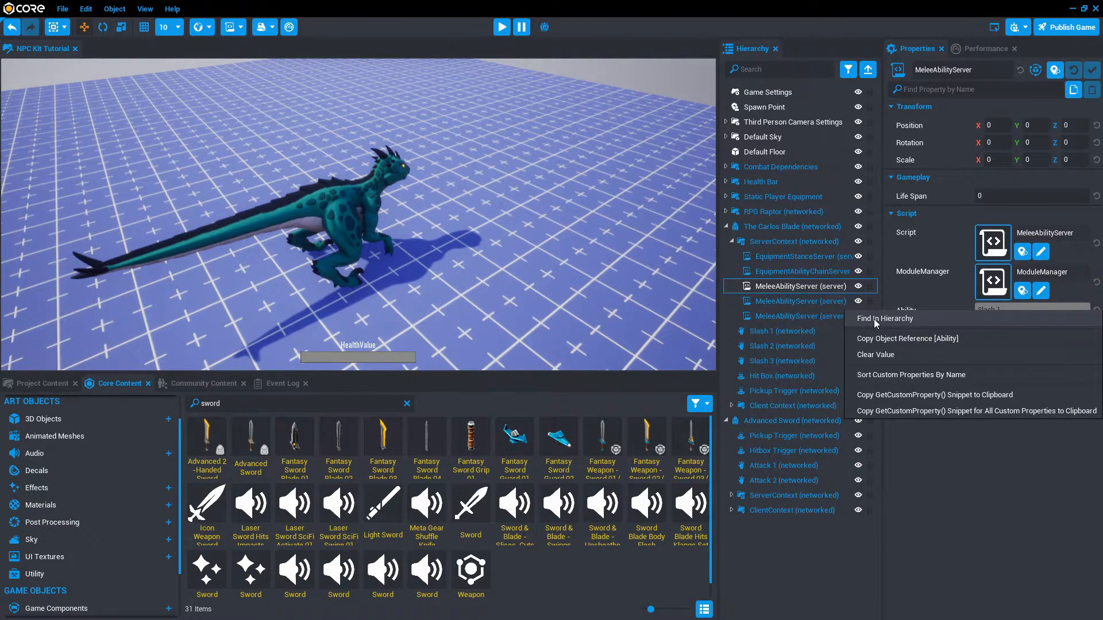
pyautogui.click(781, 331)
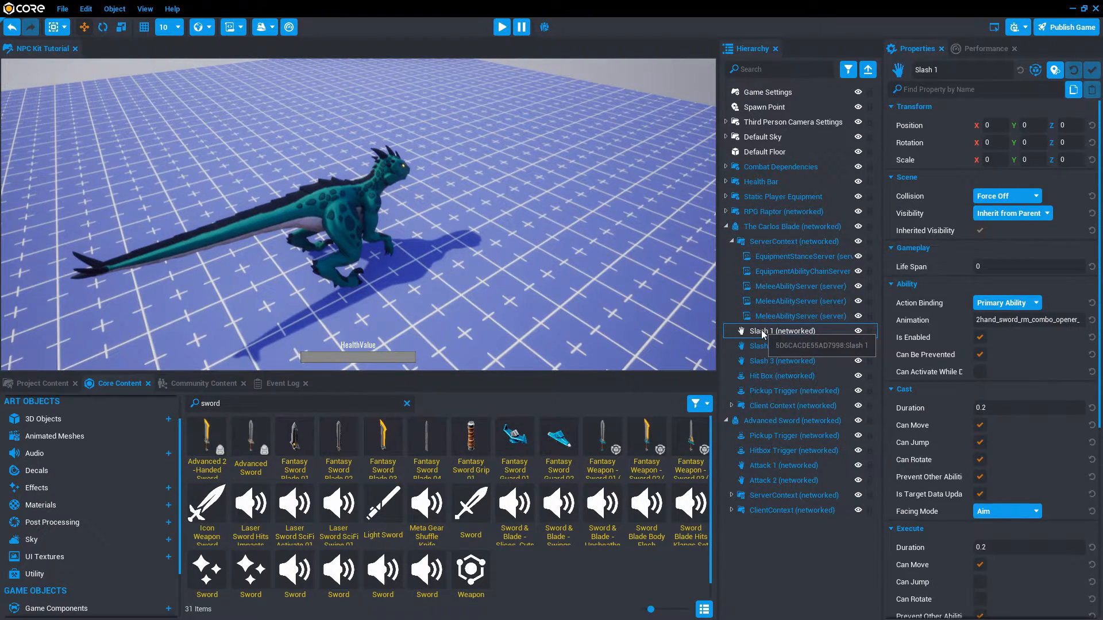
pyautogui.click(799, 286)
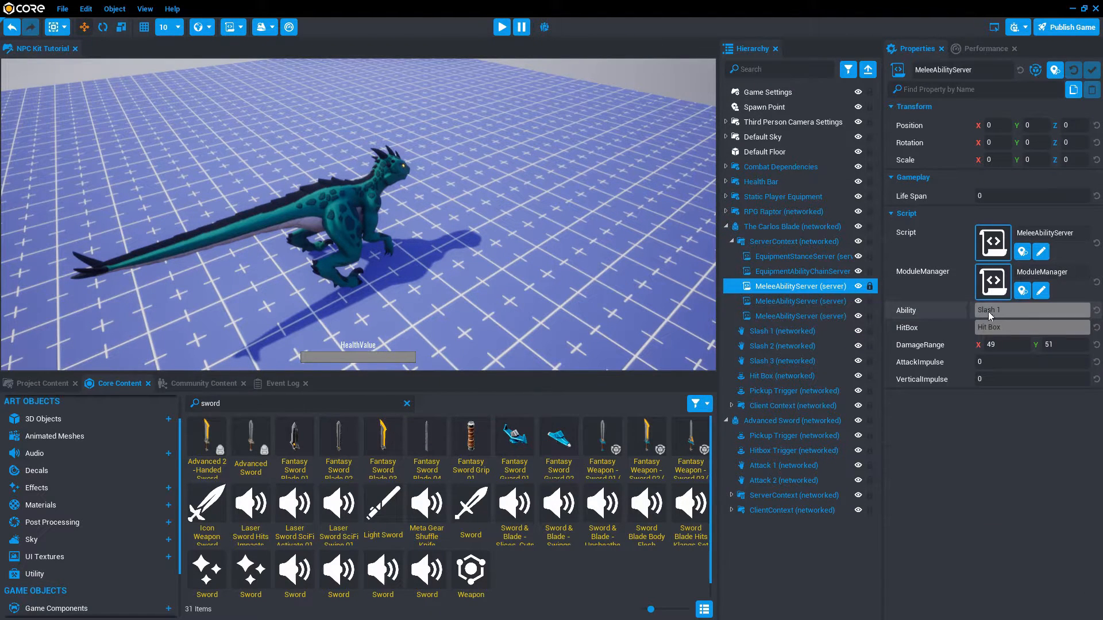
pyautogui.click(798, 301)
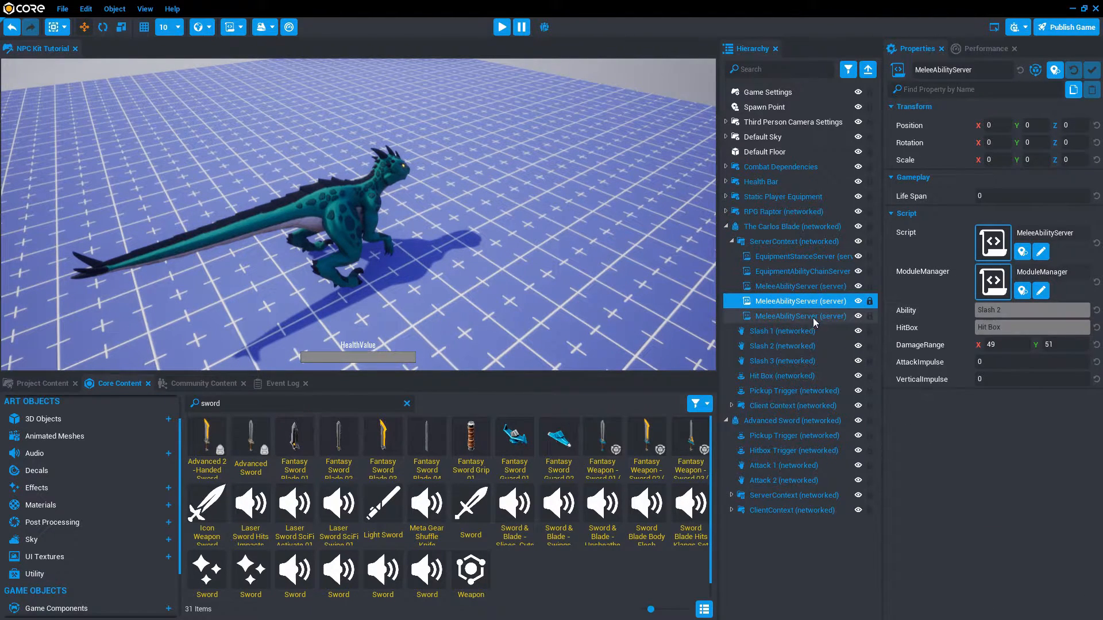
pyautogui.click(795, 316)
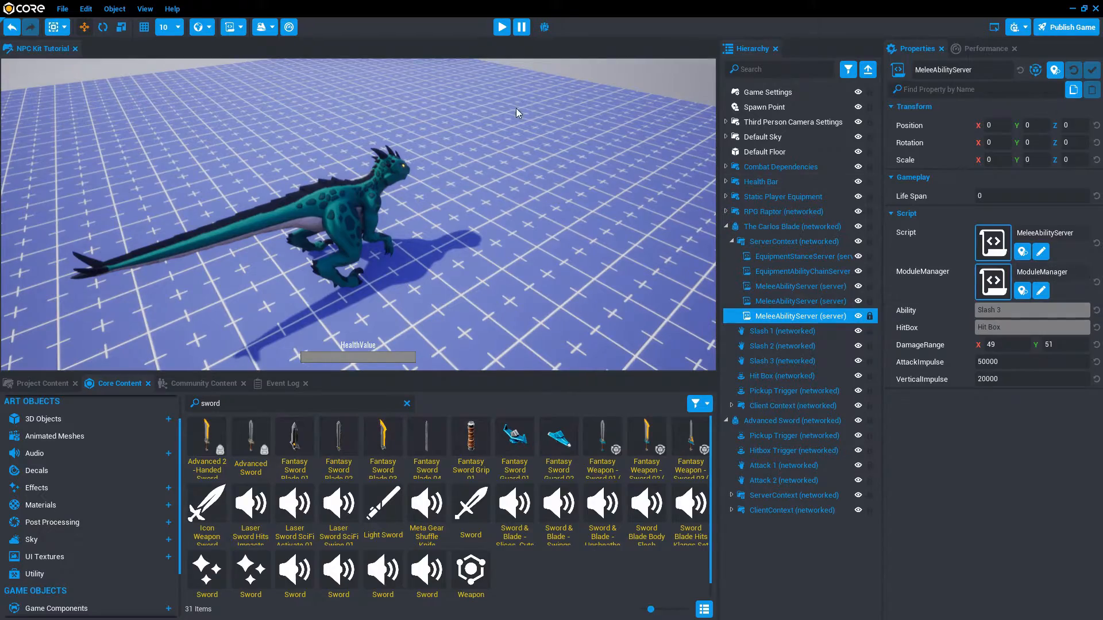
pyautogui.click(501, 27)
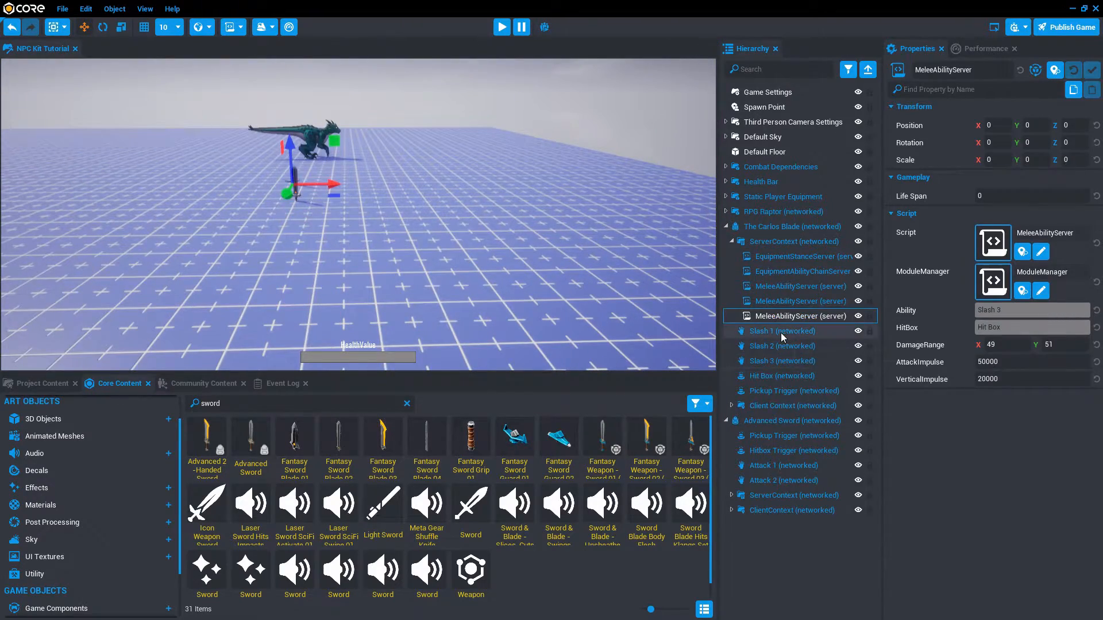
pyautogui.click(781, 346)
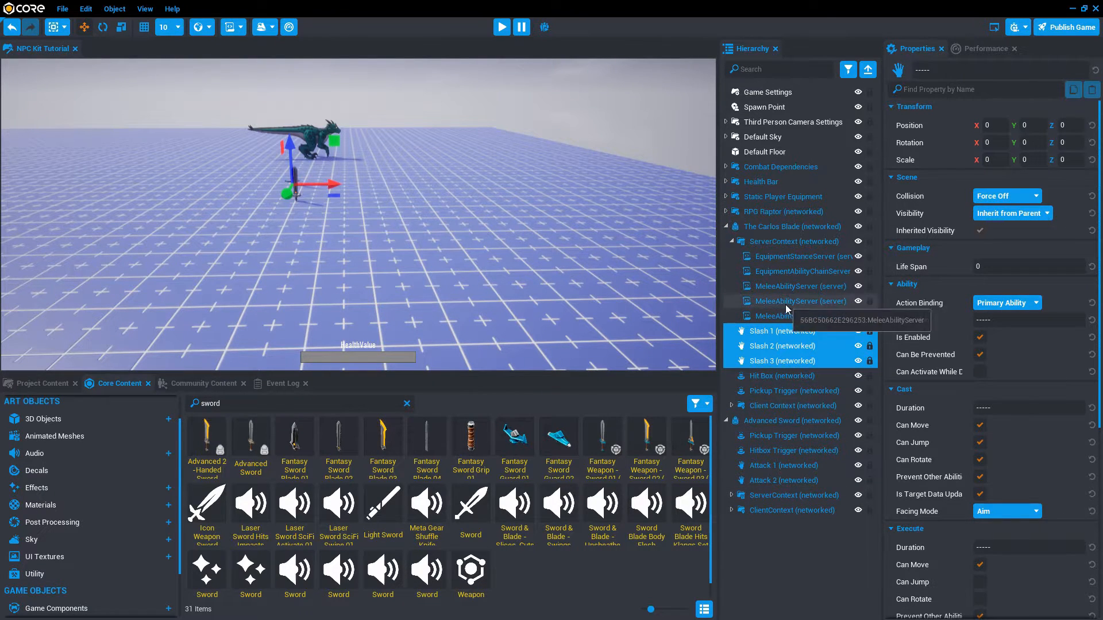
pyautogui.click(791, 421)
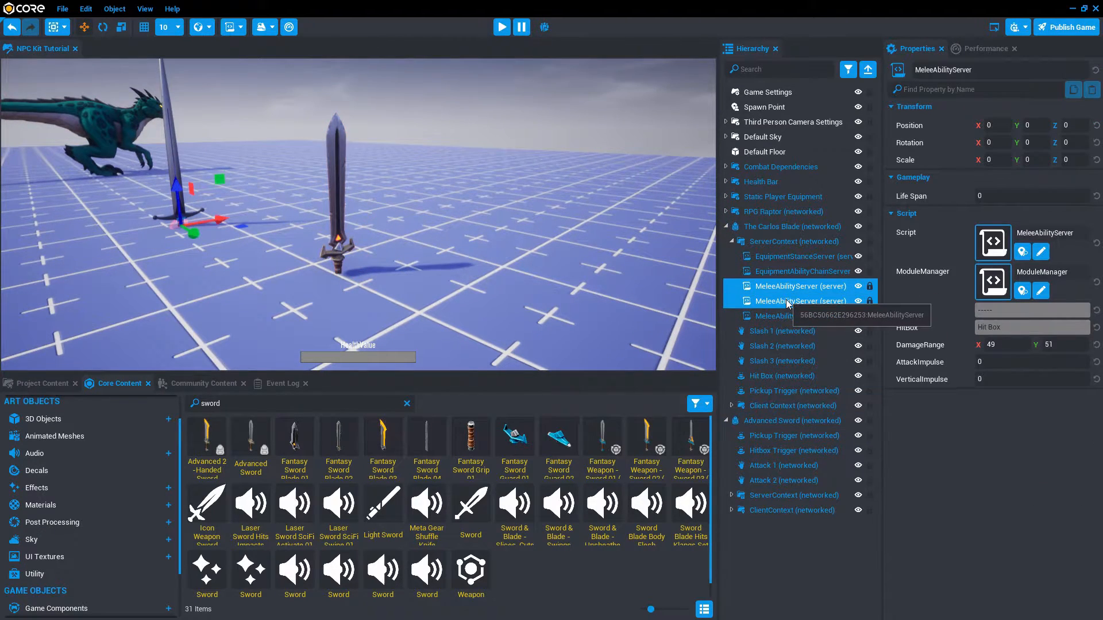
pyautogui.click(783, 465)
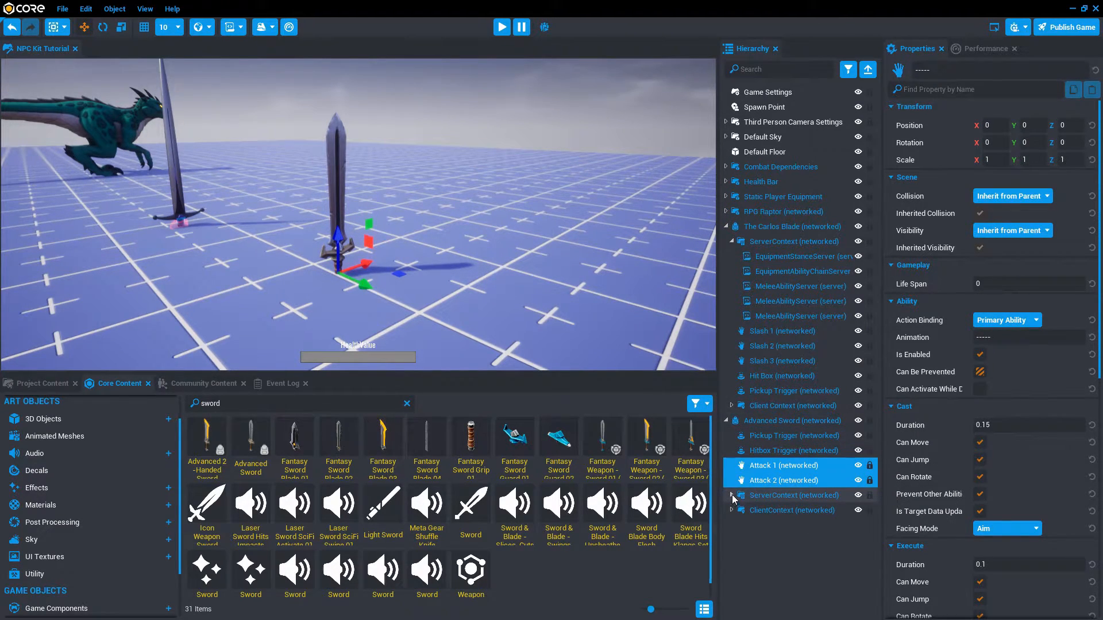
pyautogui.click(732, 496)
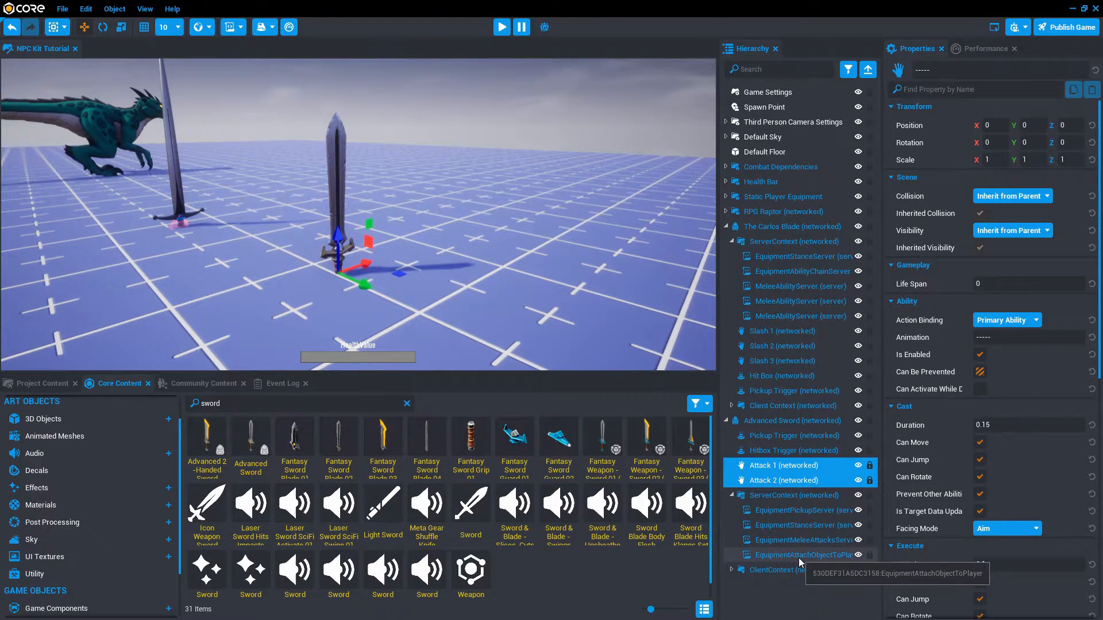
pyautogui.moveTo(797, 540)
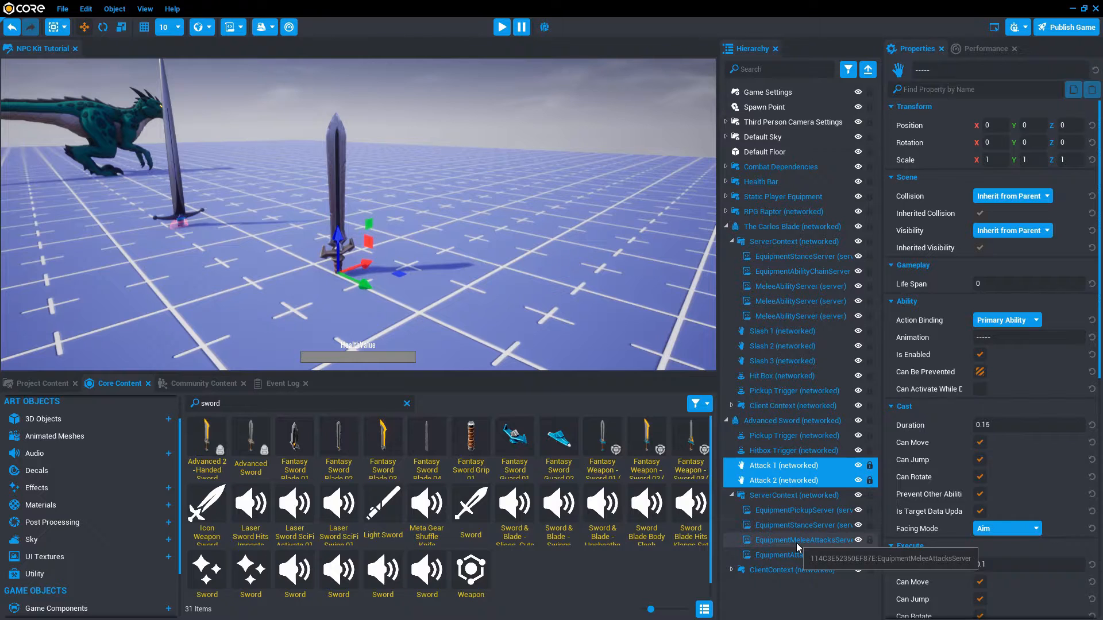
pyautogui.click(795, 540)
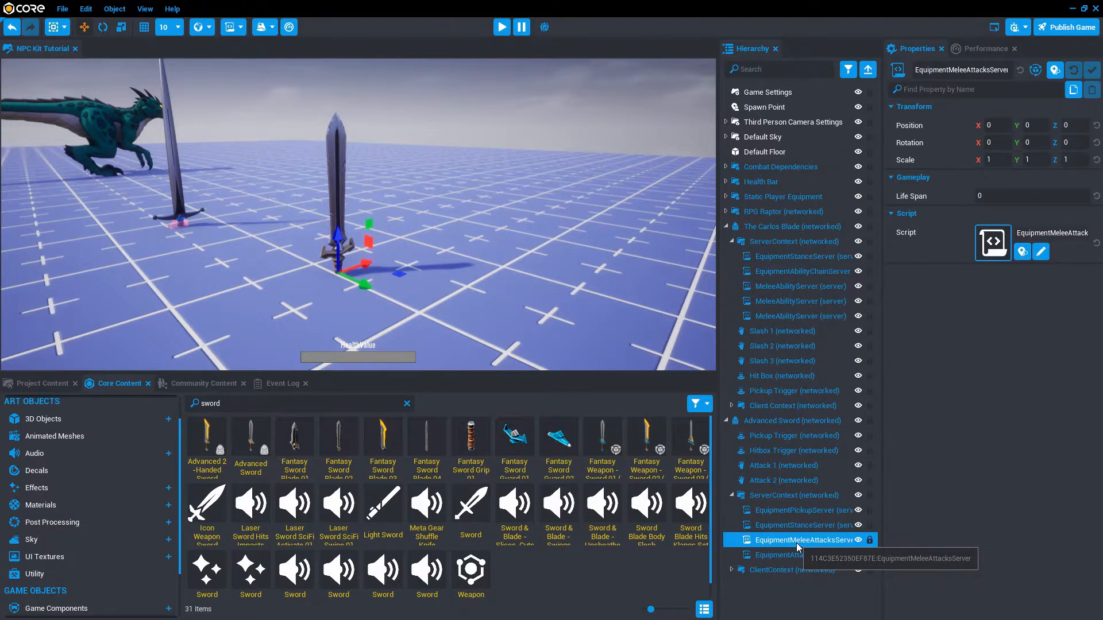
pyautogui.press('Delete')
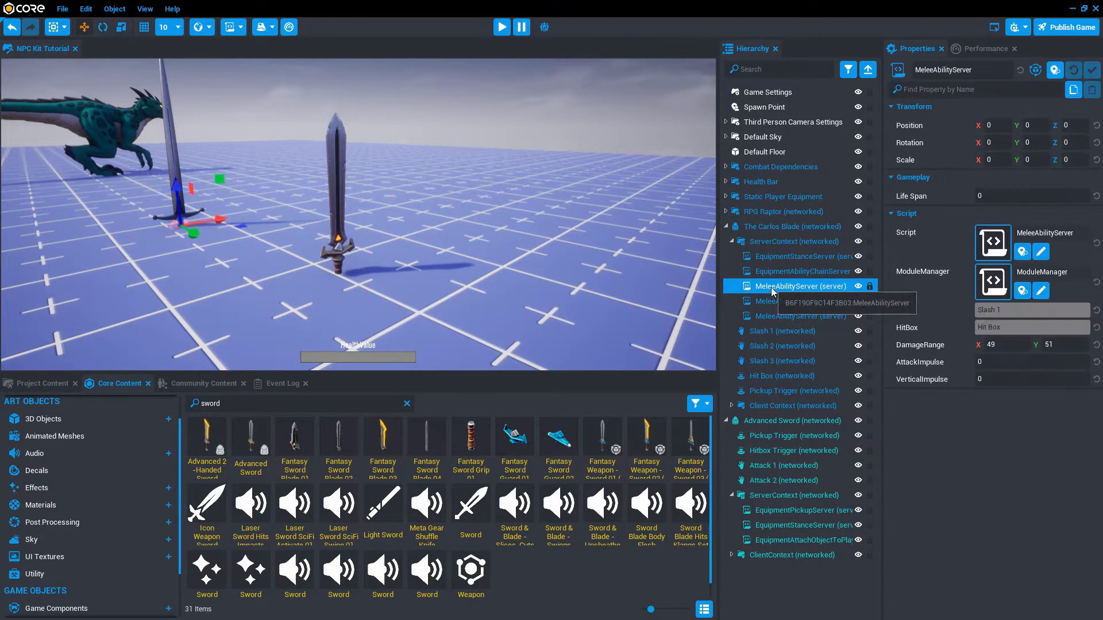
pyautogui.rightClick(799, 286)
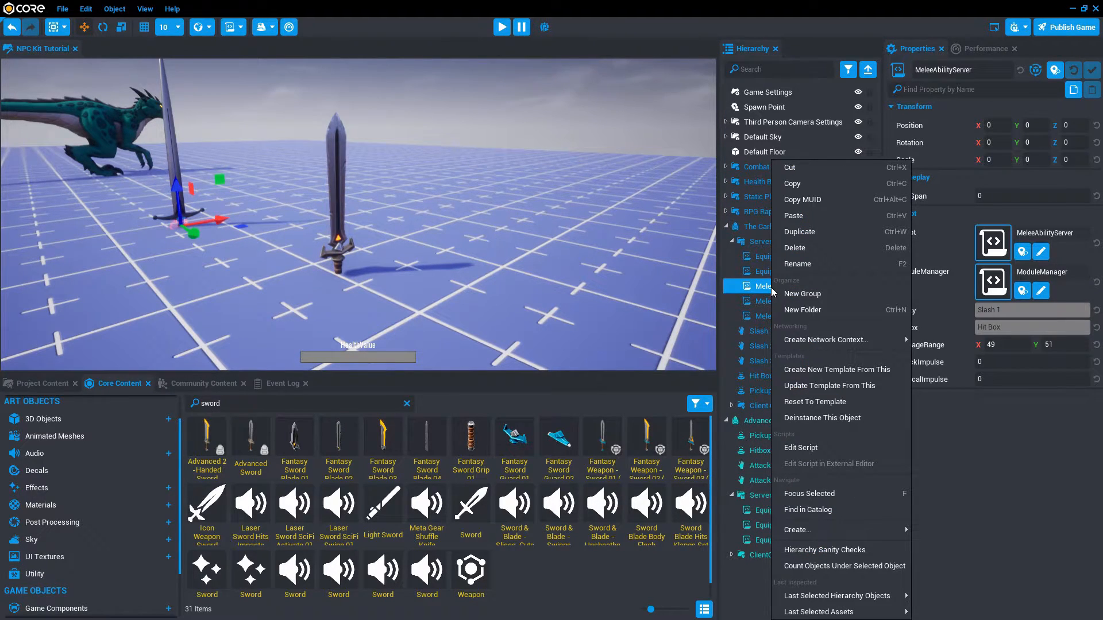
pyautogui.moveTo(814, 274)
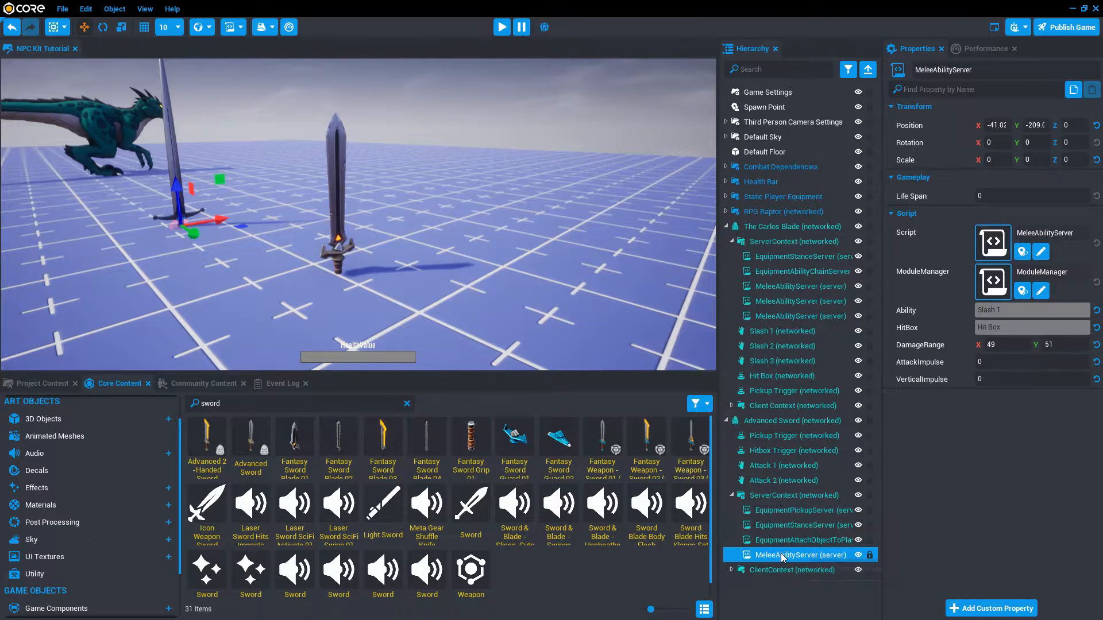
pyautogui.rightClick(797, 555)
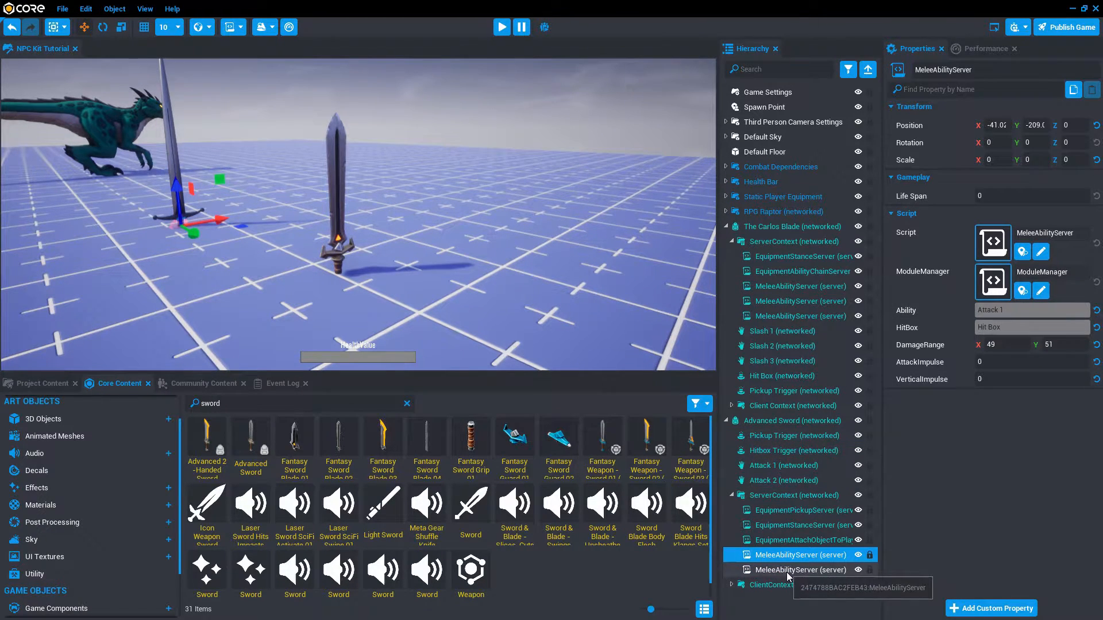
pyautogui.click(799, 570)
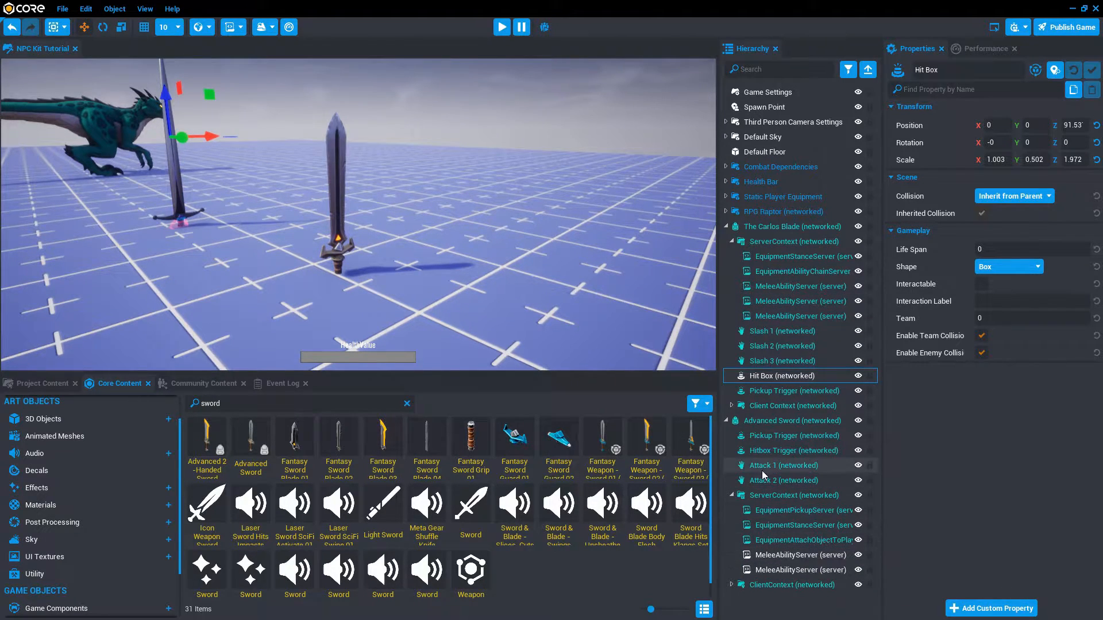
# Assign the Advanced Sword's Hitbox Trigger to both MeleeAbilityServer scripts and start a preview
pyautogui.click(782, 450)
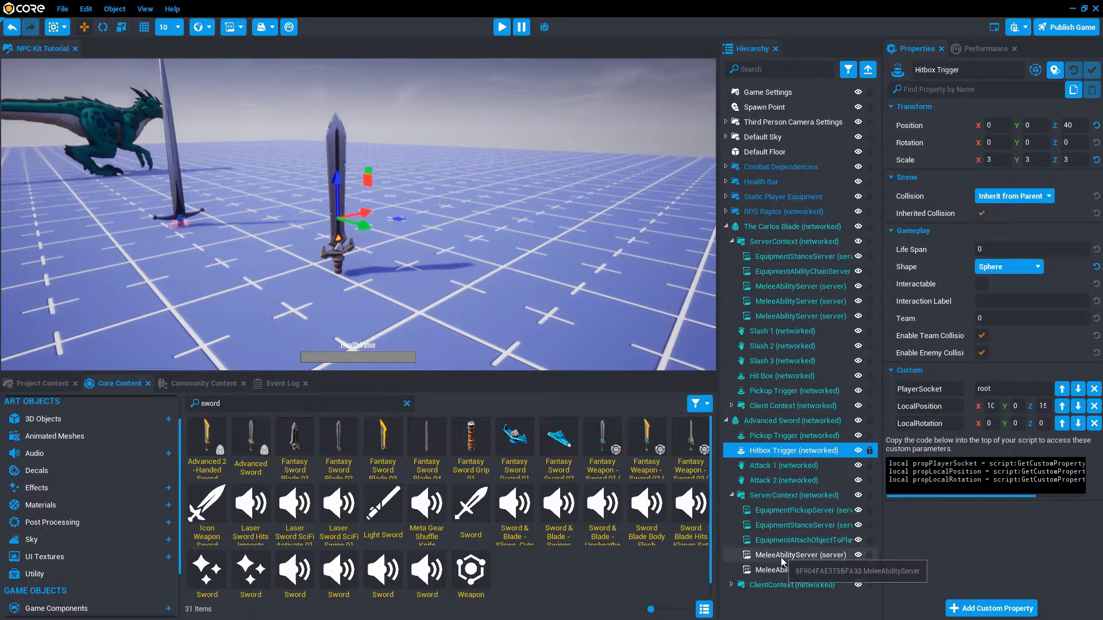
pyautogui.click(798, 555)
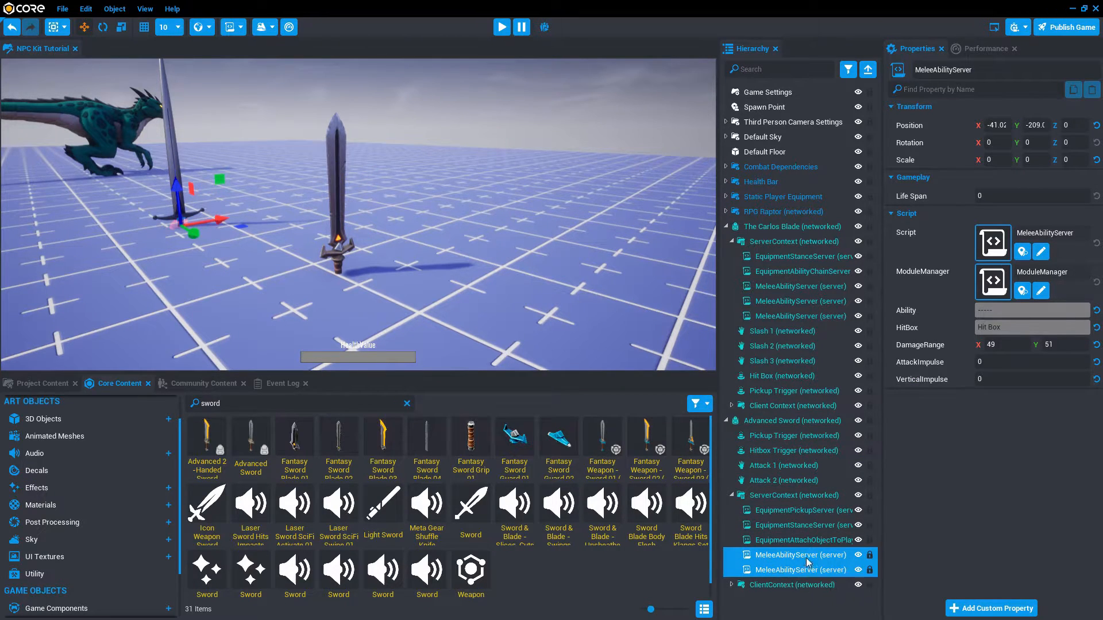
pyautogui.moveTo(794, 451)
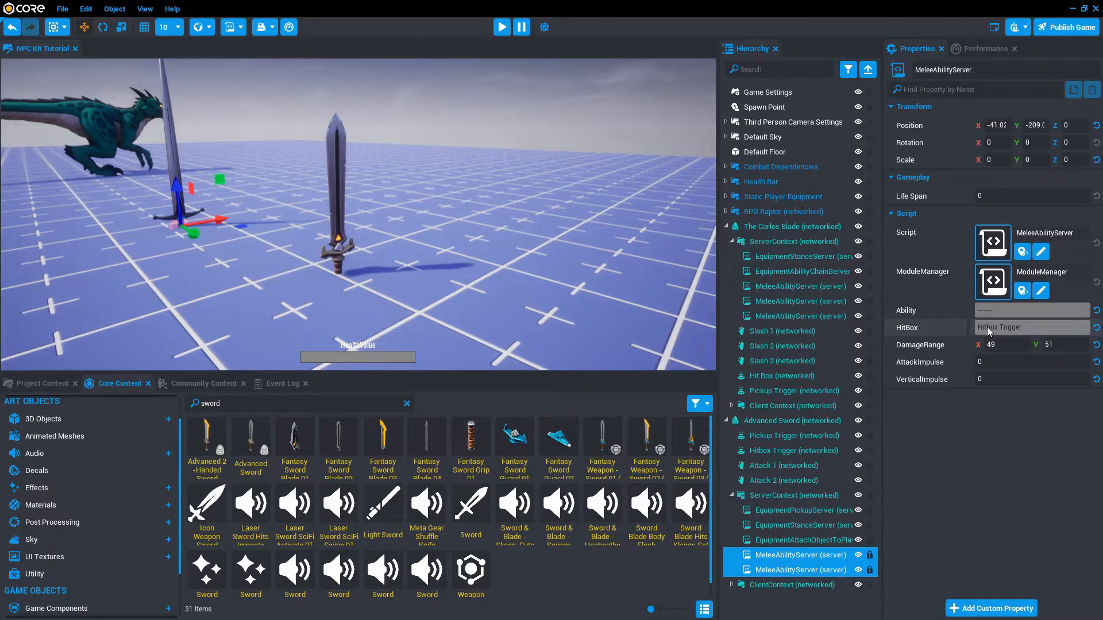
pyautogui.click(790, 451)
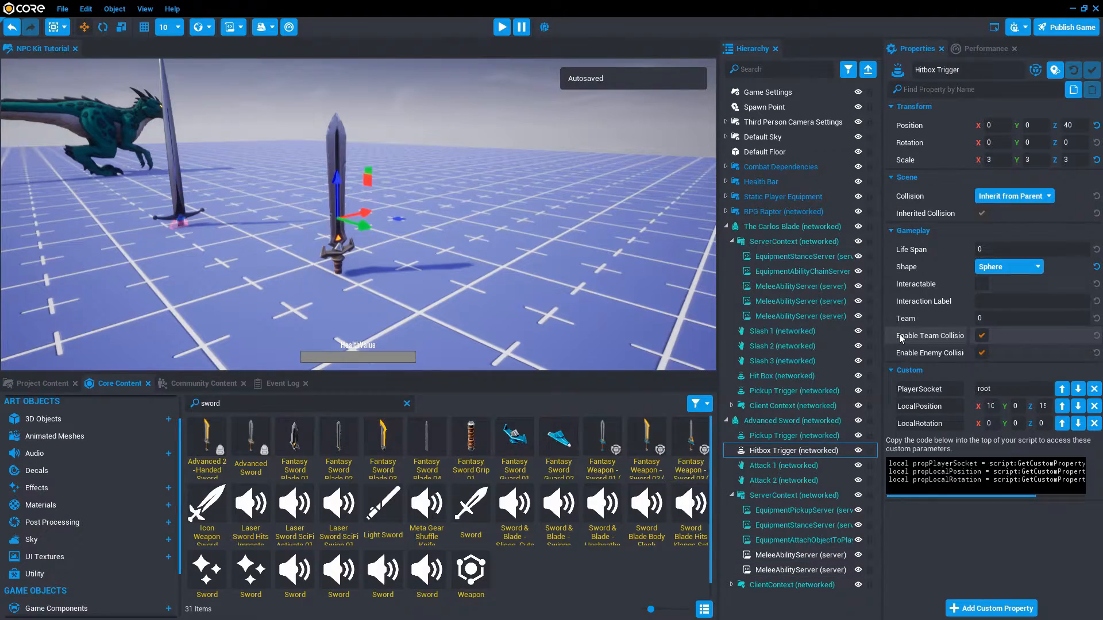
pyautogui.click(501, 26)
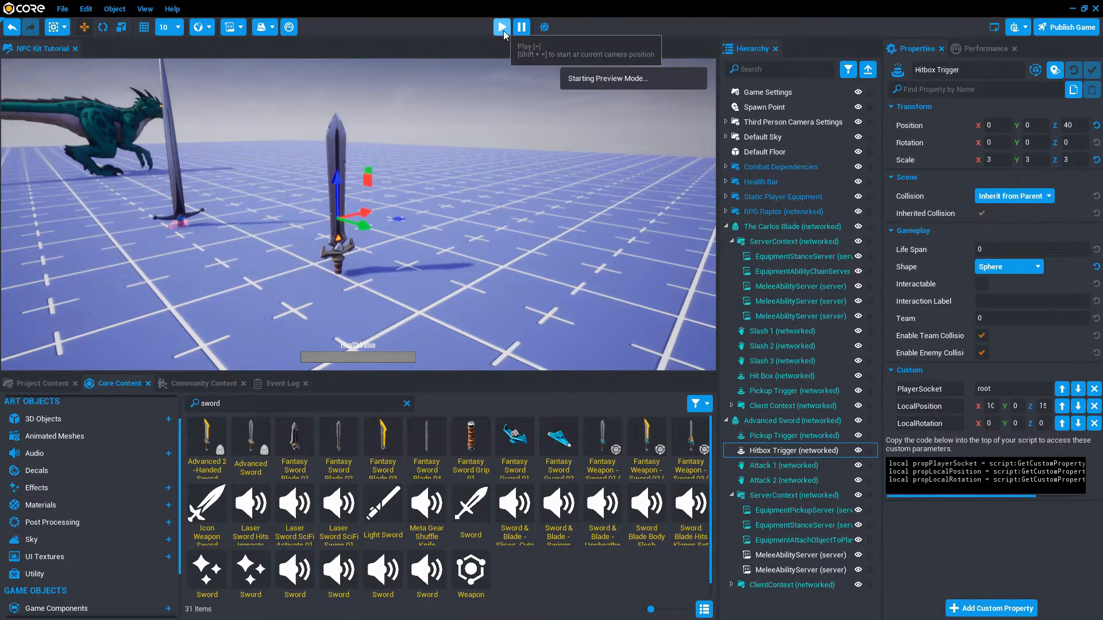
pyautogui.click(500, 27)
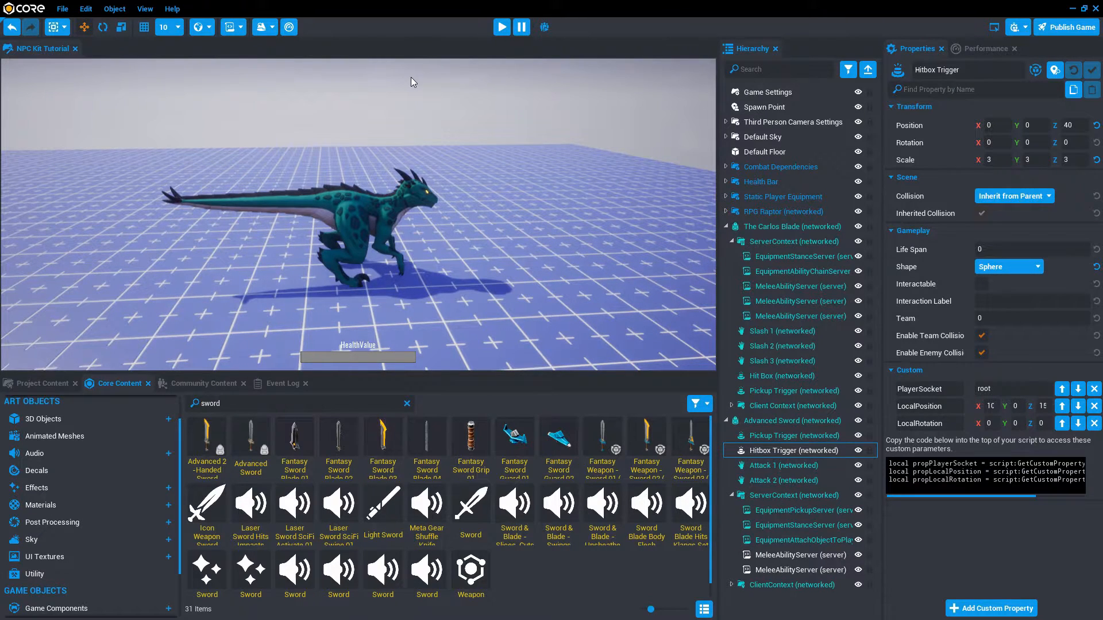
pyautogui.moveTo(588, 232)
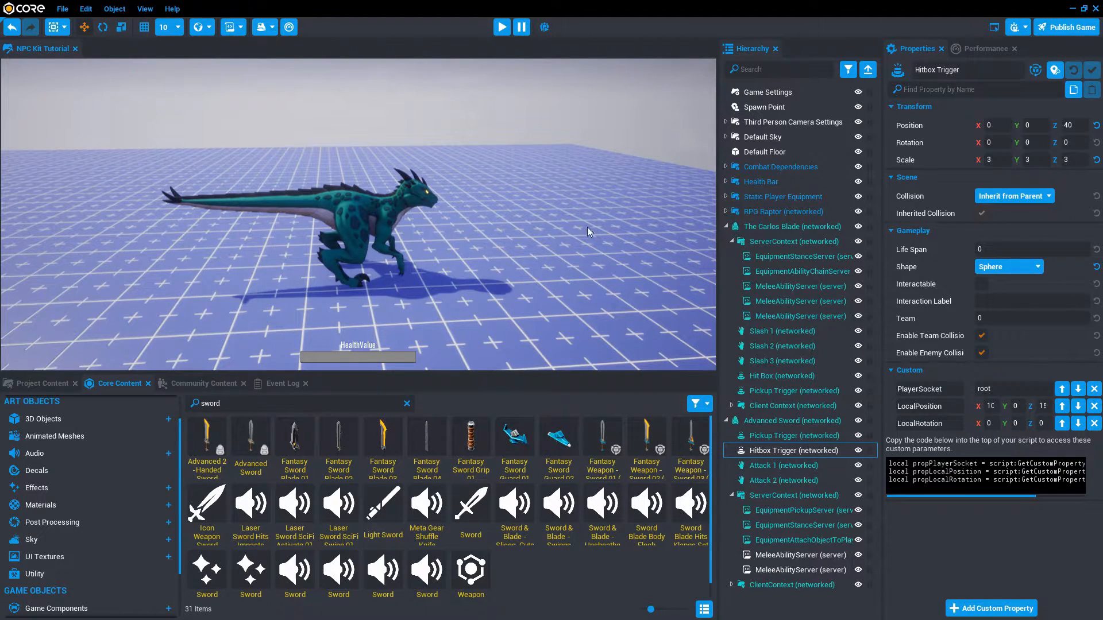
pyautogui.moveTo(785, 232)
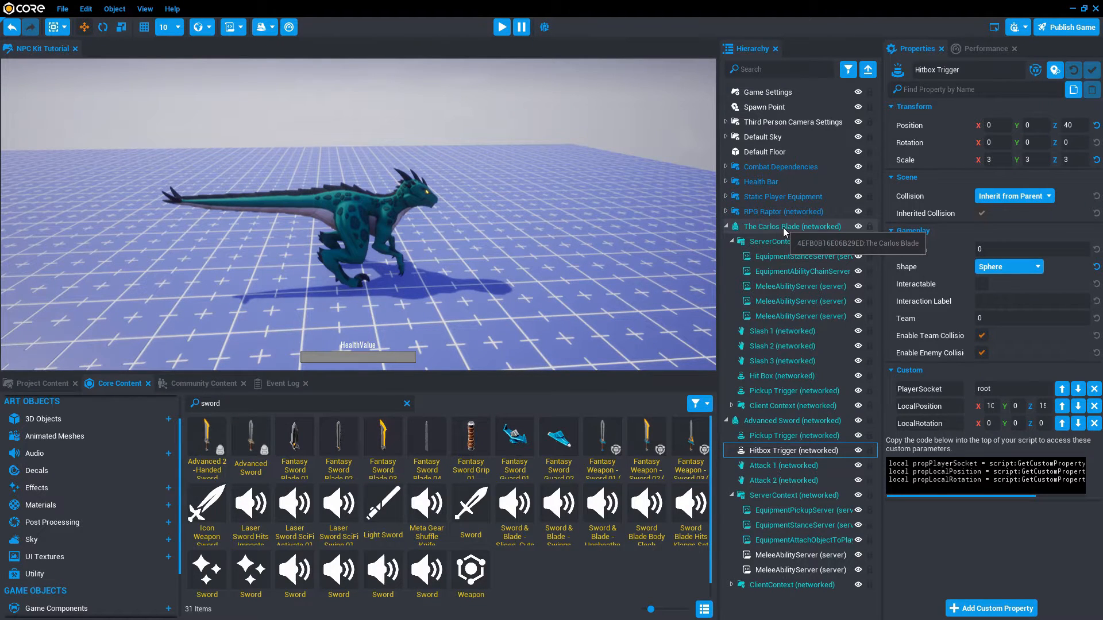
# Delete The Carlos Blade and Advanced Sword, then import the Leaping Staff from Community Content
pyautogui.click(793, 226)
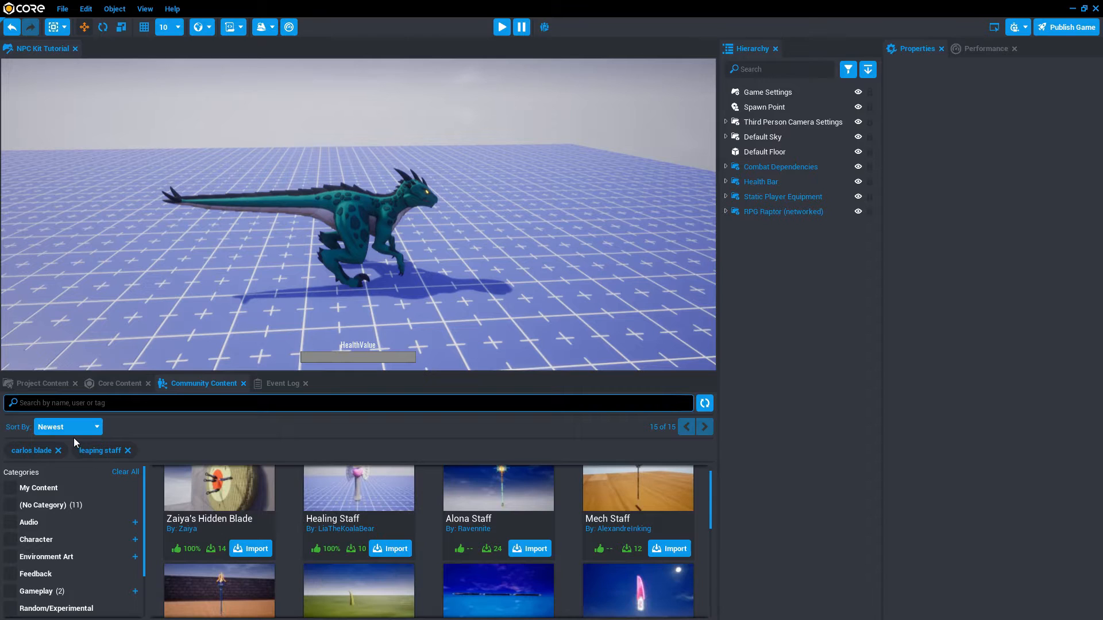
pyautogui.click(67, 427)
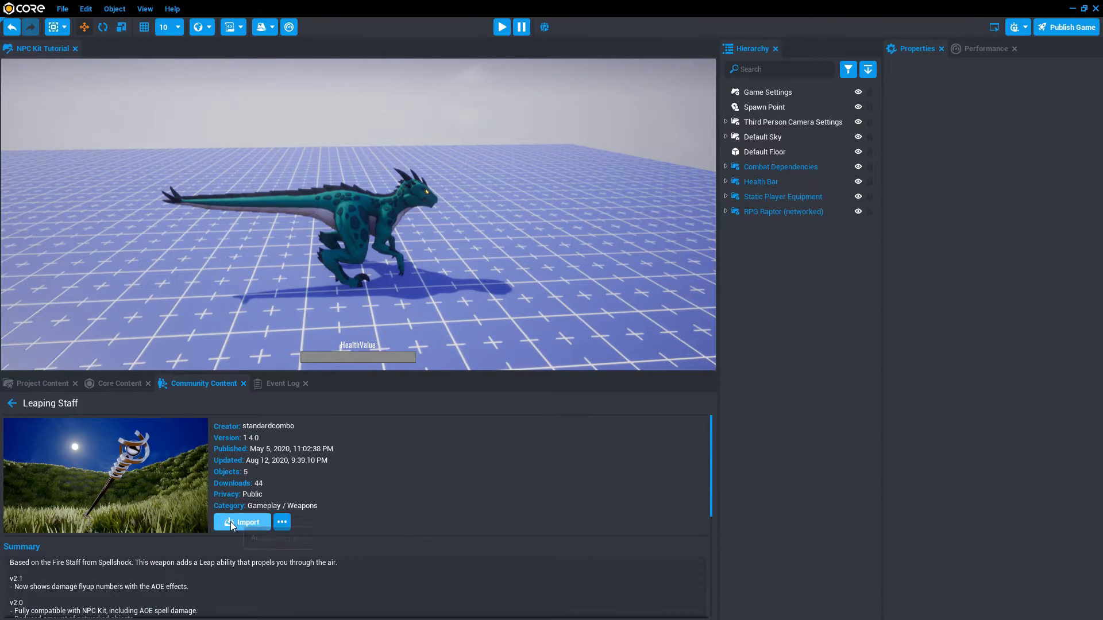
pyautogui.click(243, 522)
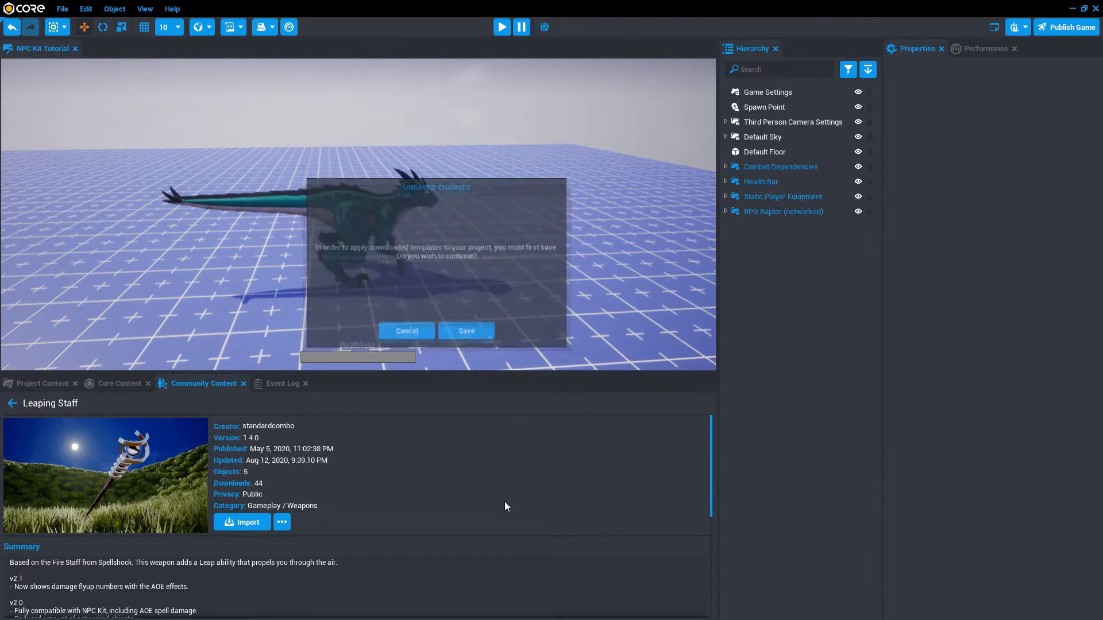
pyautogui.click(465, 331)
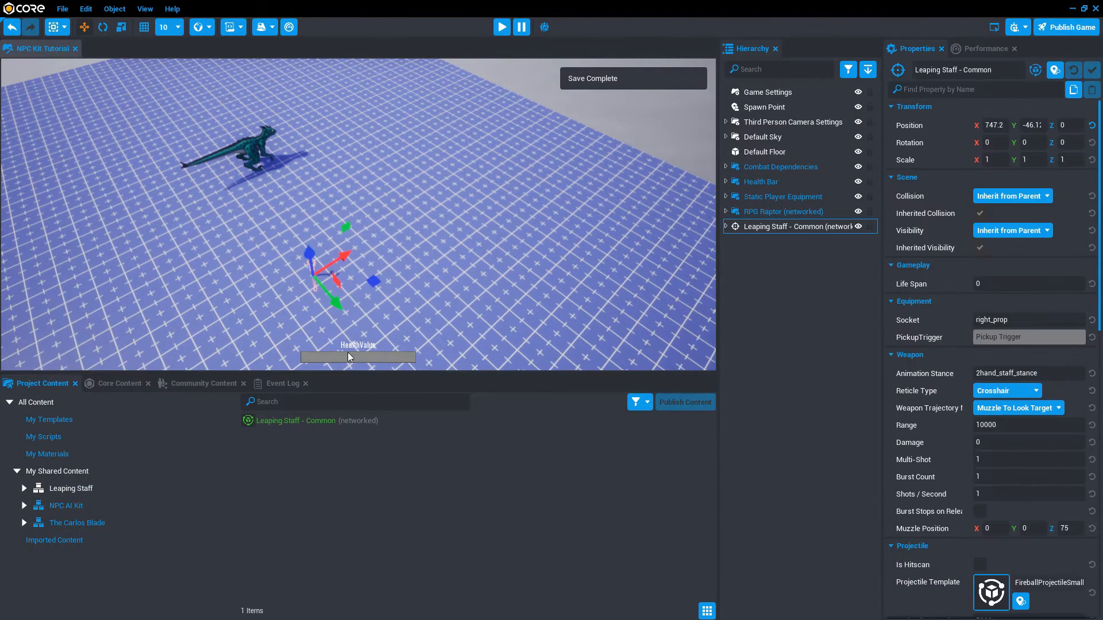
# Preview the Leaping Staff in the scene and return to browsing Community Content
pyautogui.click(502, 26)
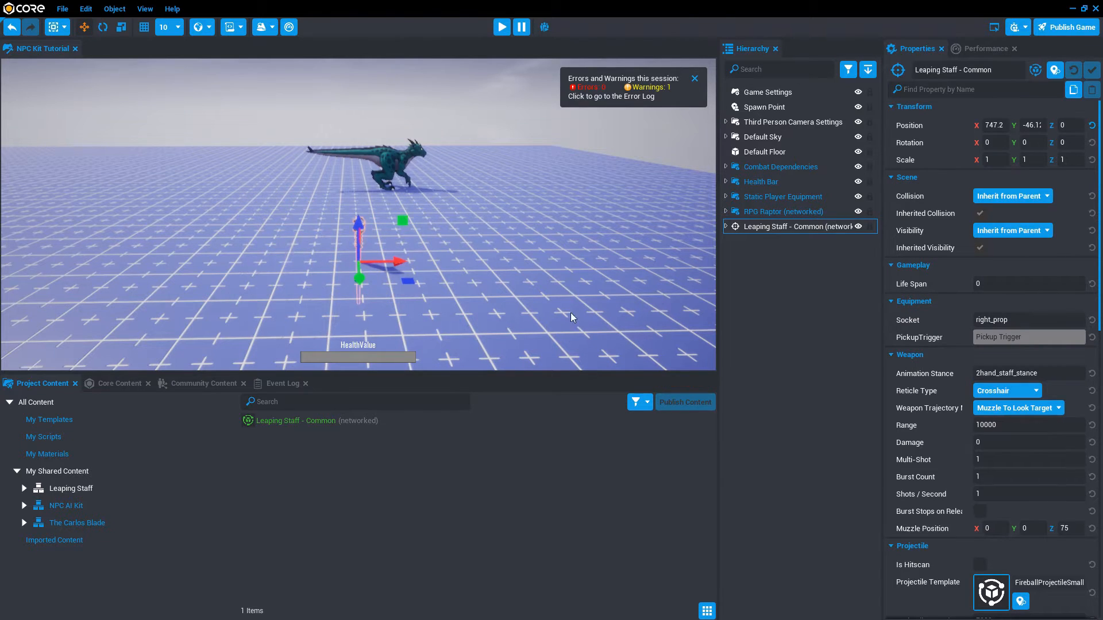
pyautogui.click(204, 384)
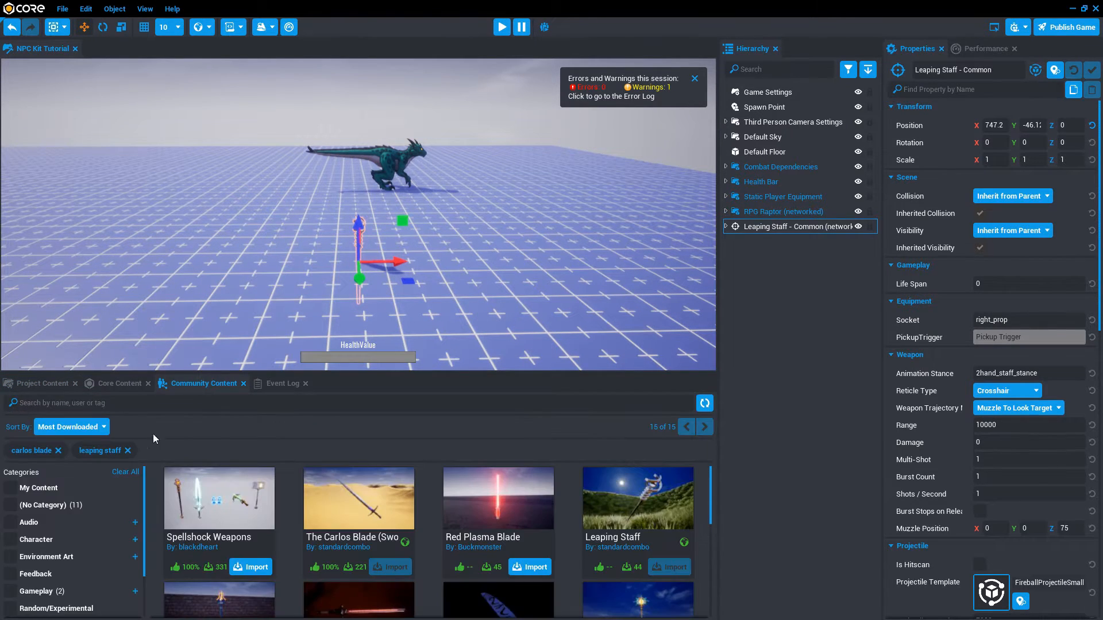
# Search 'spell', import Spellshock Weapons and place its Spellshock Abilities Canvas in the scene
pyautogui.write('spell')
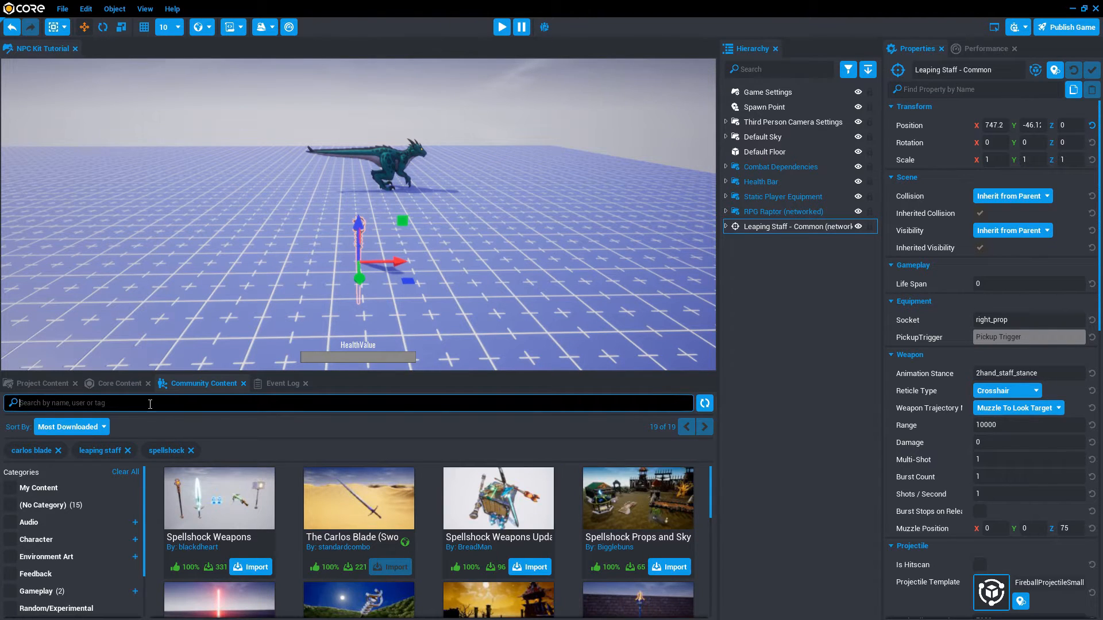
pyautogui.click(255, 566)
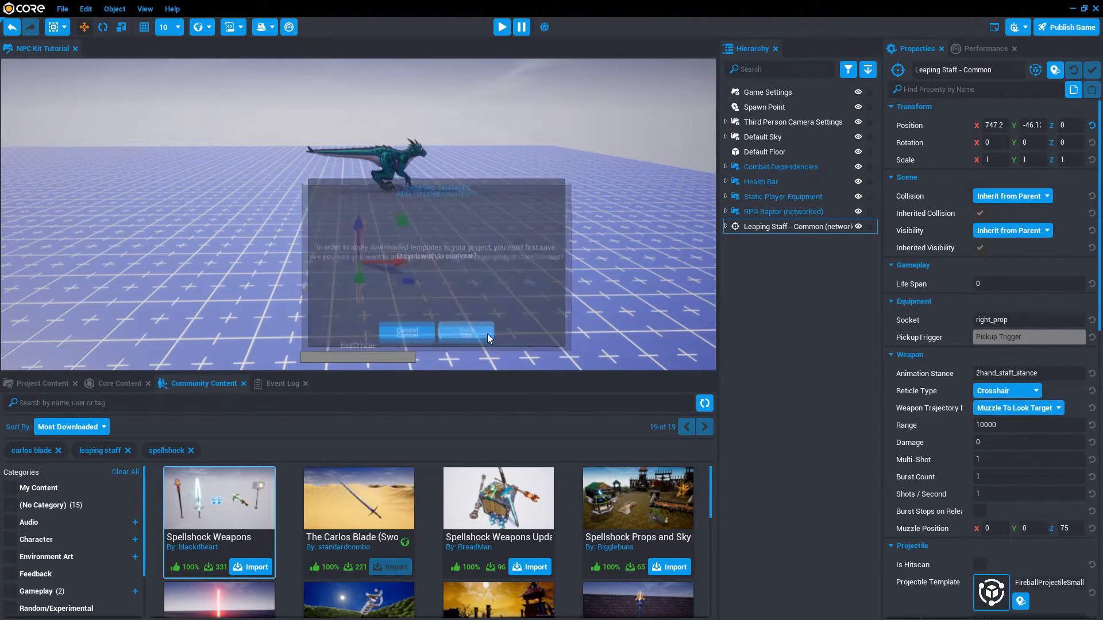
pyautogui.click(464, 331)
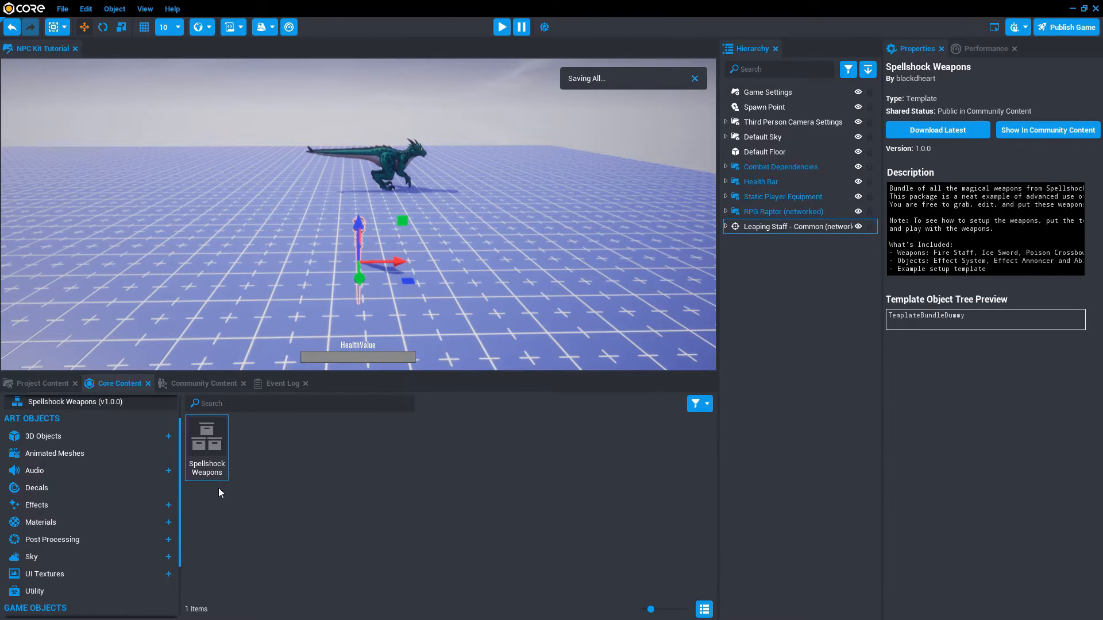
pyautogui.doubleClick(206, 437)
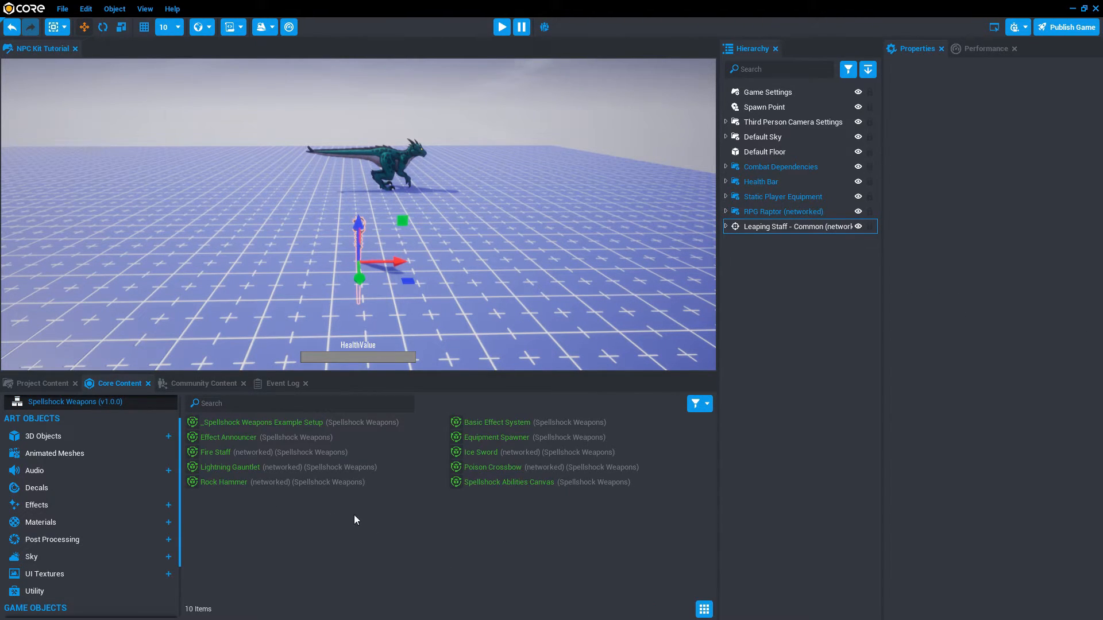
pyautogui.moveTo(509, 482)
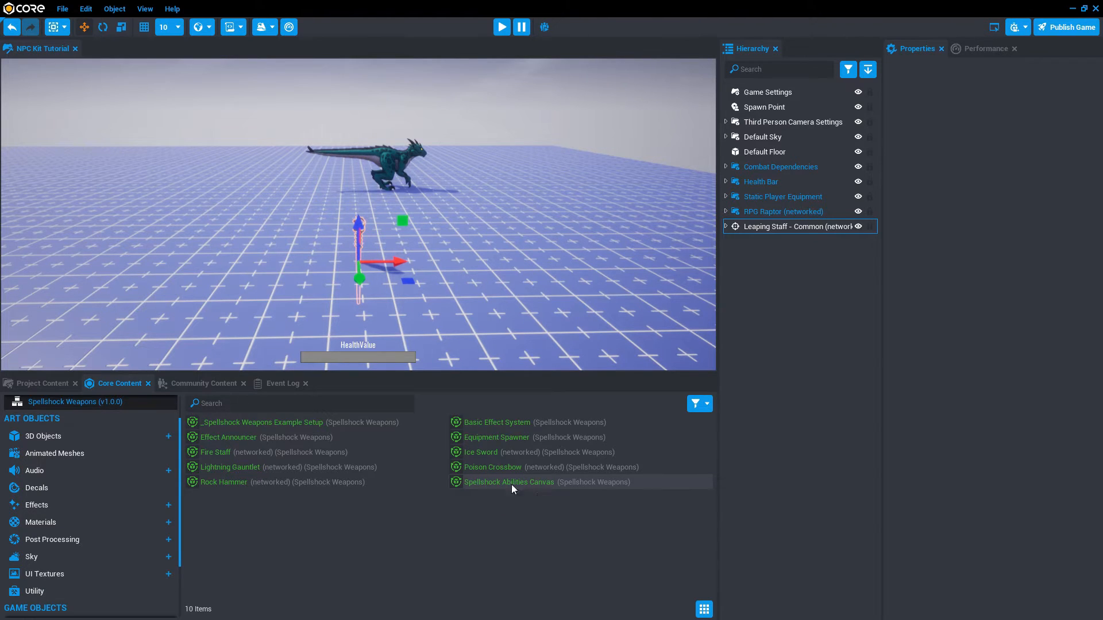
pyautogui.doubleClick(508, 481)
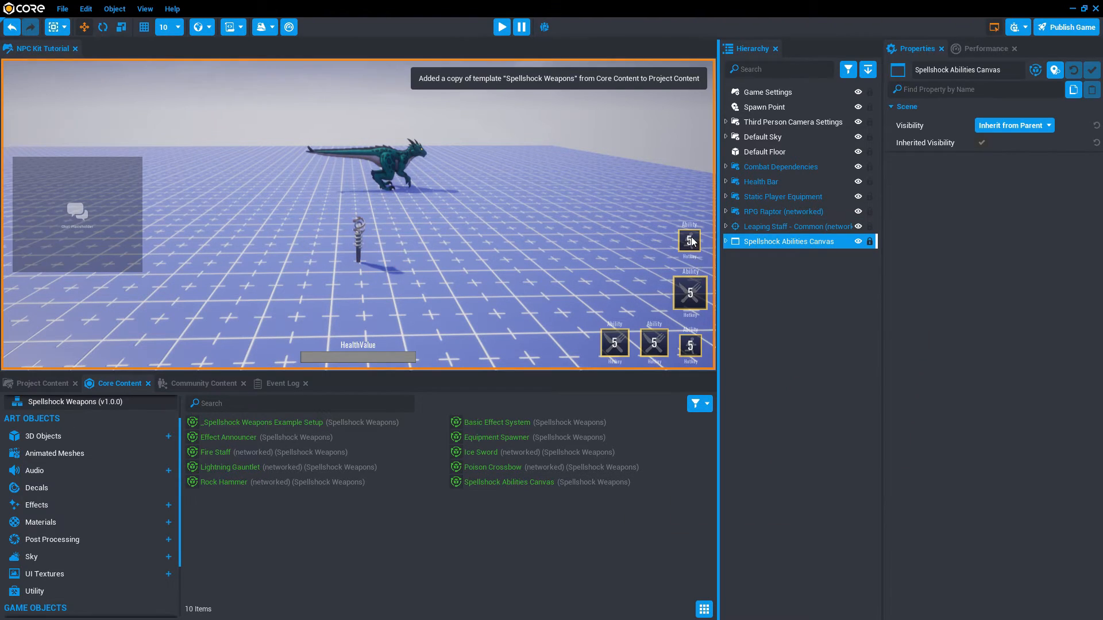
pyautogui.moveTo(696, 247)
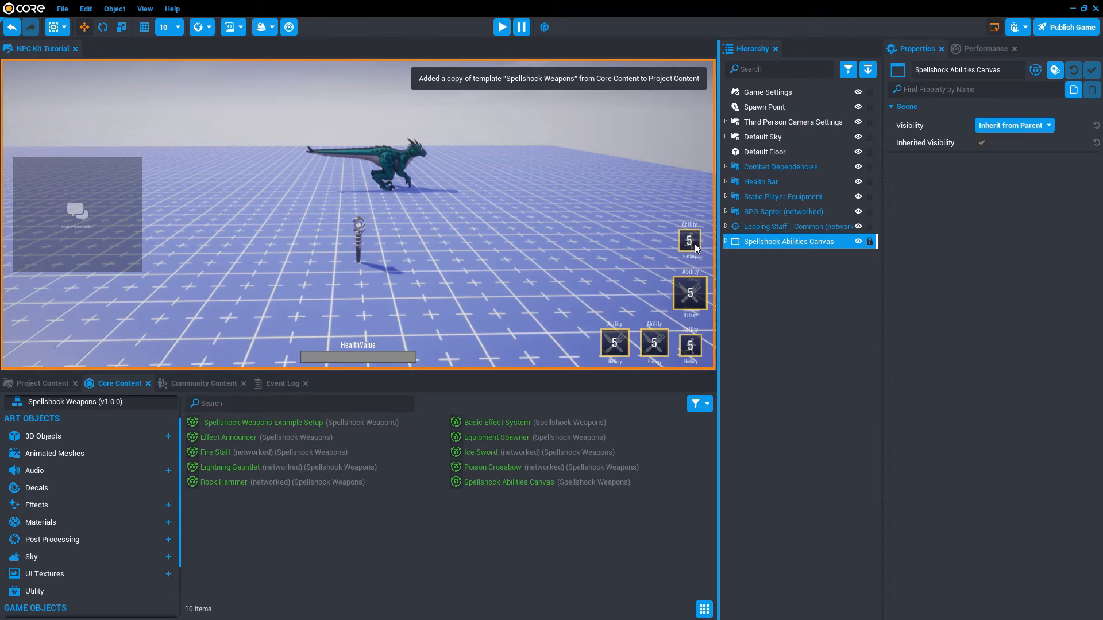
pyautogui.moveTo(502, 26)
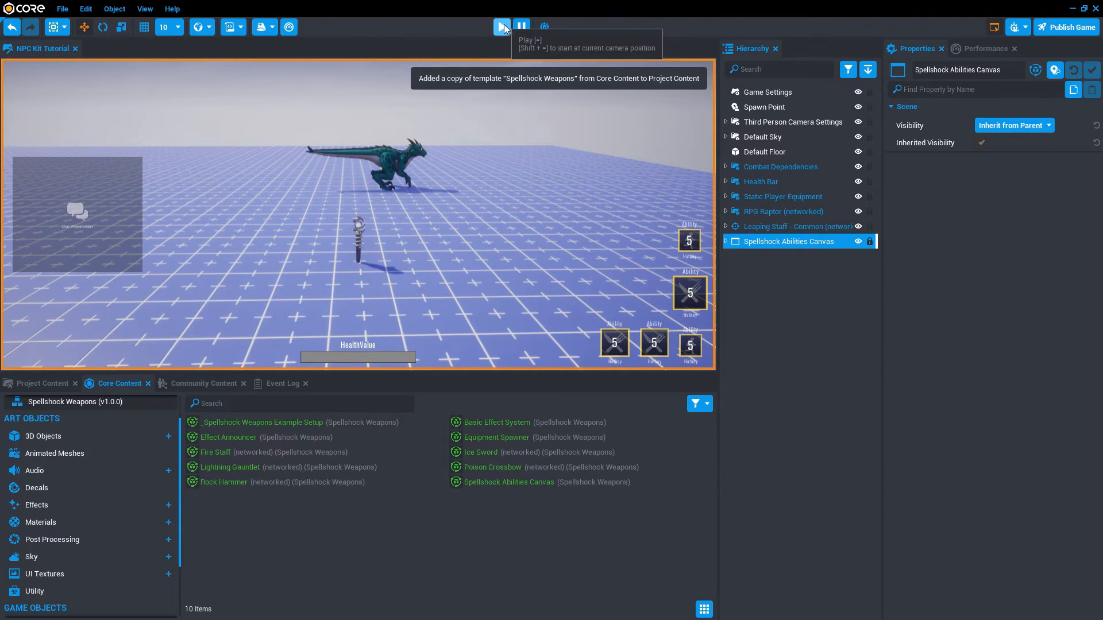
# Run the preview, equip the Fire Staff and Leap, with Fireball, Fire Blast, Fire Rain icons showing
pyautogui.click(500, 26)
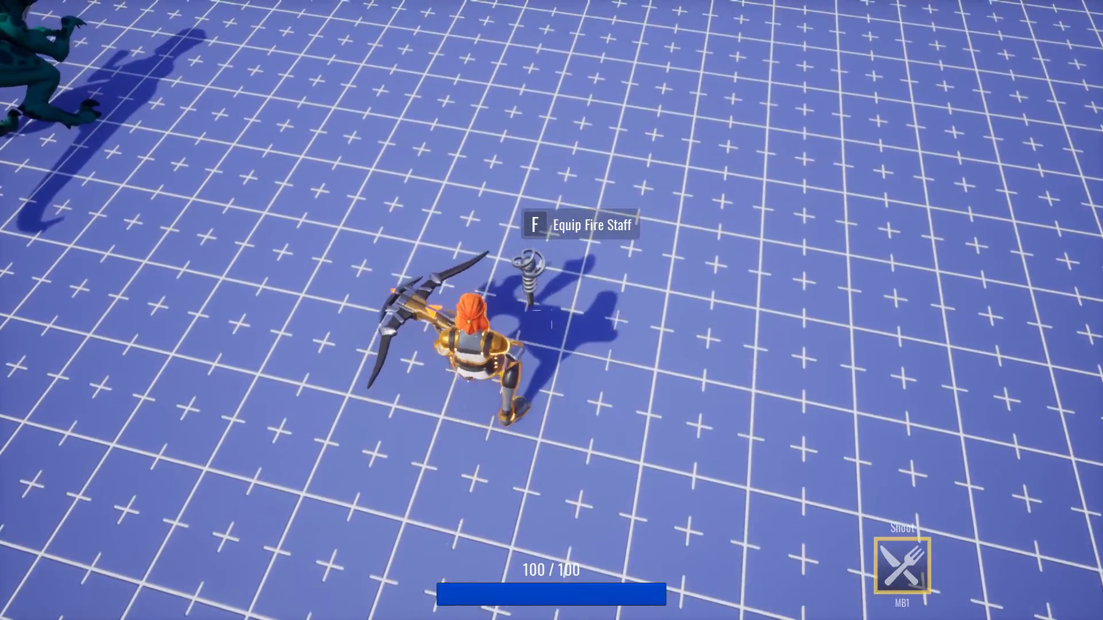
pyautogui.press('f')
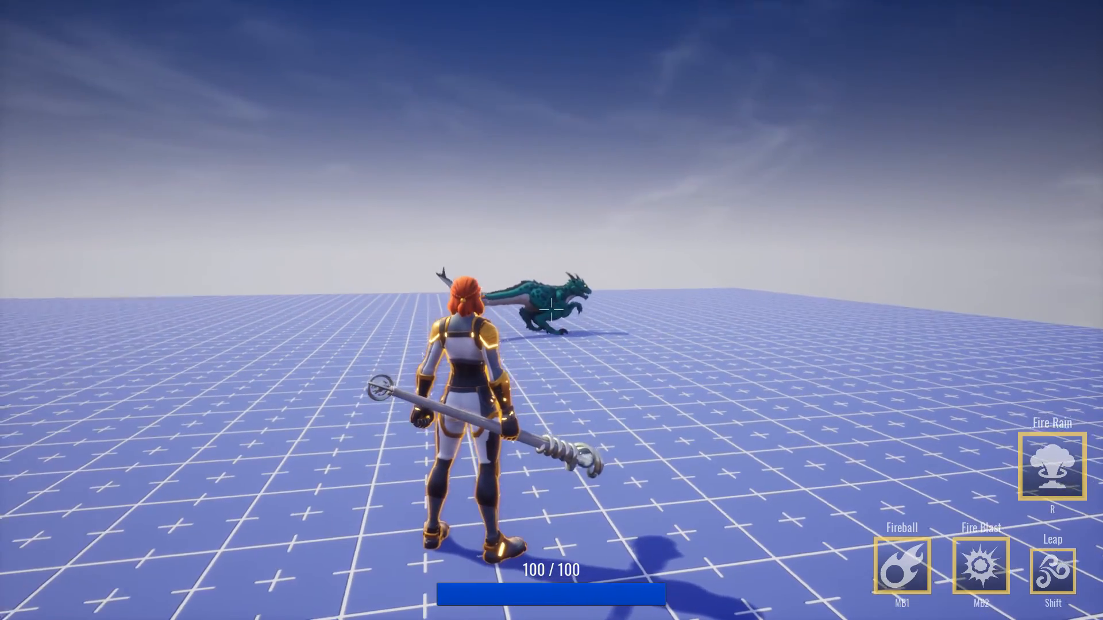
pyautogui.press('shift')
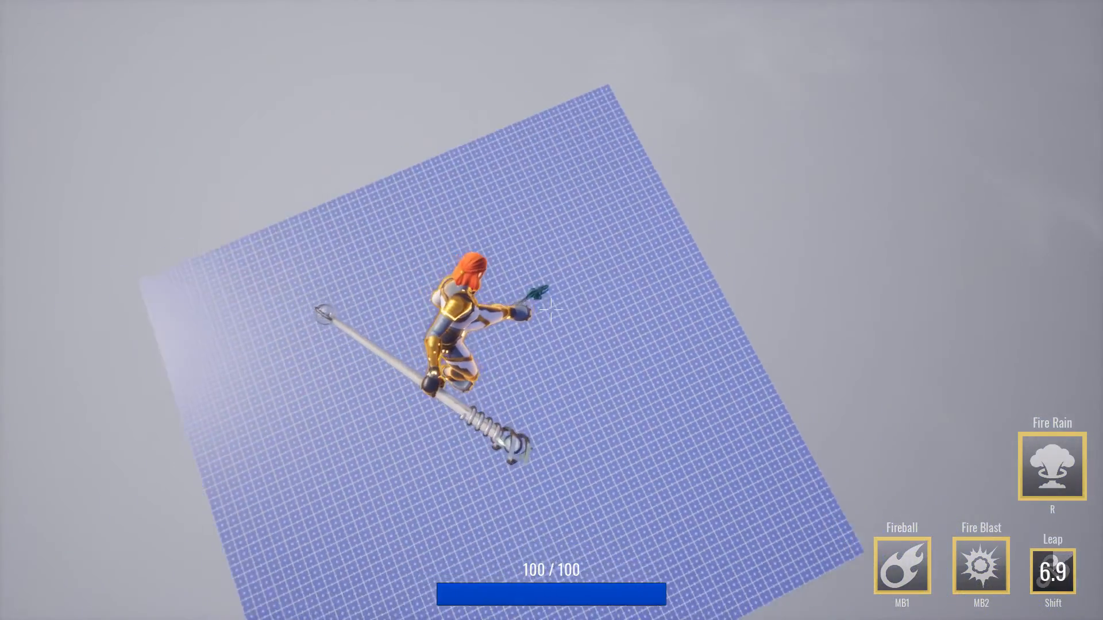